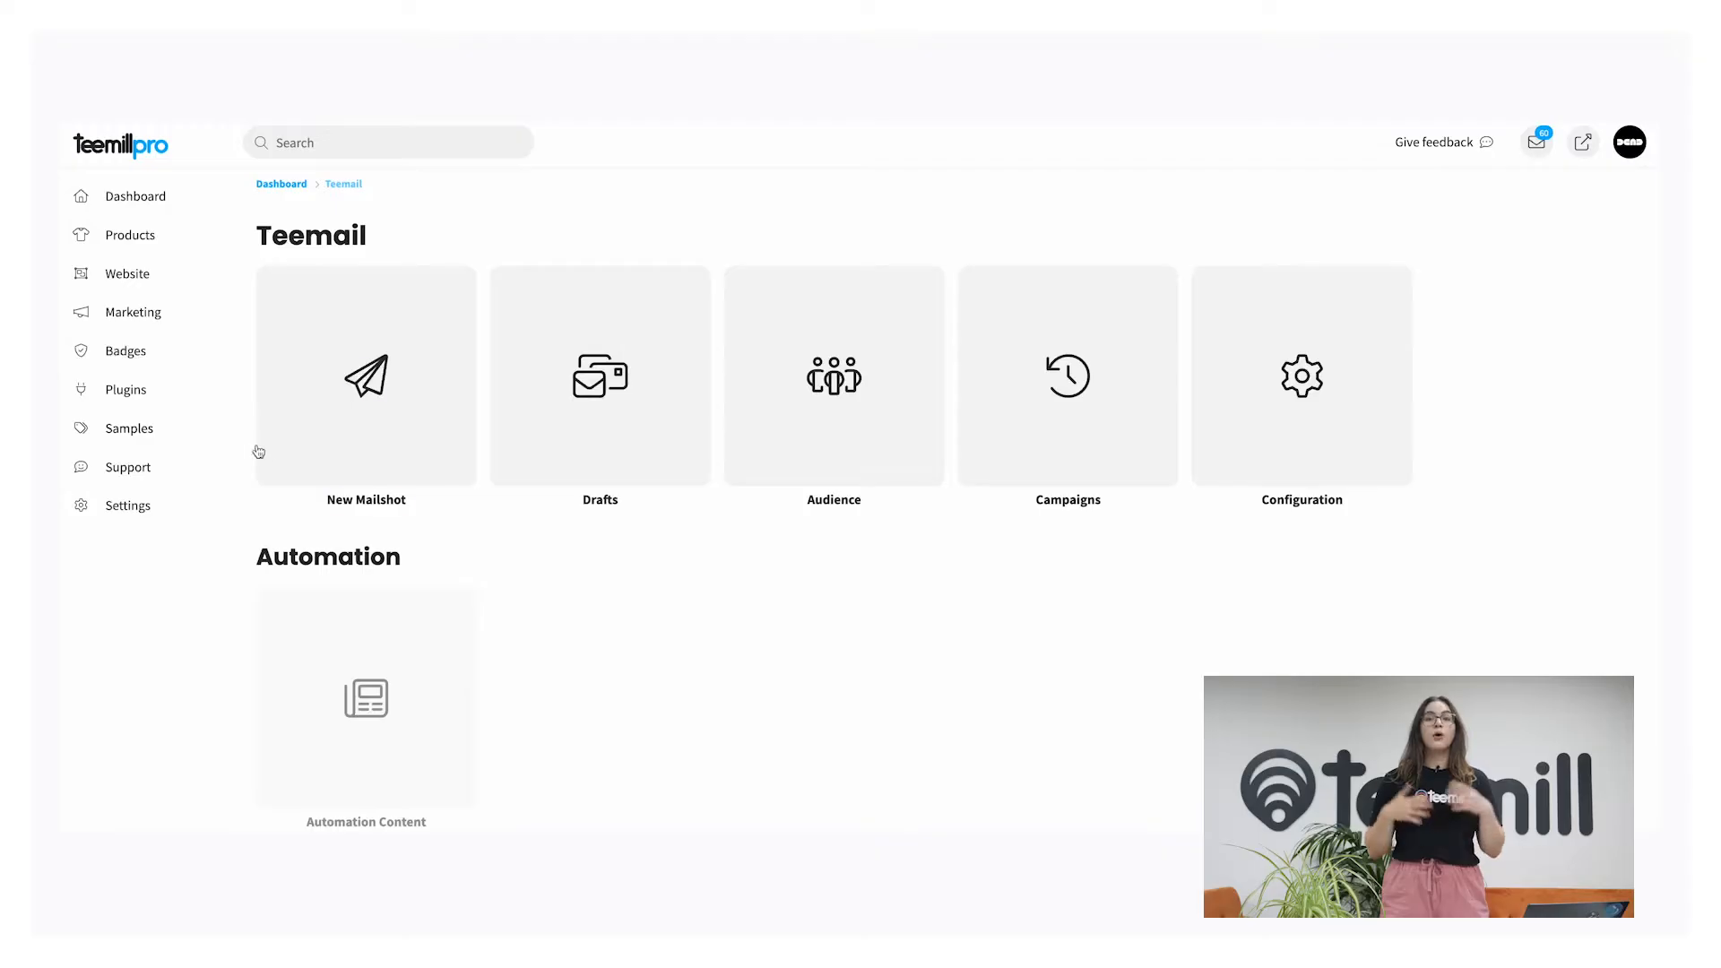
Create a blank mailshot draft, check the desktop preview, then return to mobile.
left_click(366, 377)
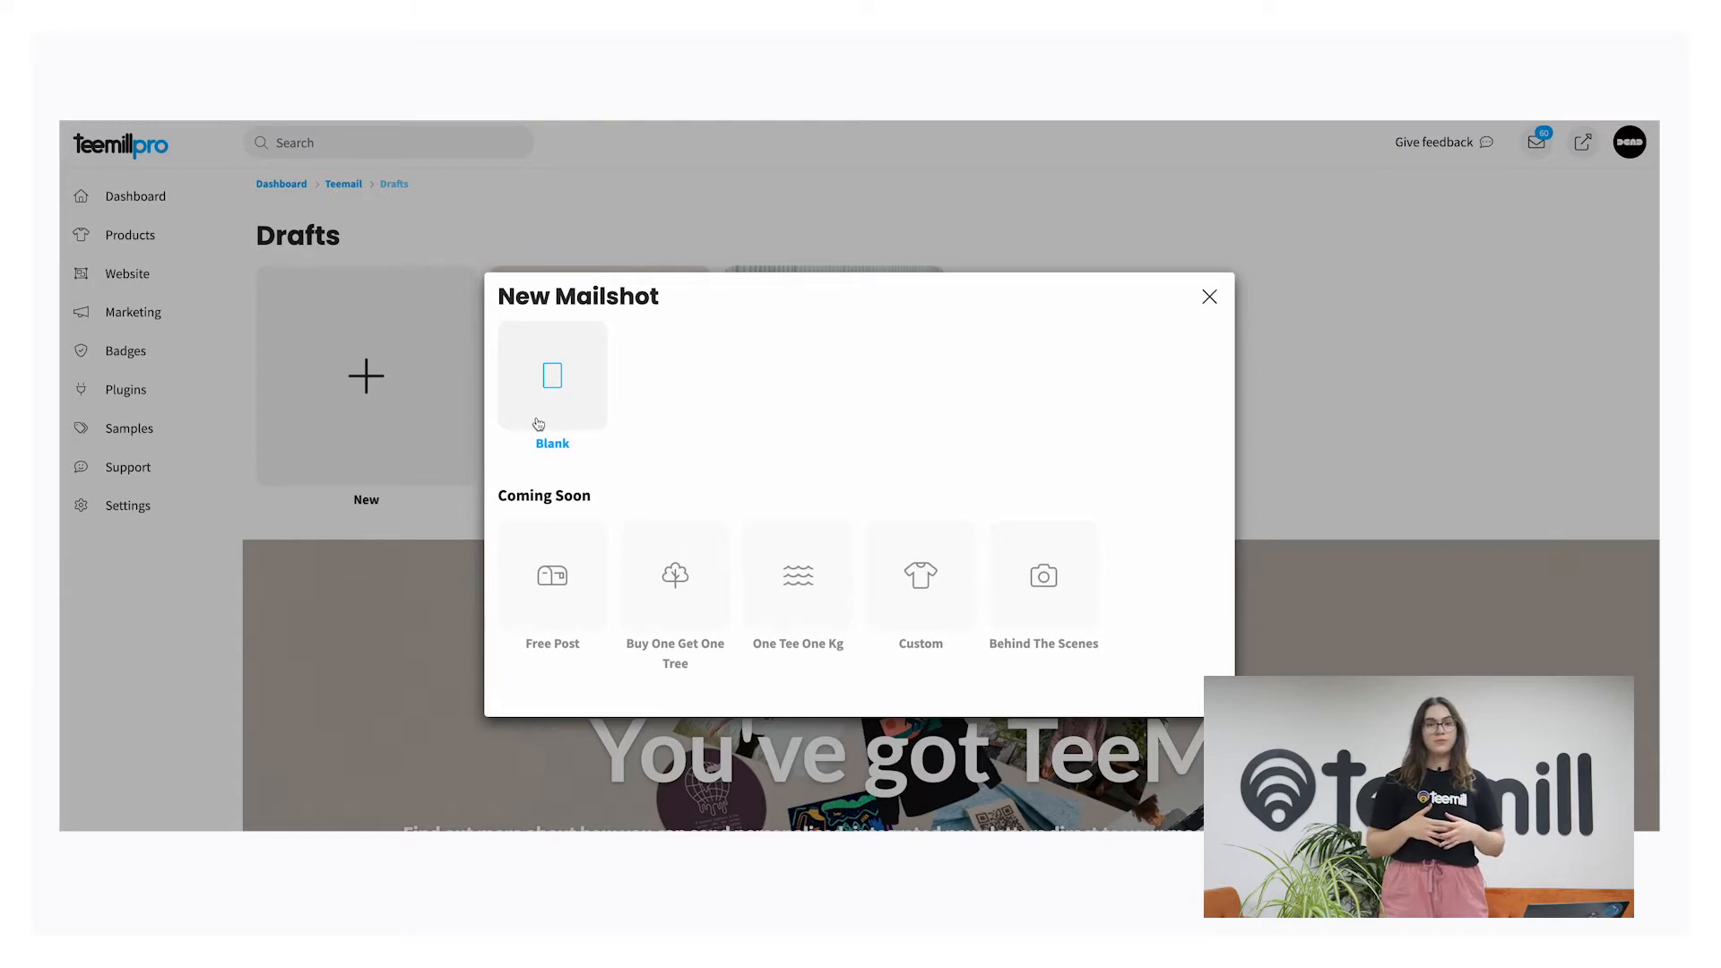
left_click(552, 375)
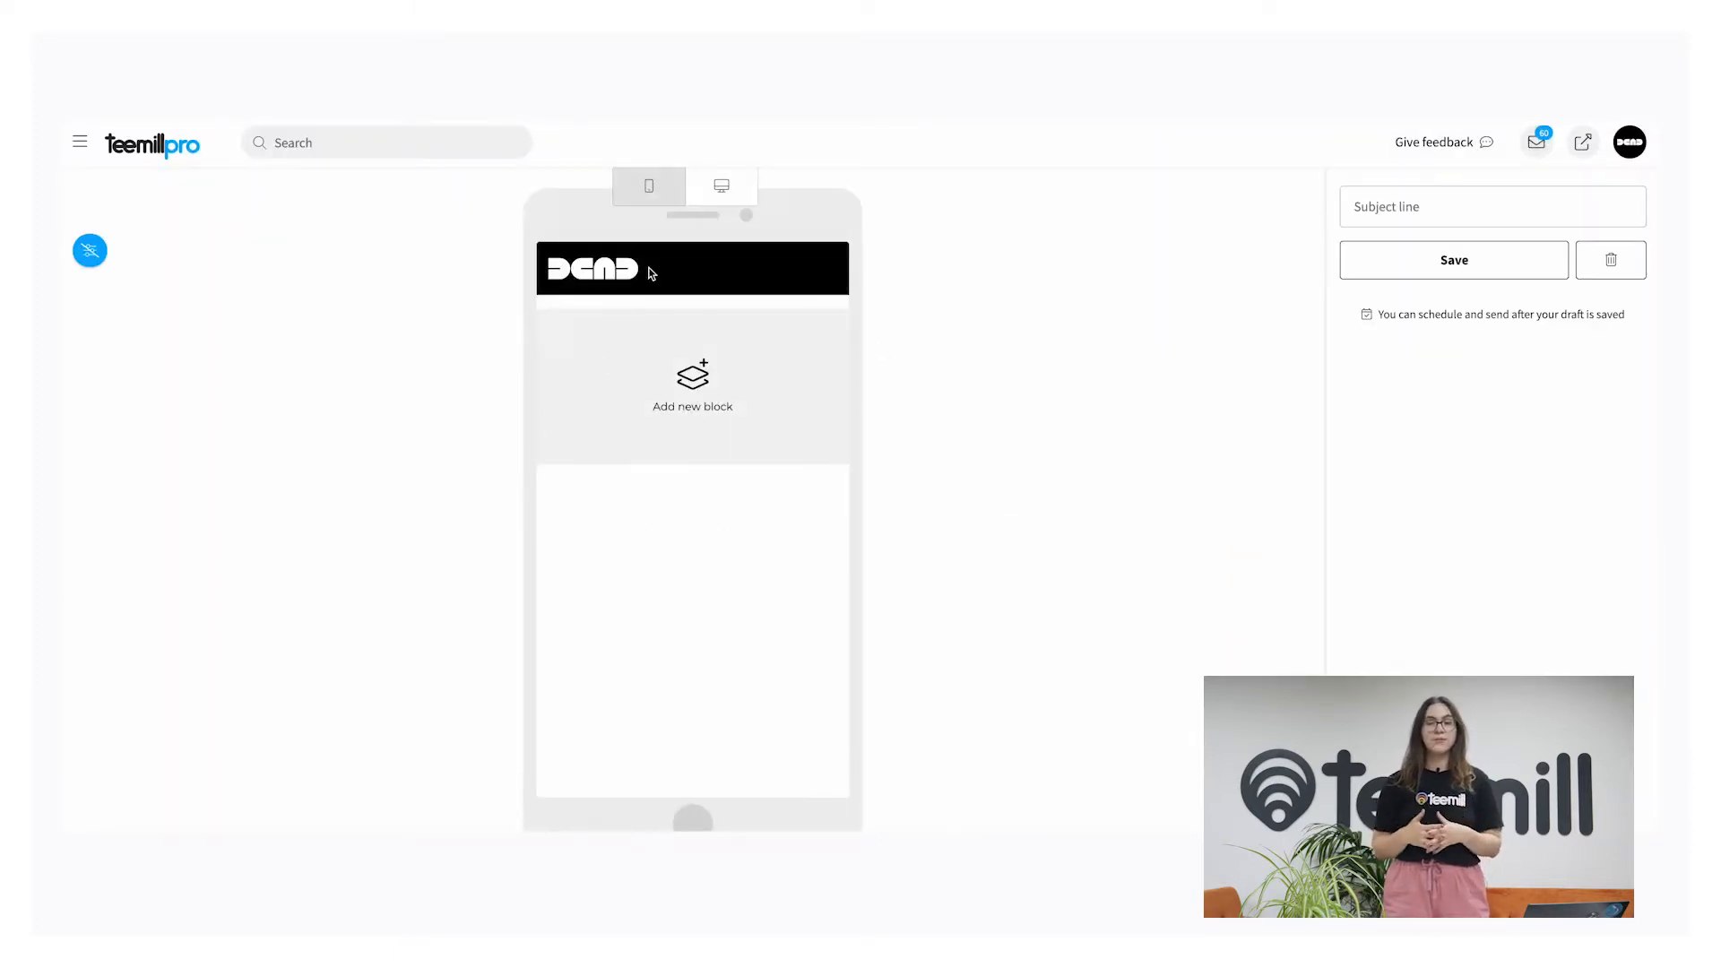
left_click(720, 186)
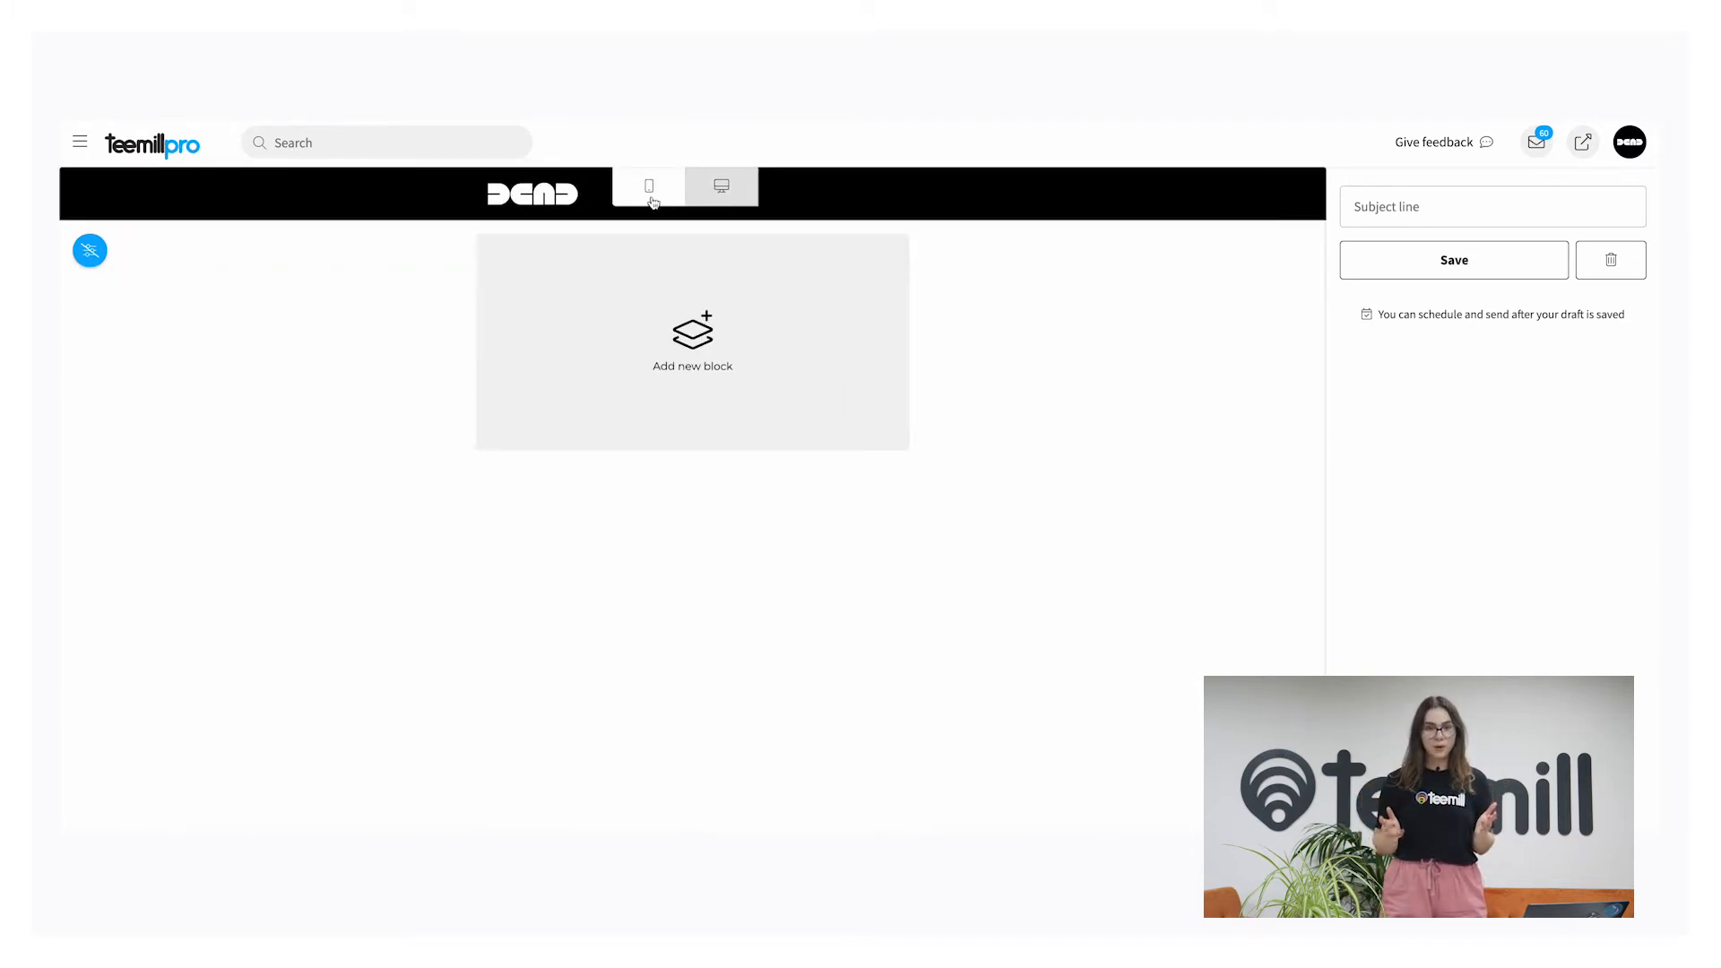
left_click(647, 185)
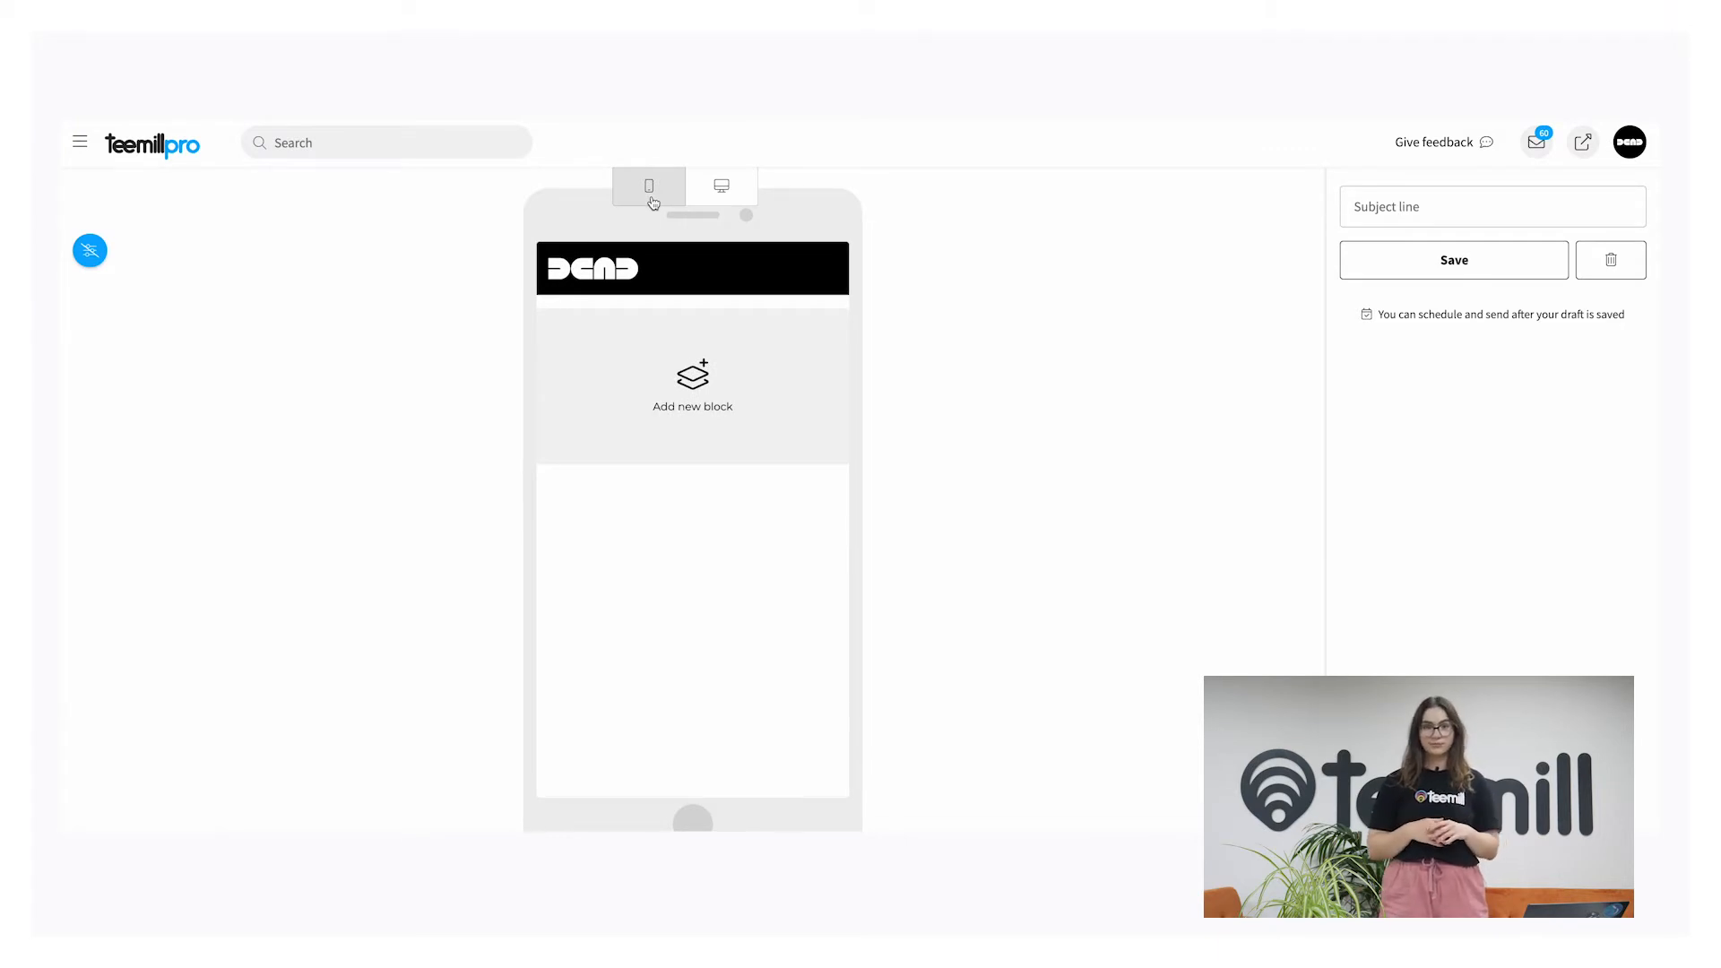
Insert a Story block template and scroll through its photo, heading, text and View More button.
left_click(693, 384)
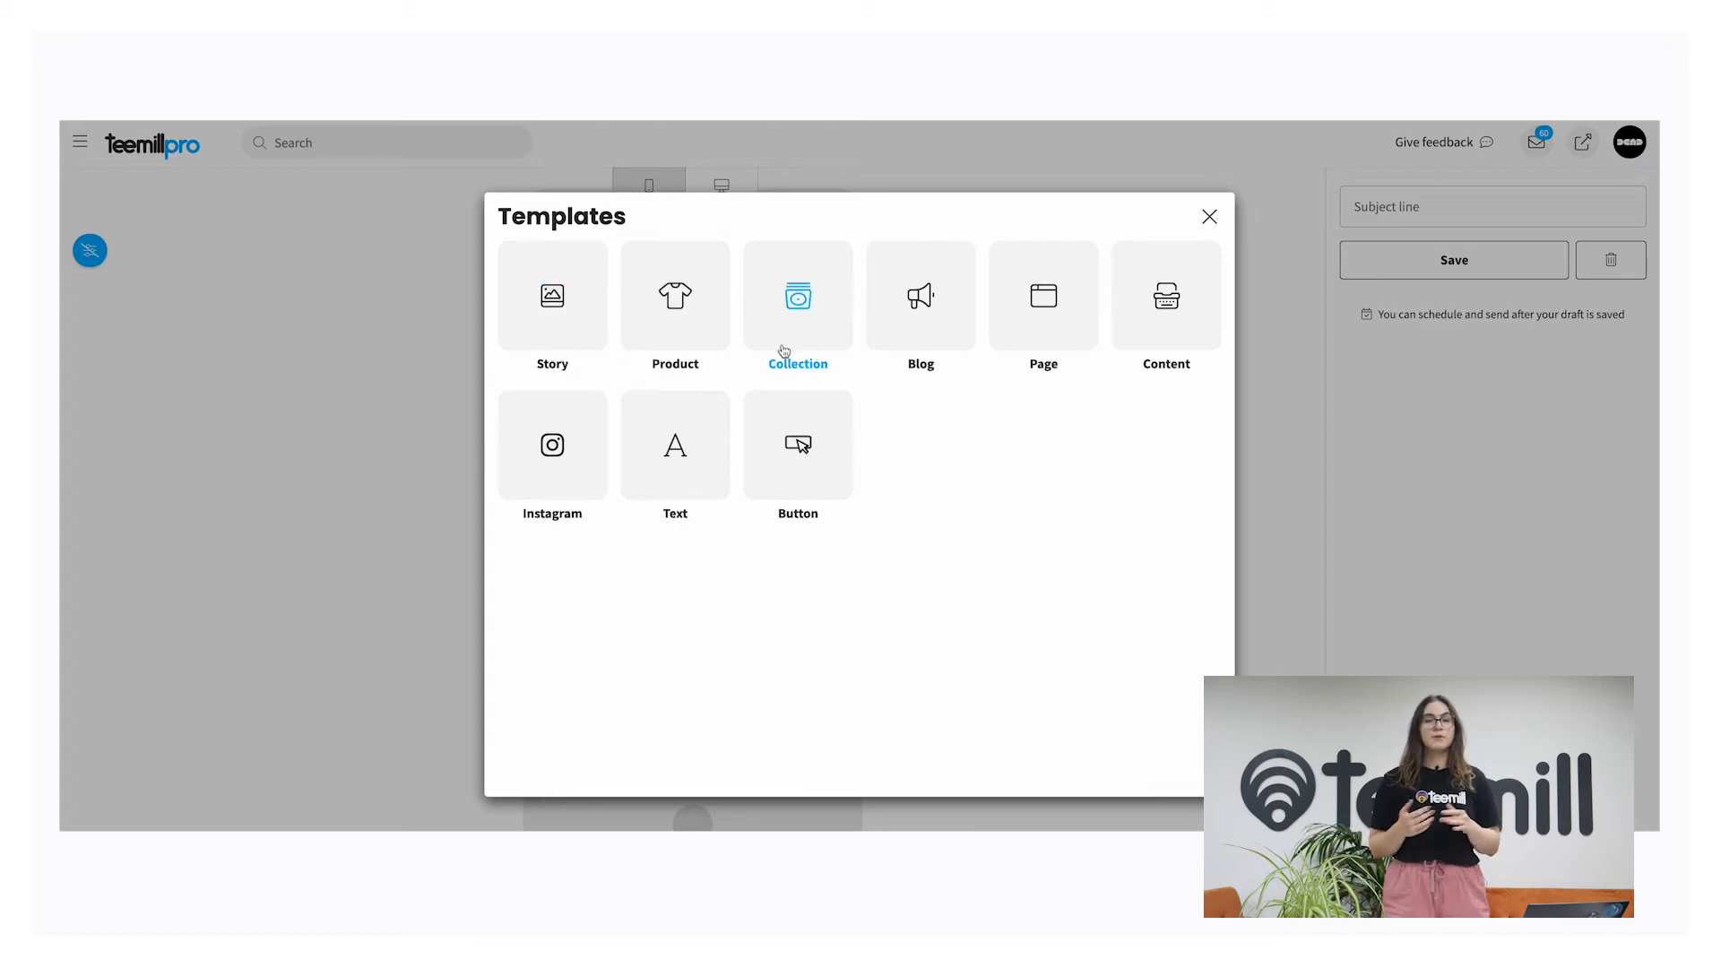
mouse_move(1131, 416)
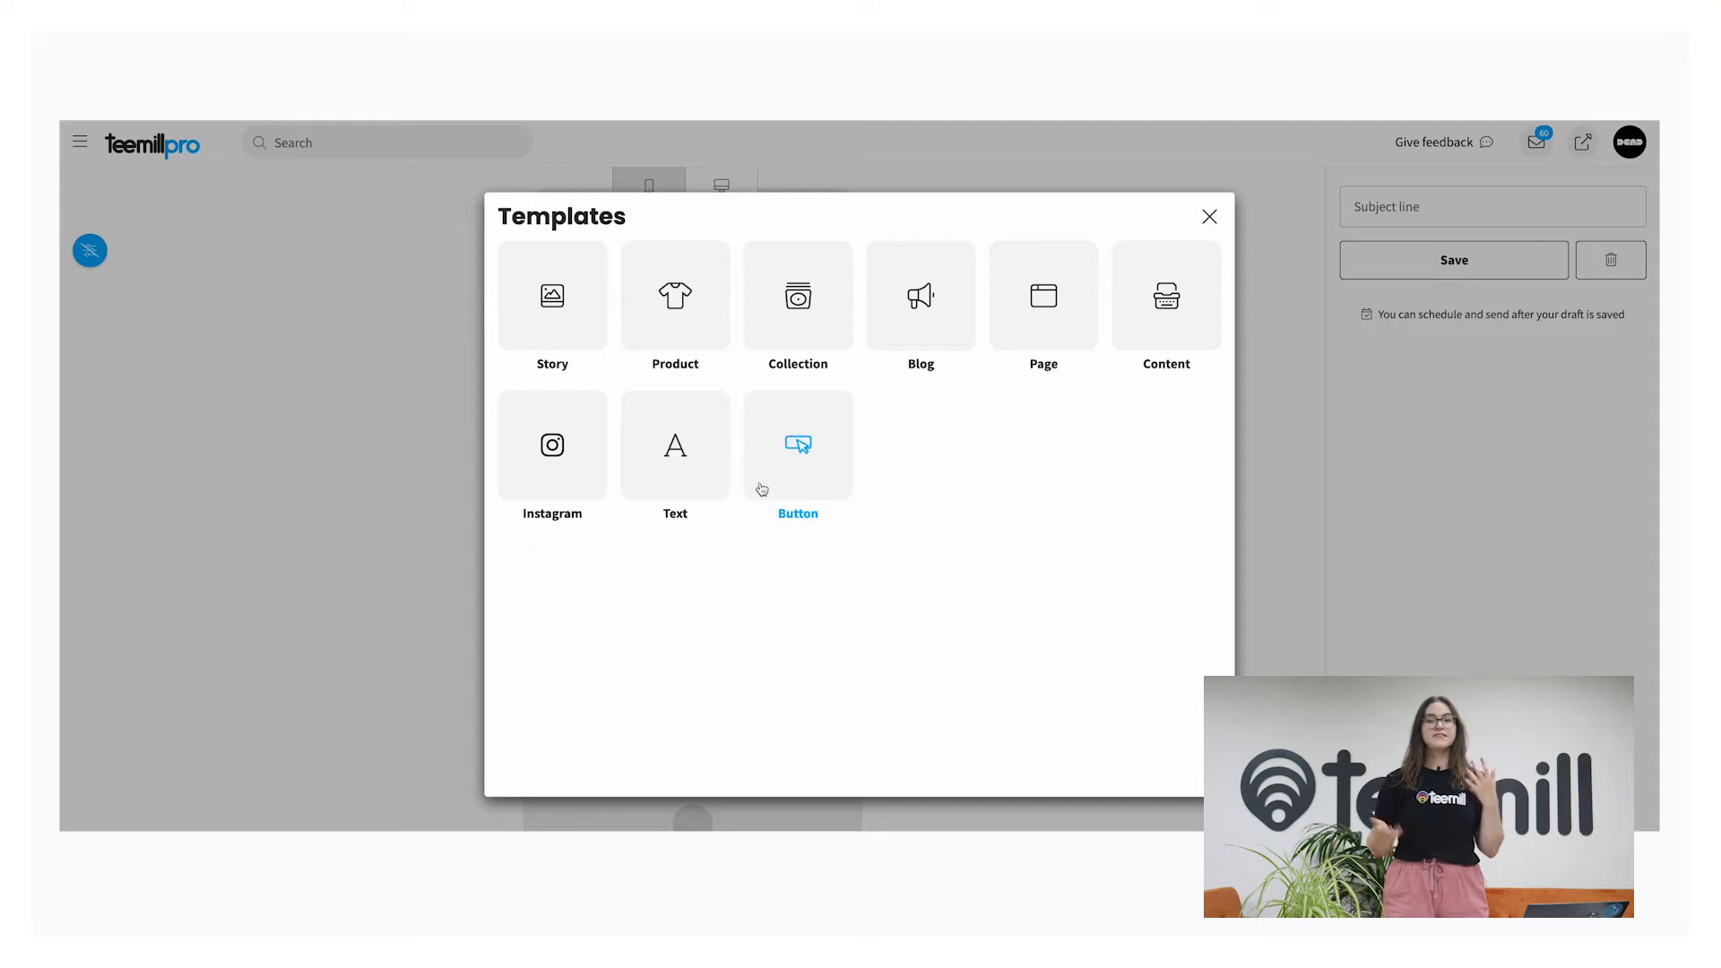
mouse_move(539, 342)
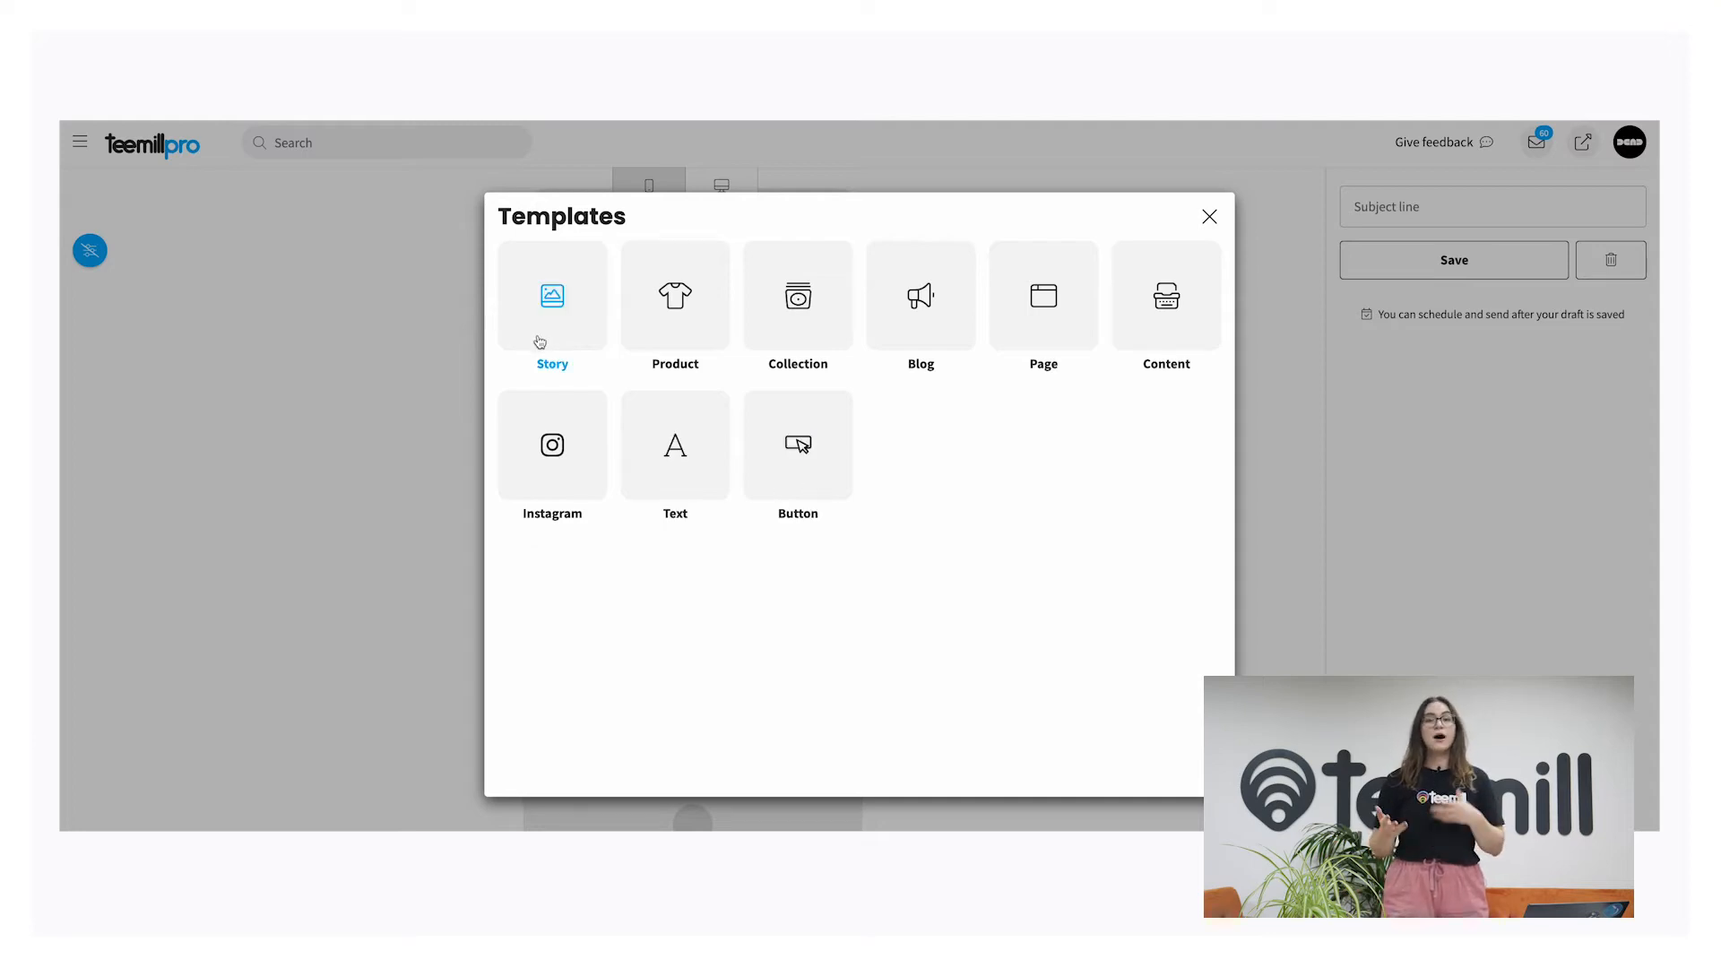
left_click(553, 305)
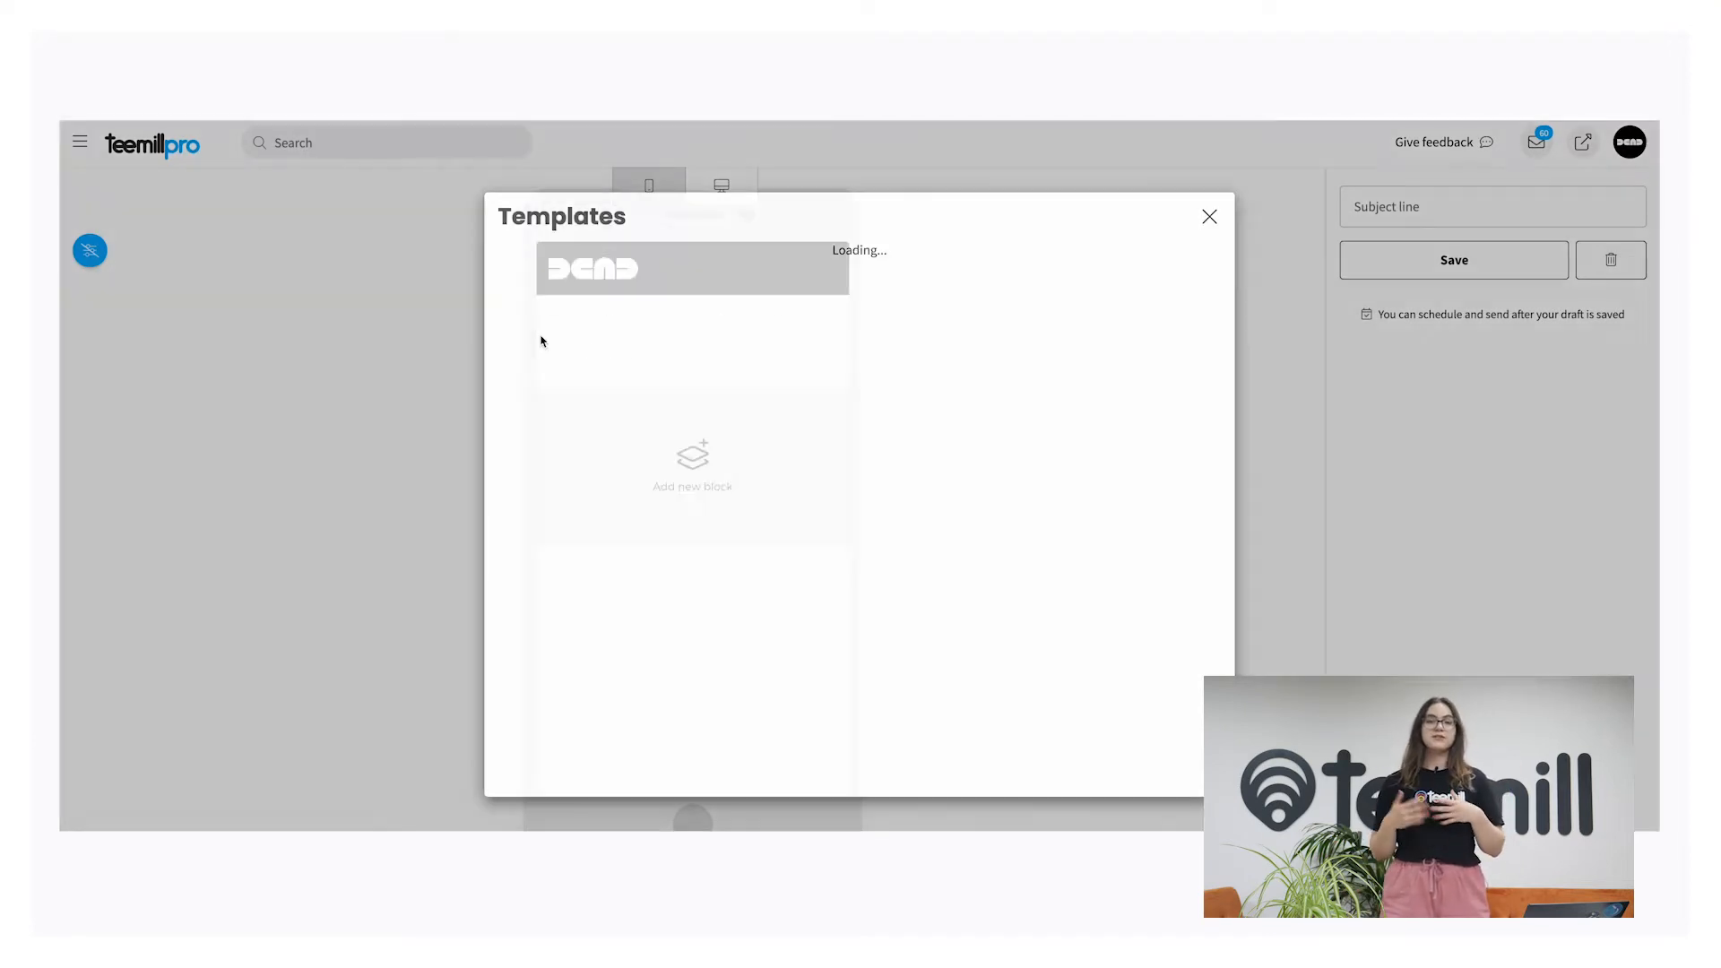
left_click(1210, 216)
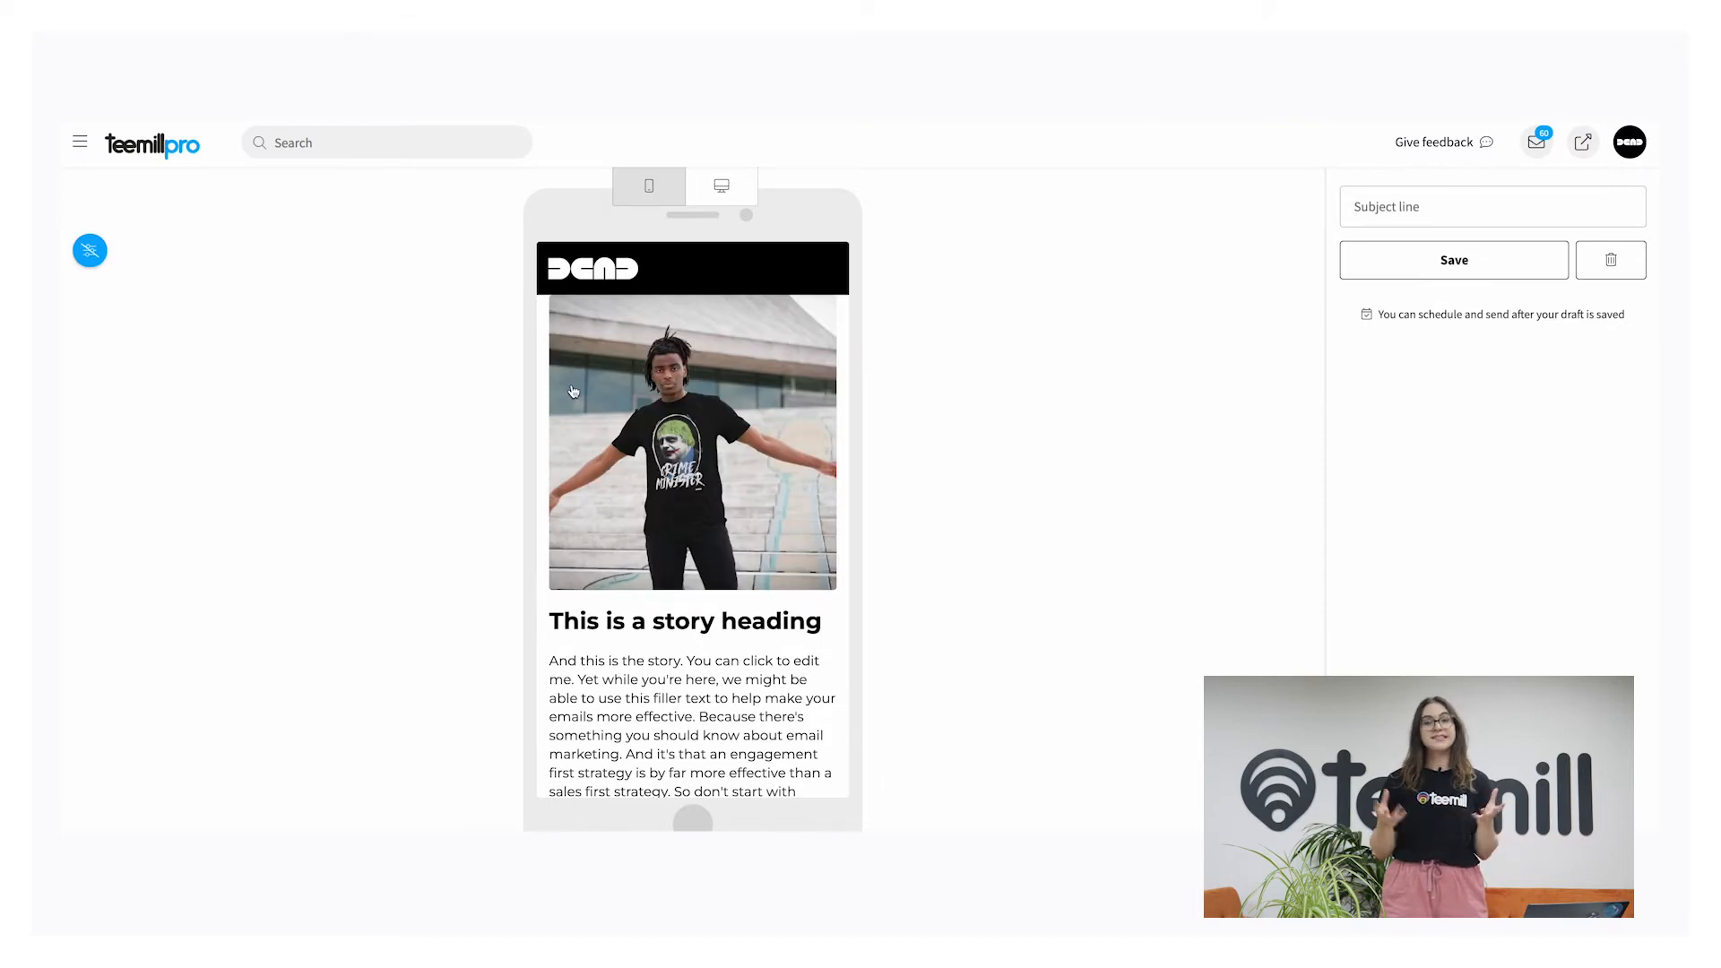
scroll("down", 3)
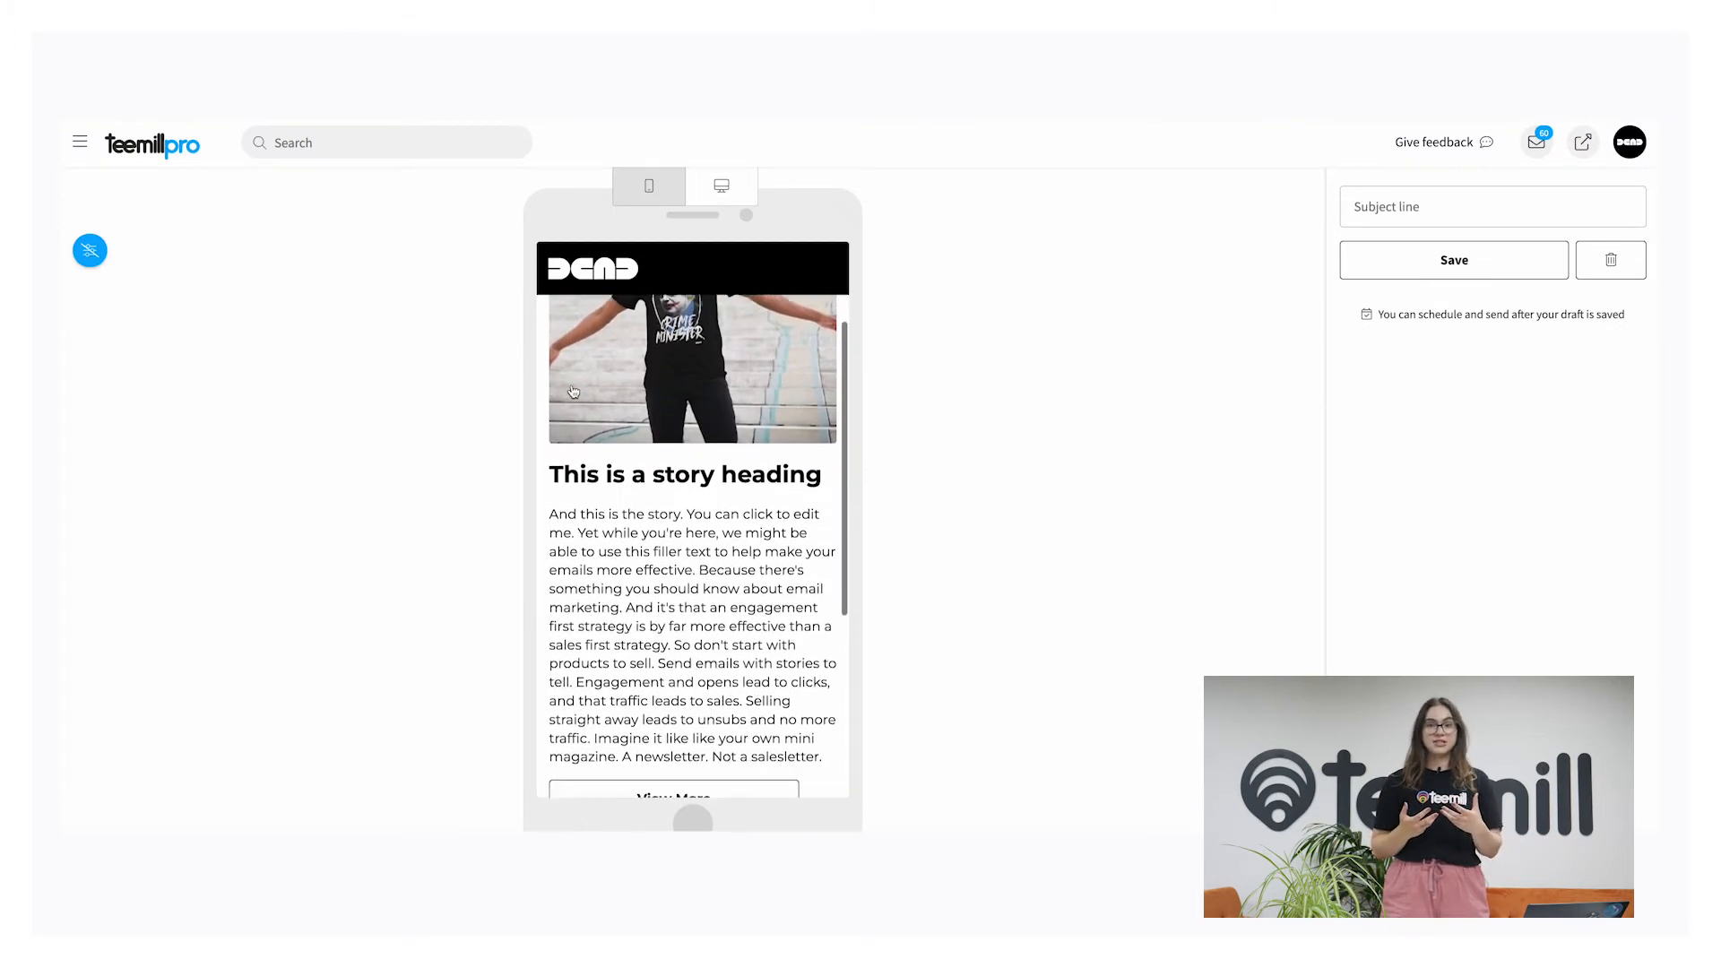
scroll("down", 3)
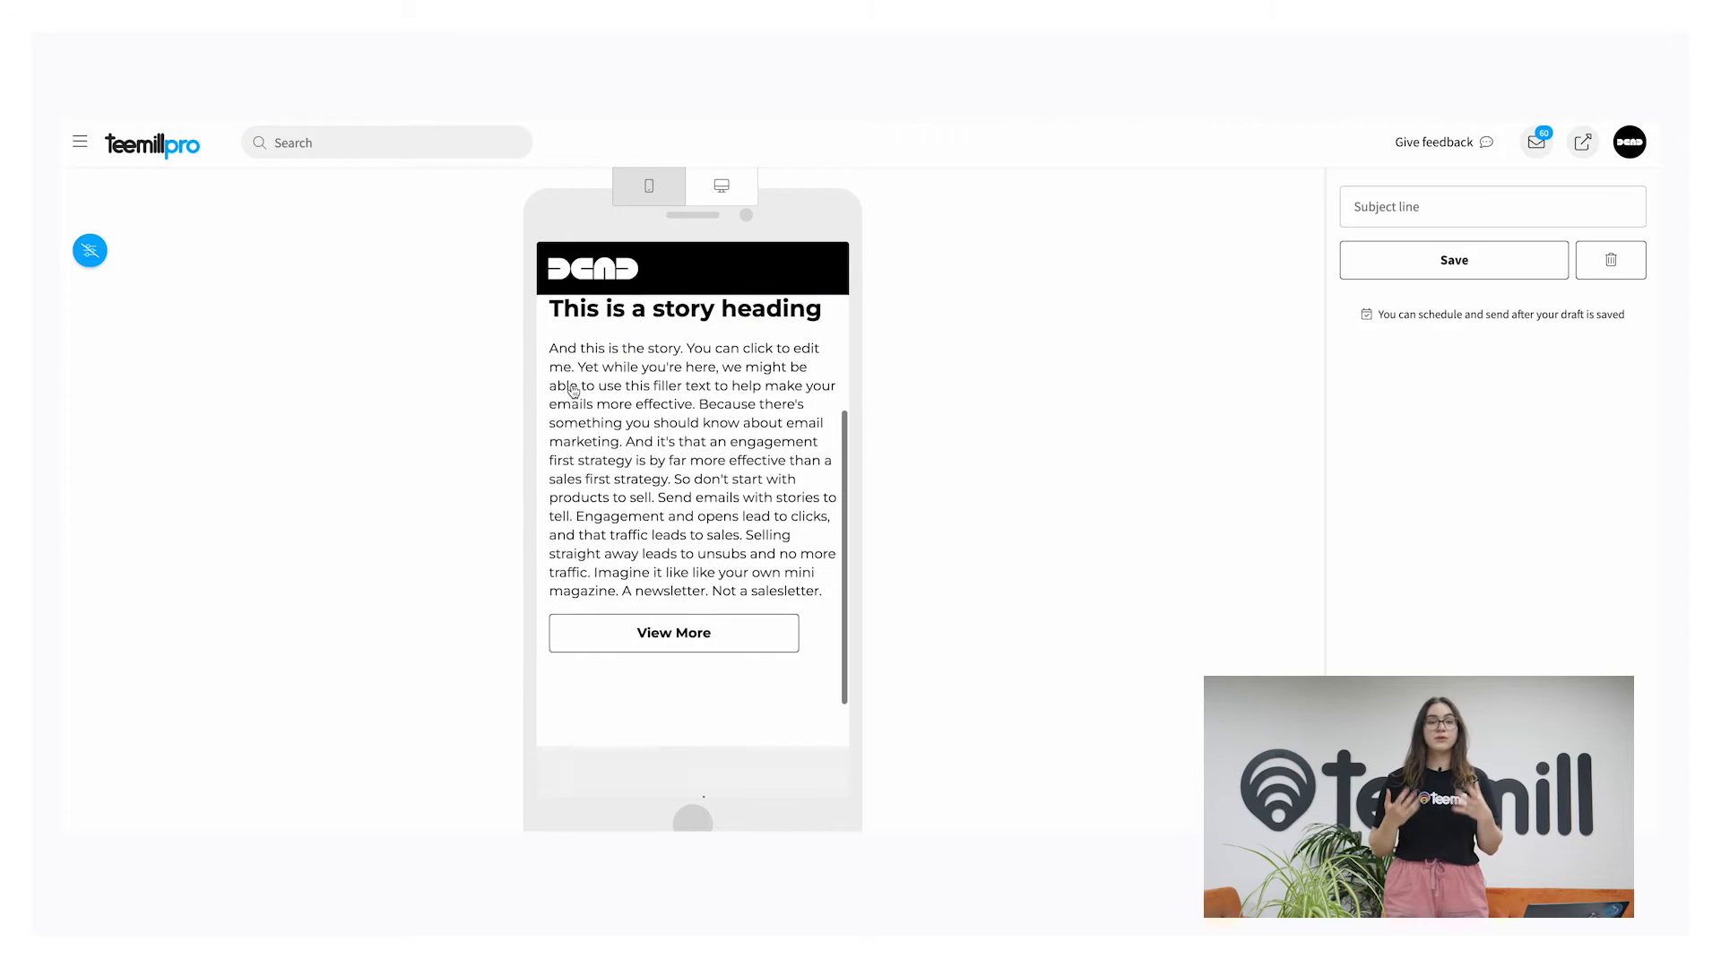
scroll("down", 3)
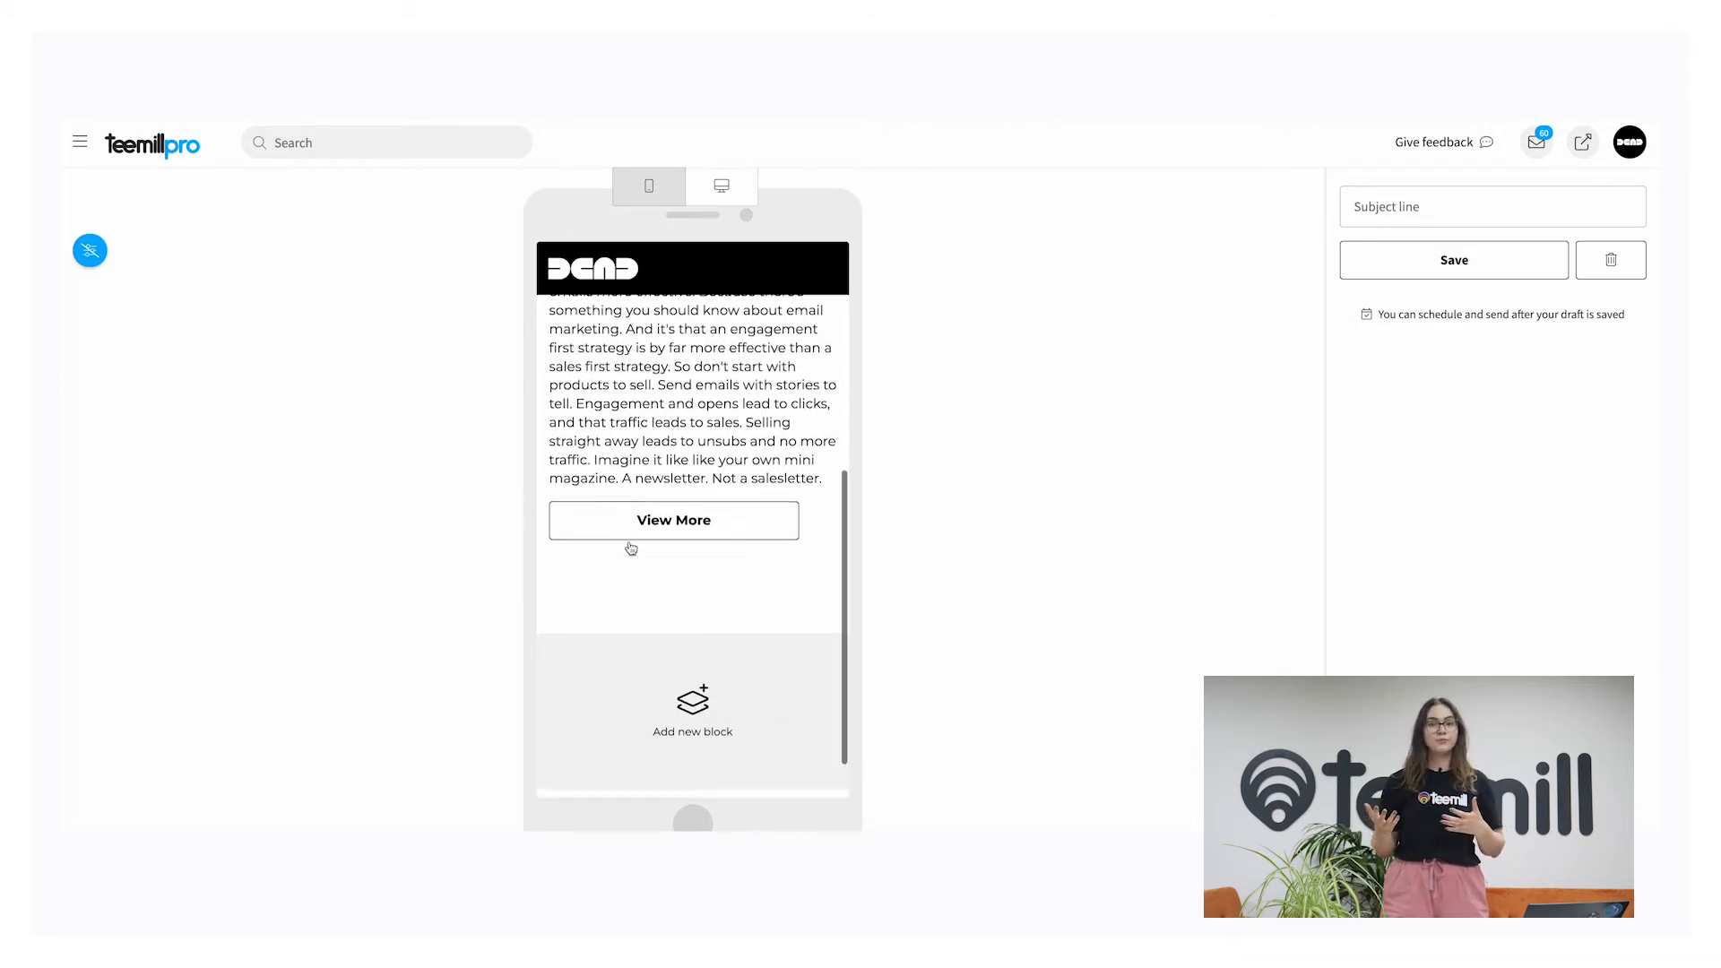
Add a Product block featuring the Let Them Eat Pasta T-shirt.
left_click(693, 709)
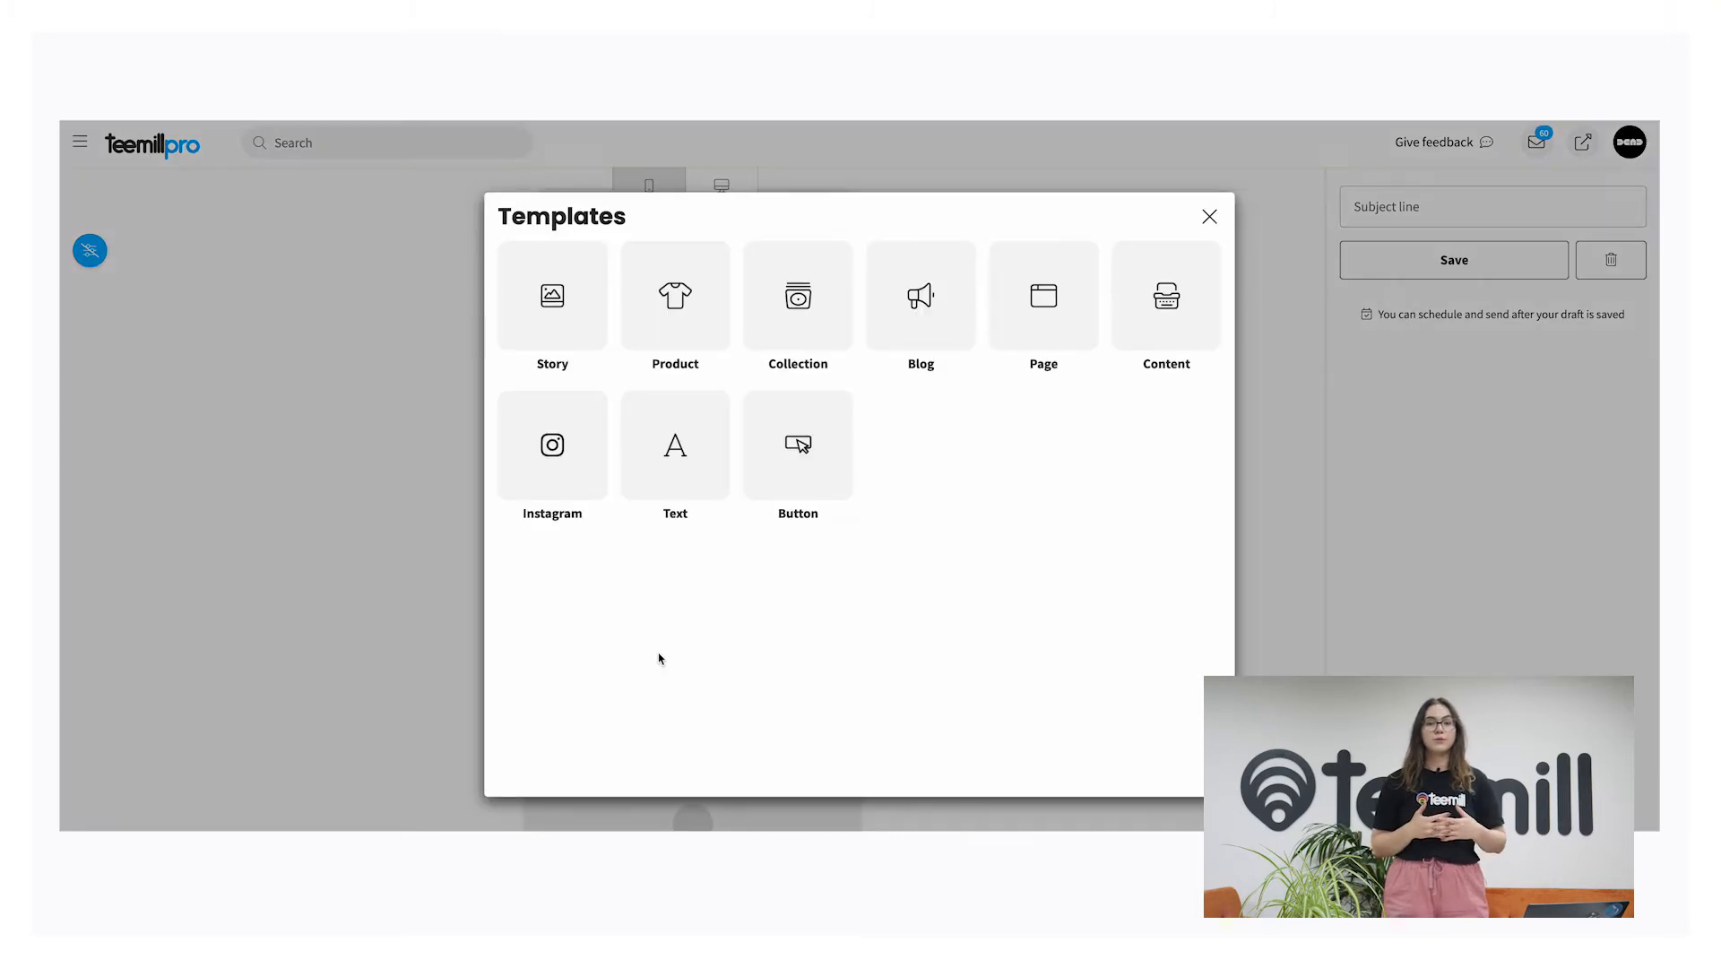
left_click(1165, 305)
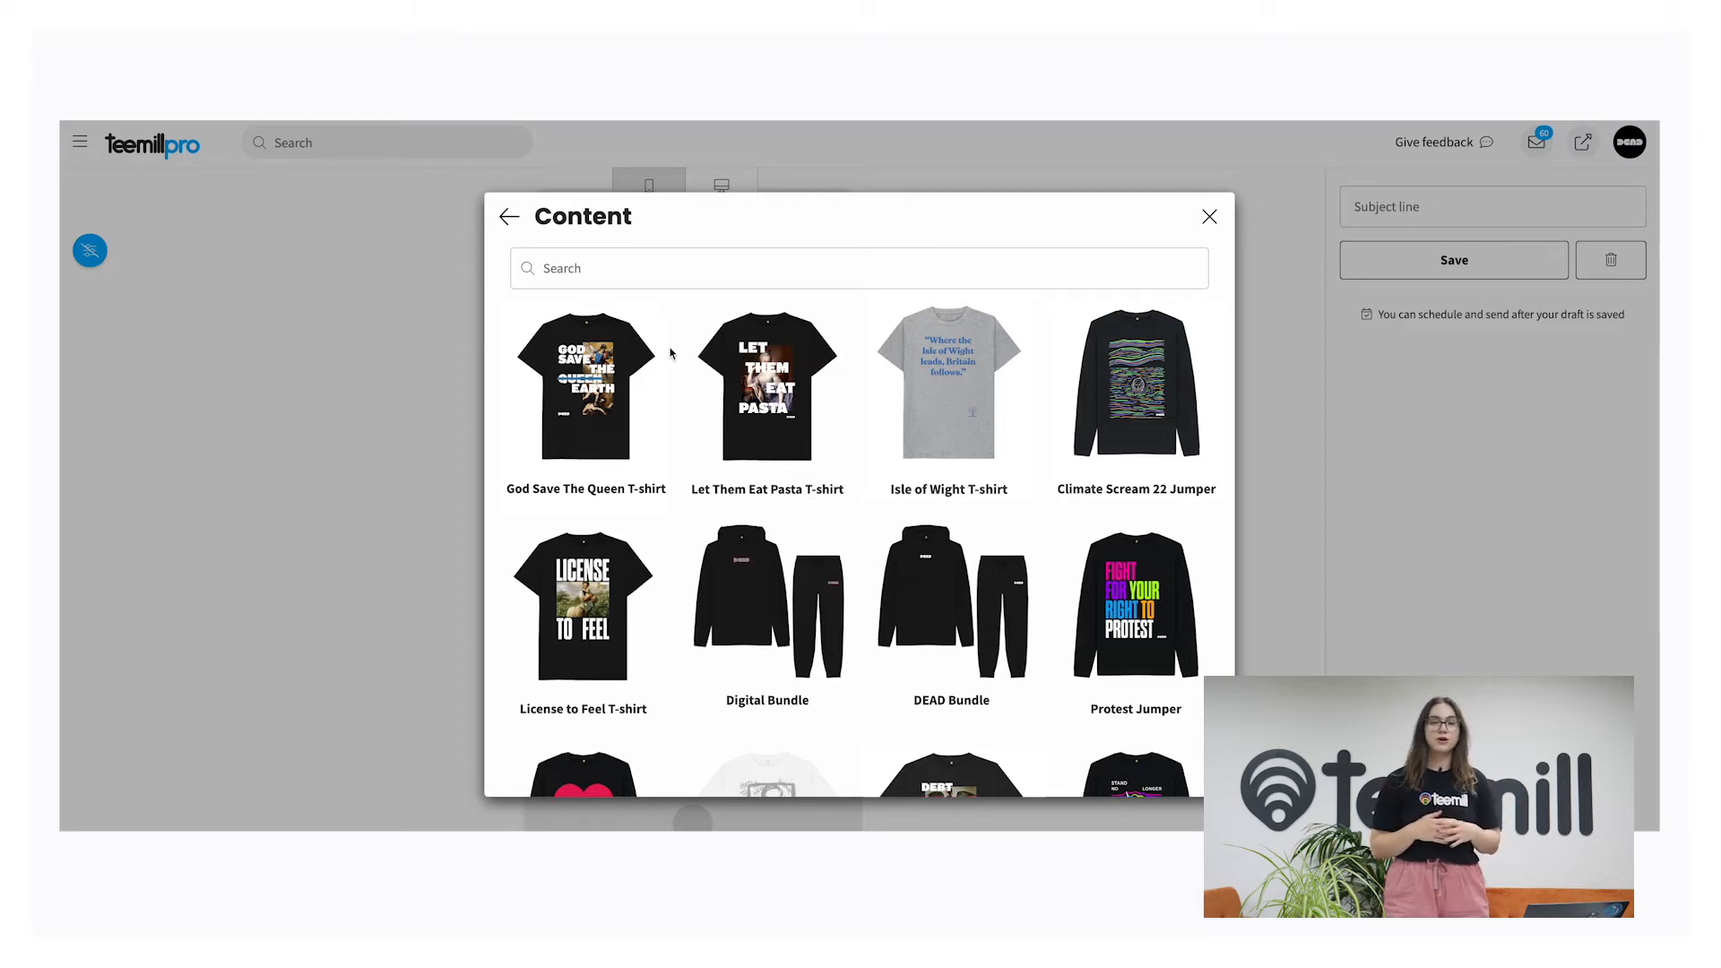
left_click(768, 387)
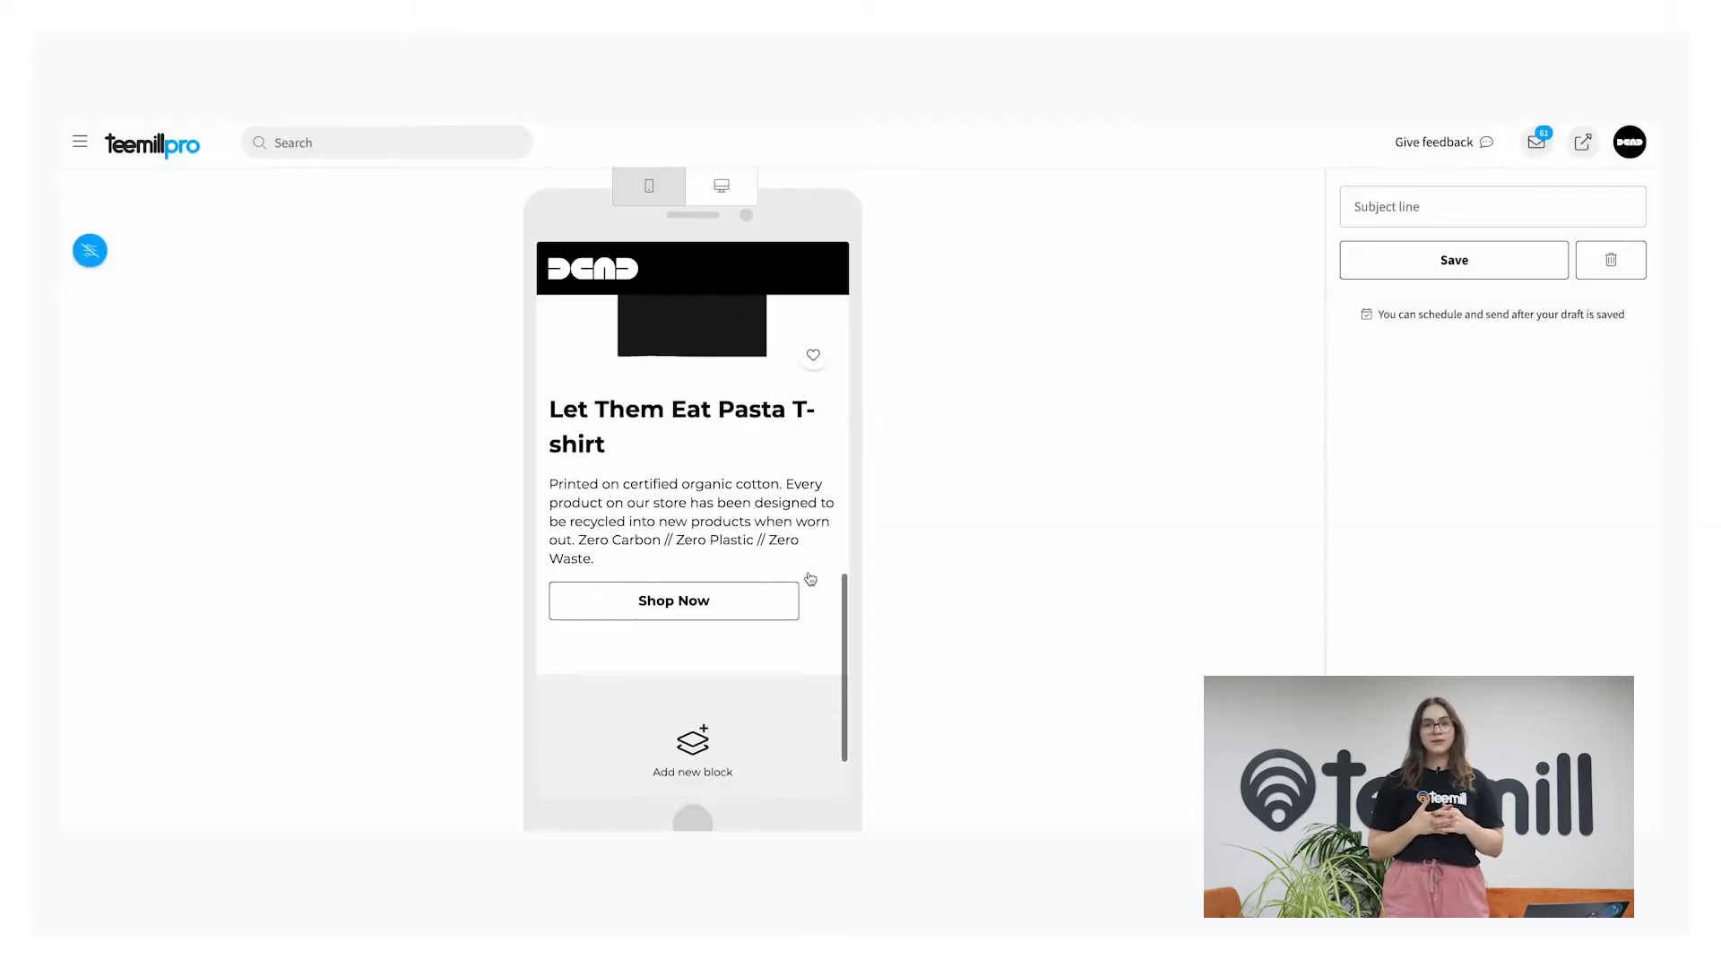
Add a Content block with a story's black-and-white workshop photo below the T-shirt.
left_click(691, 752)
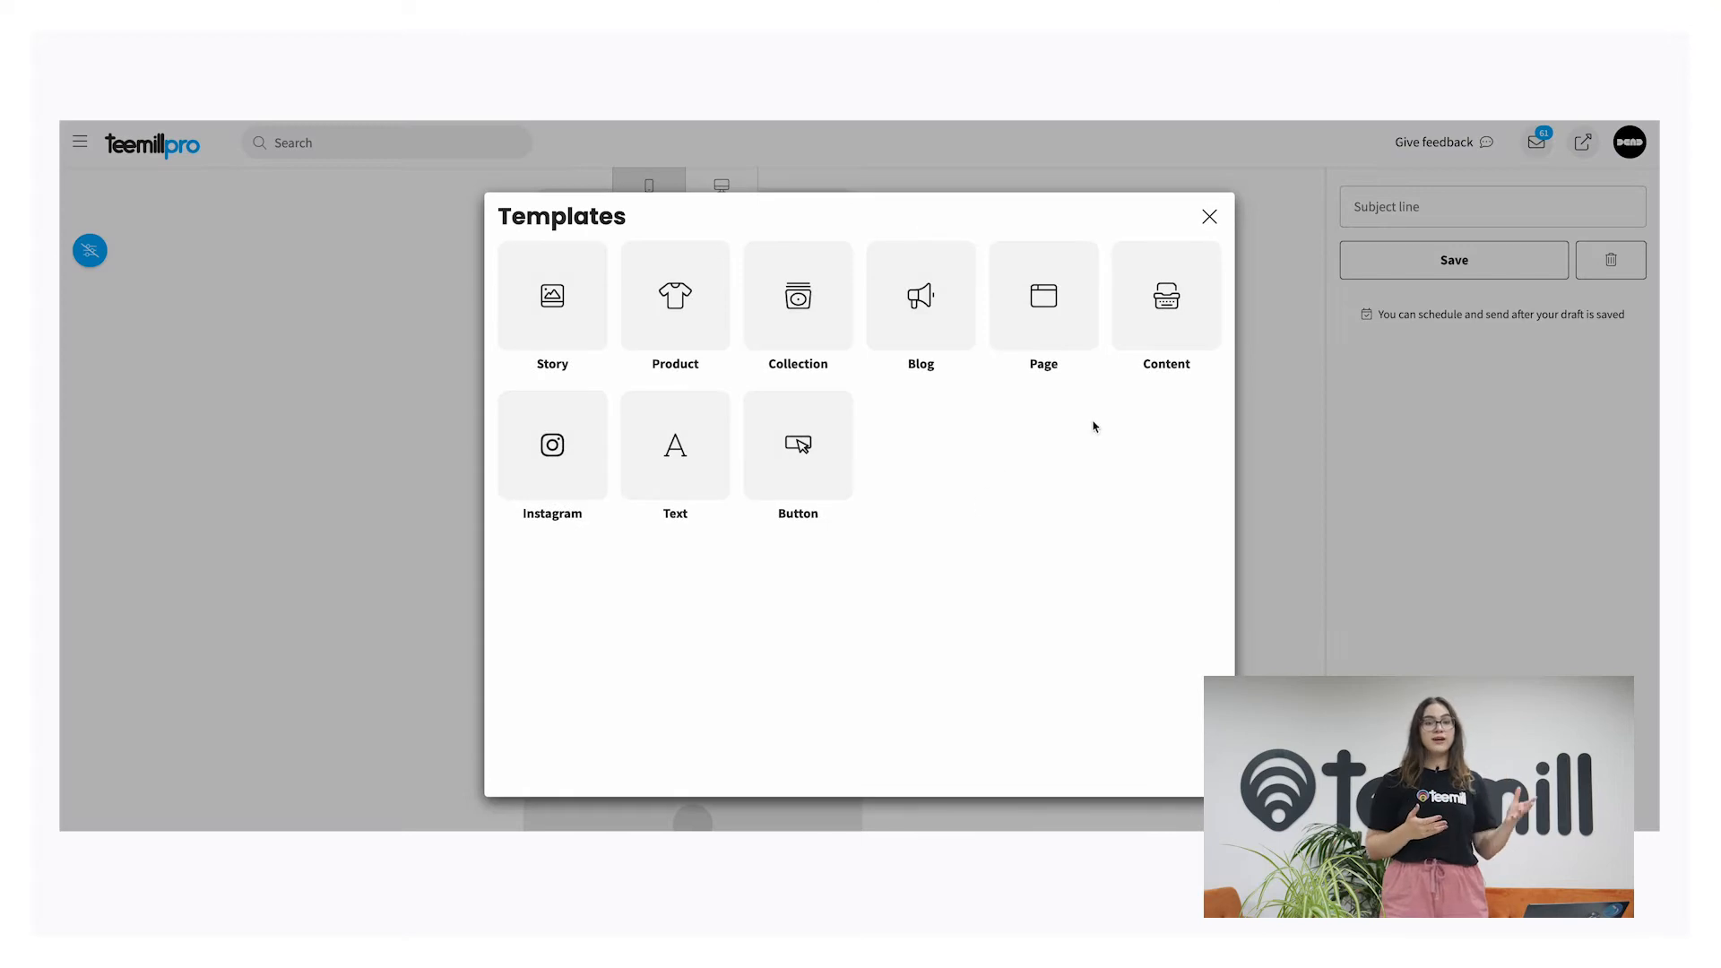
left_click(1166, 305)
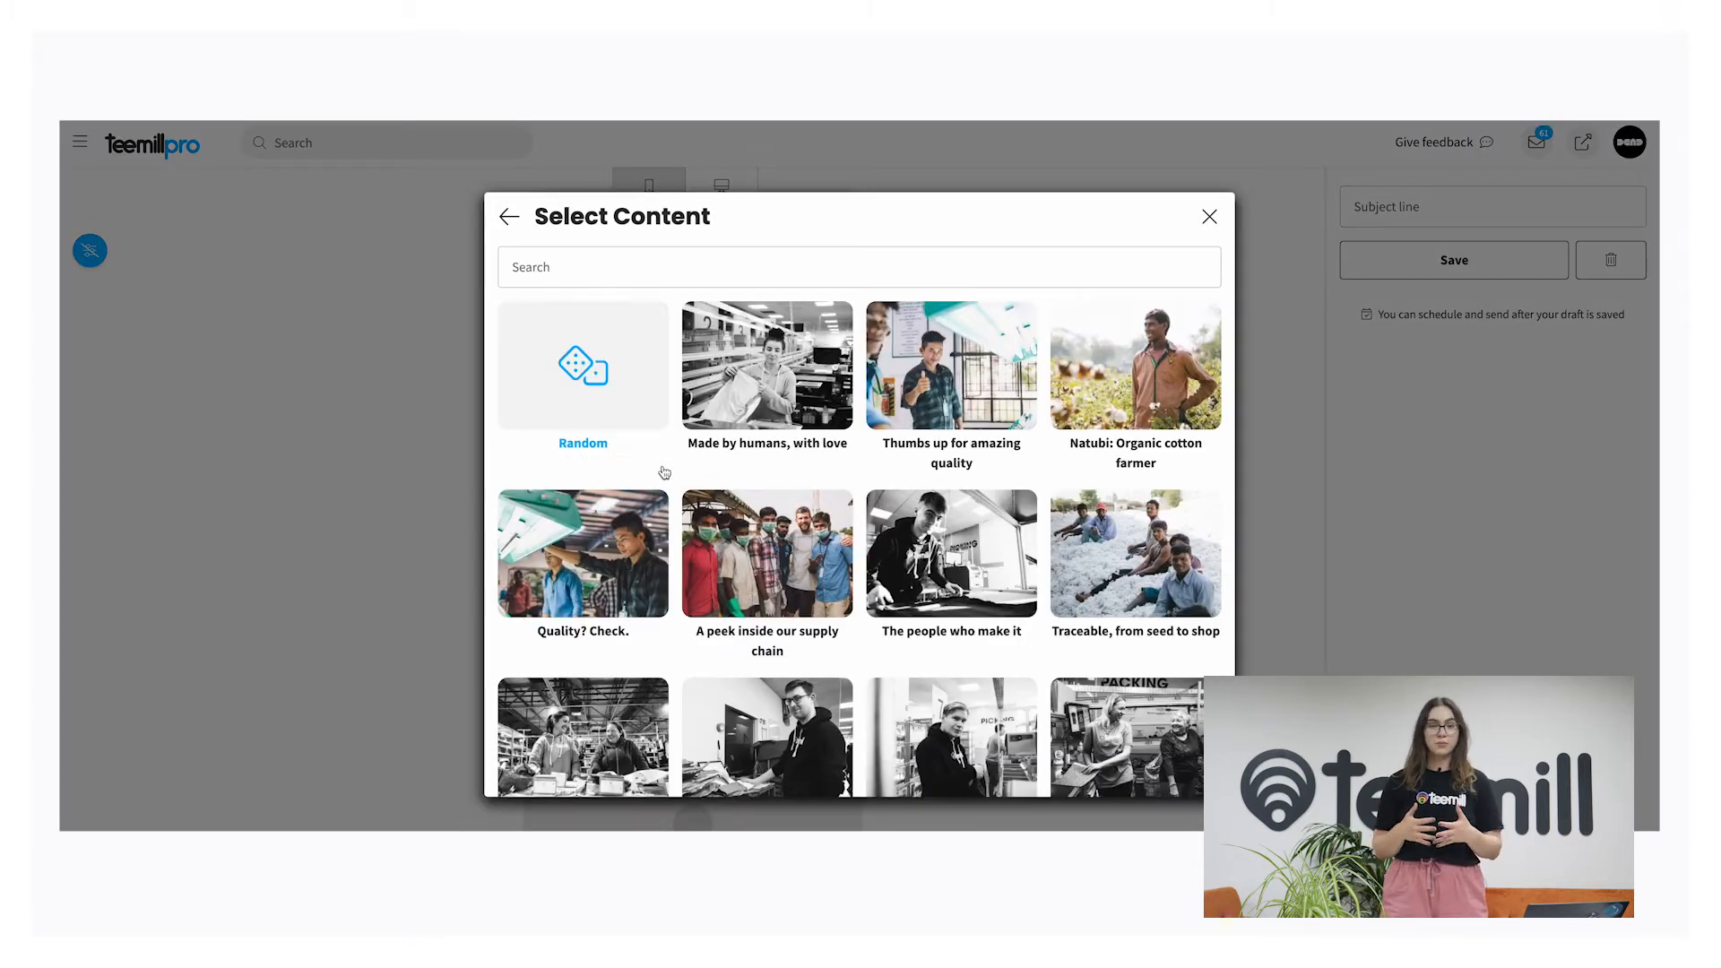
scroll("down", 3)
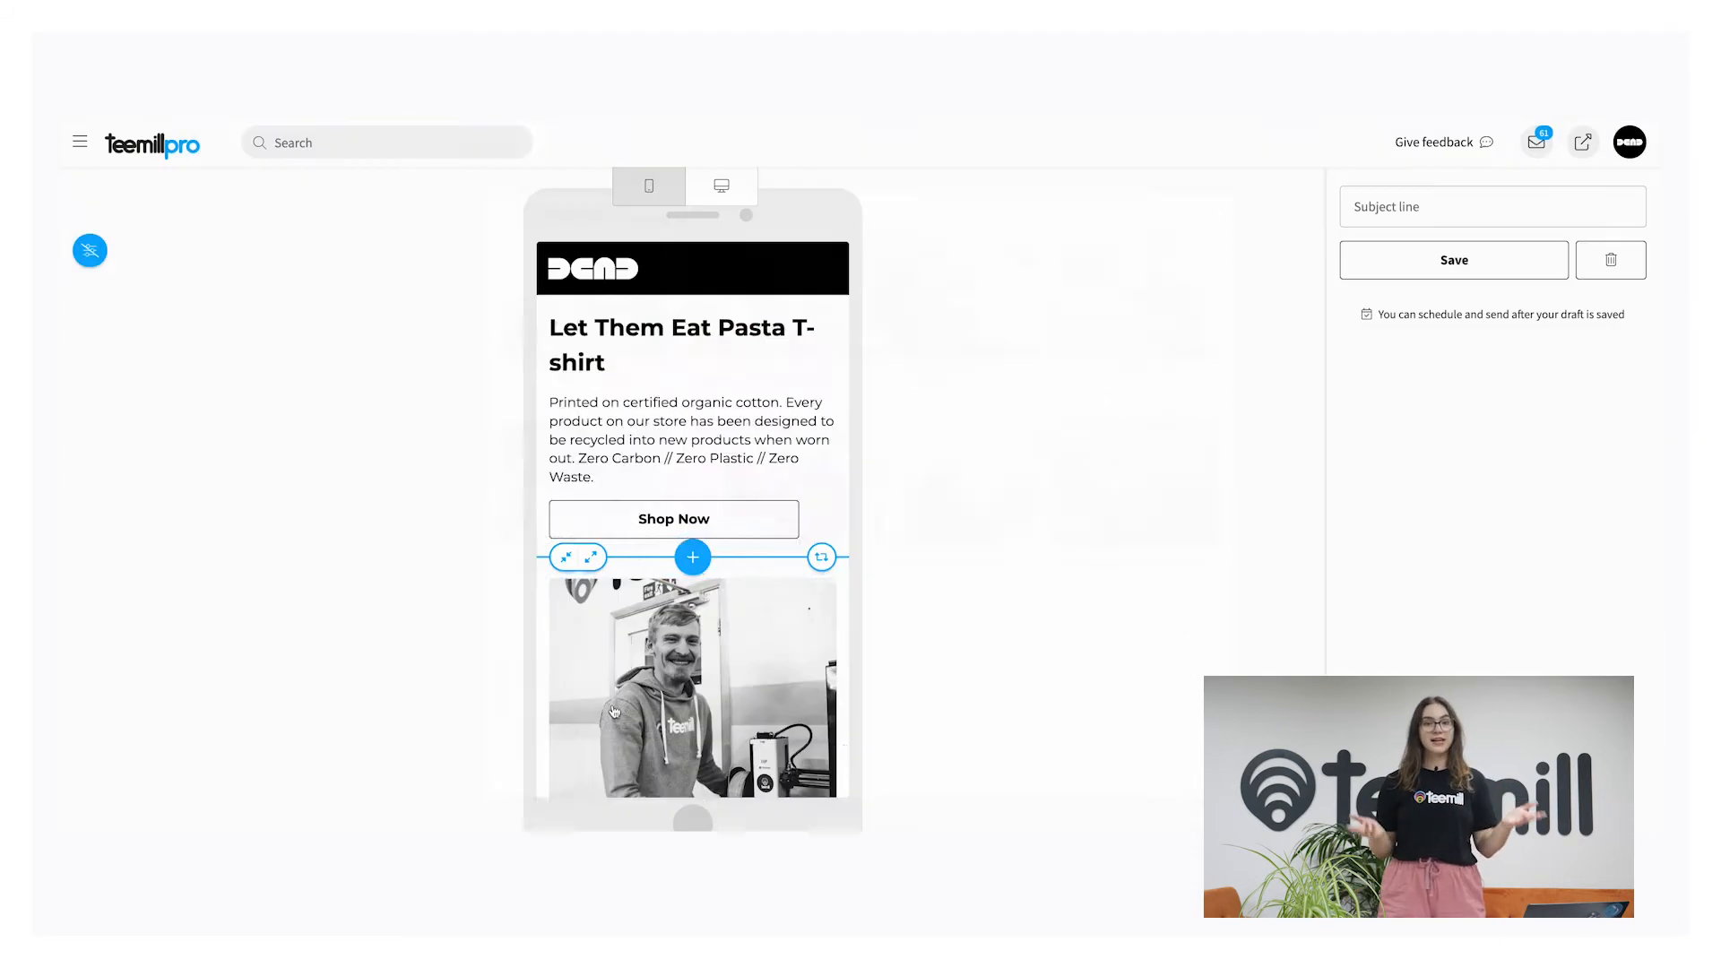
scroll("down", 3)
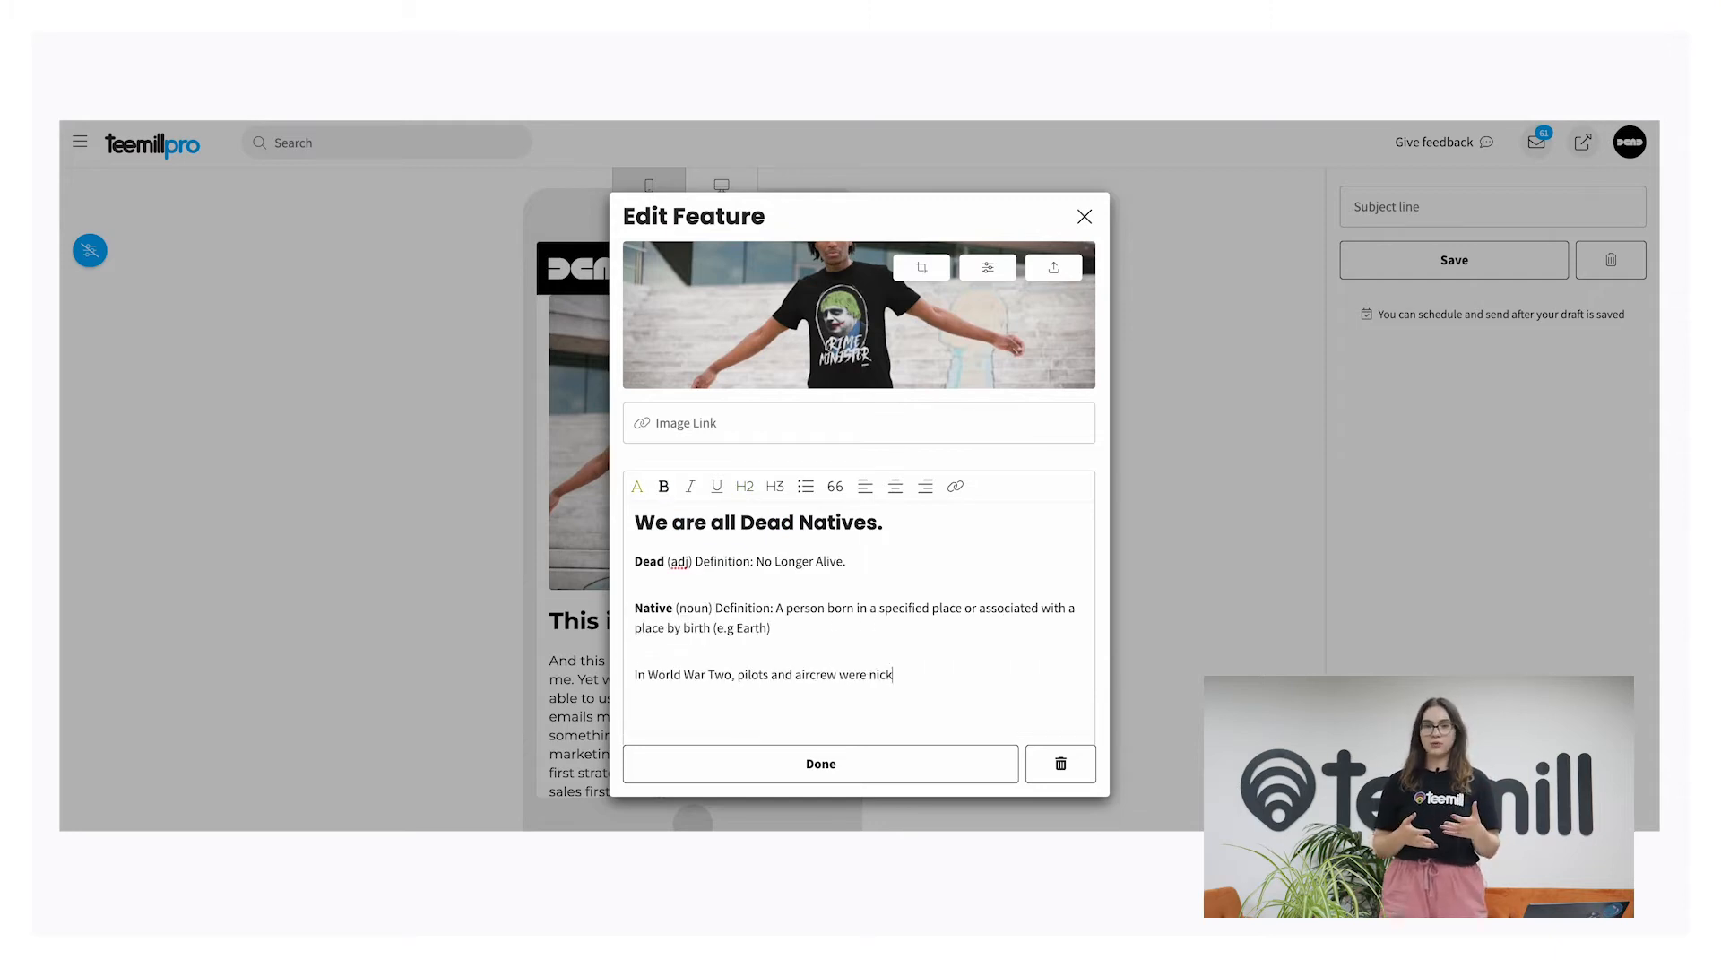
Replace the Dead Natives story photo with the brand logo image from the image library.
left_click(957, 486)
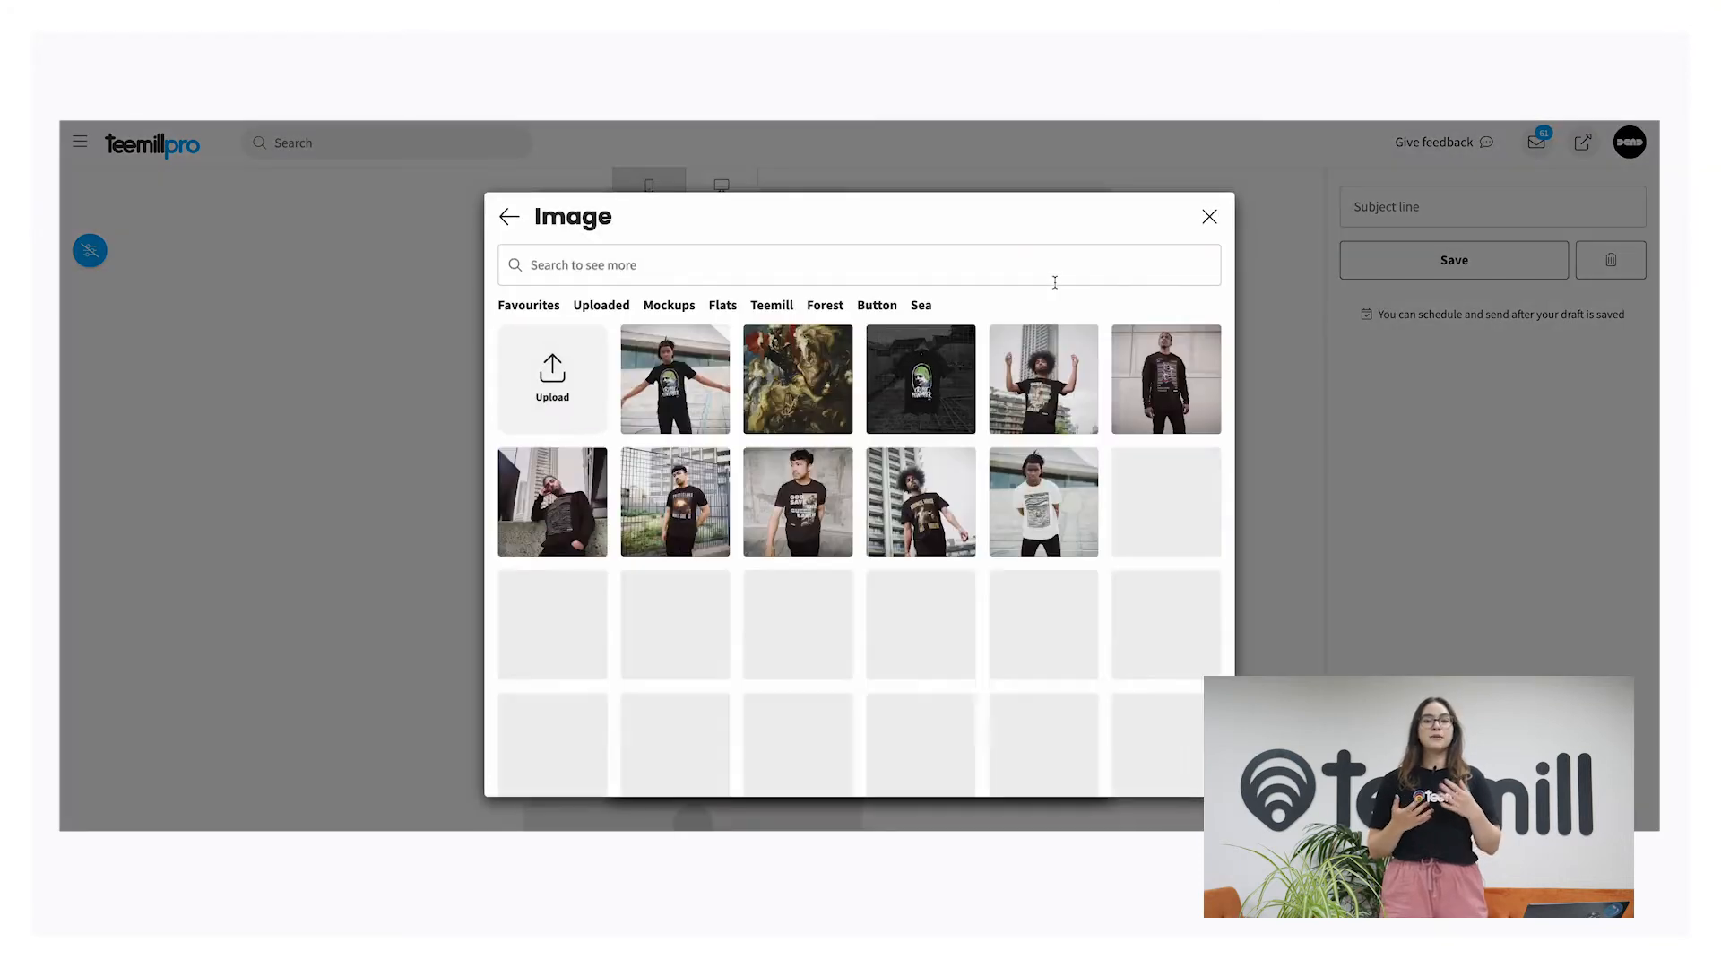
left_click(722, 305)
type("behind the scenes")
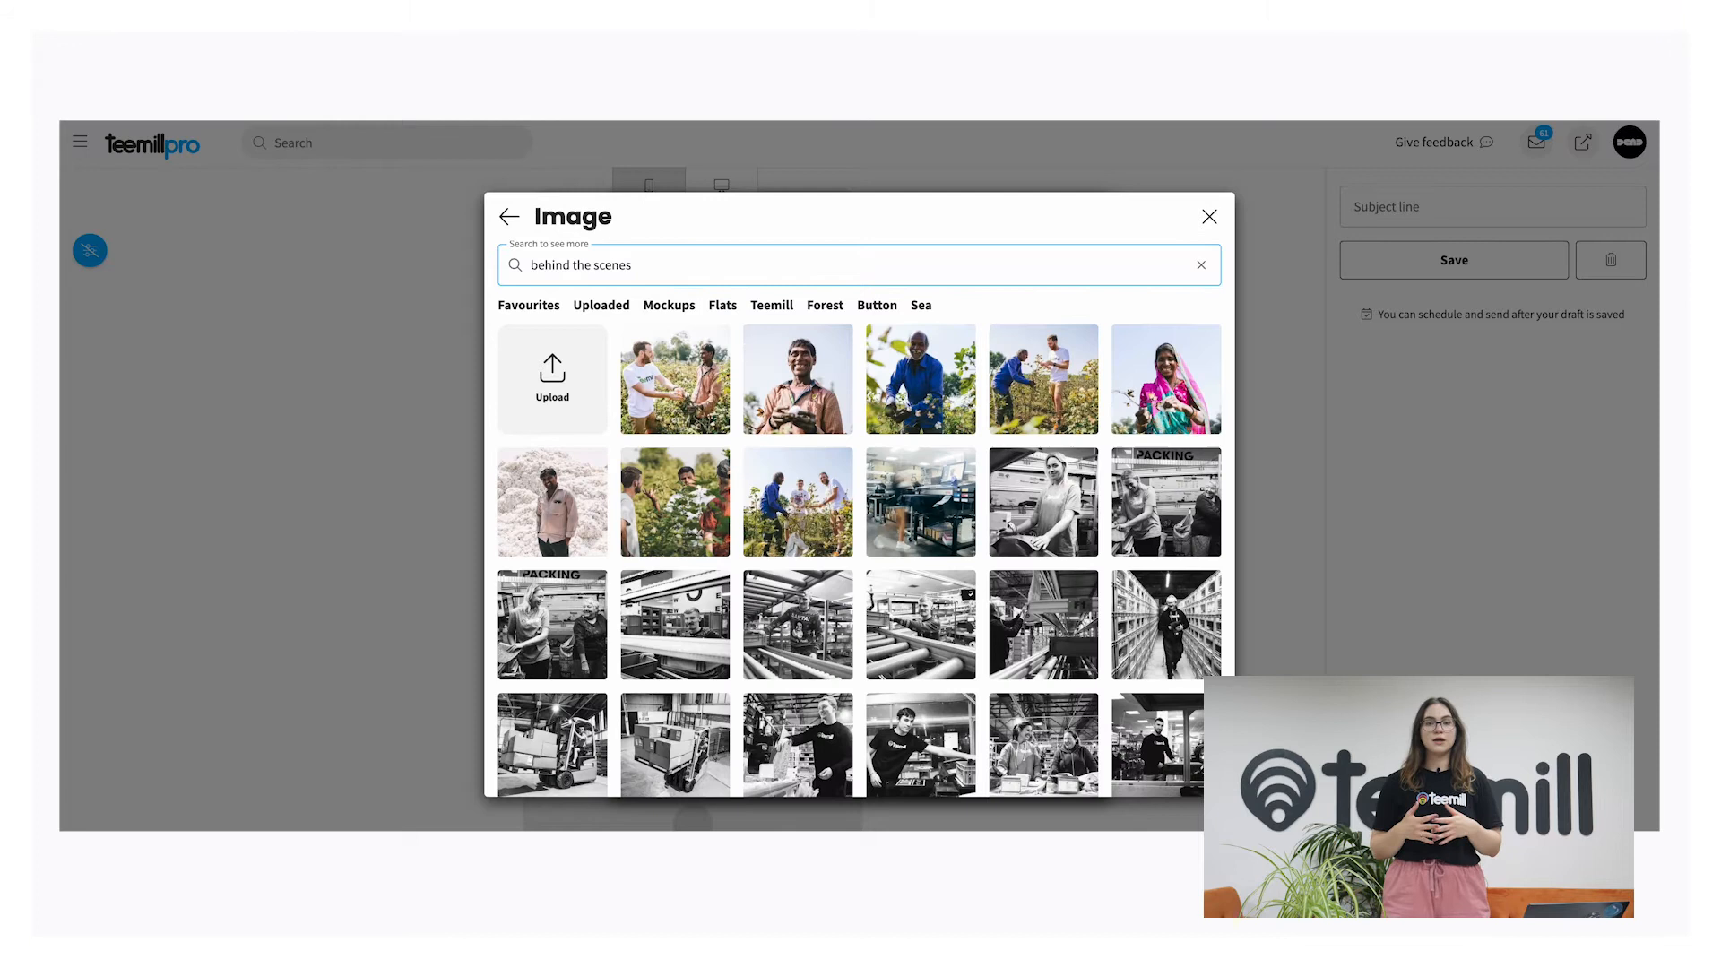
left_click(1202, 265)
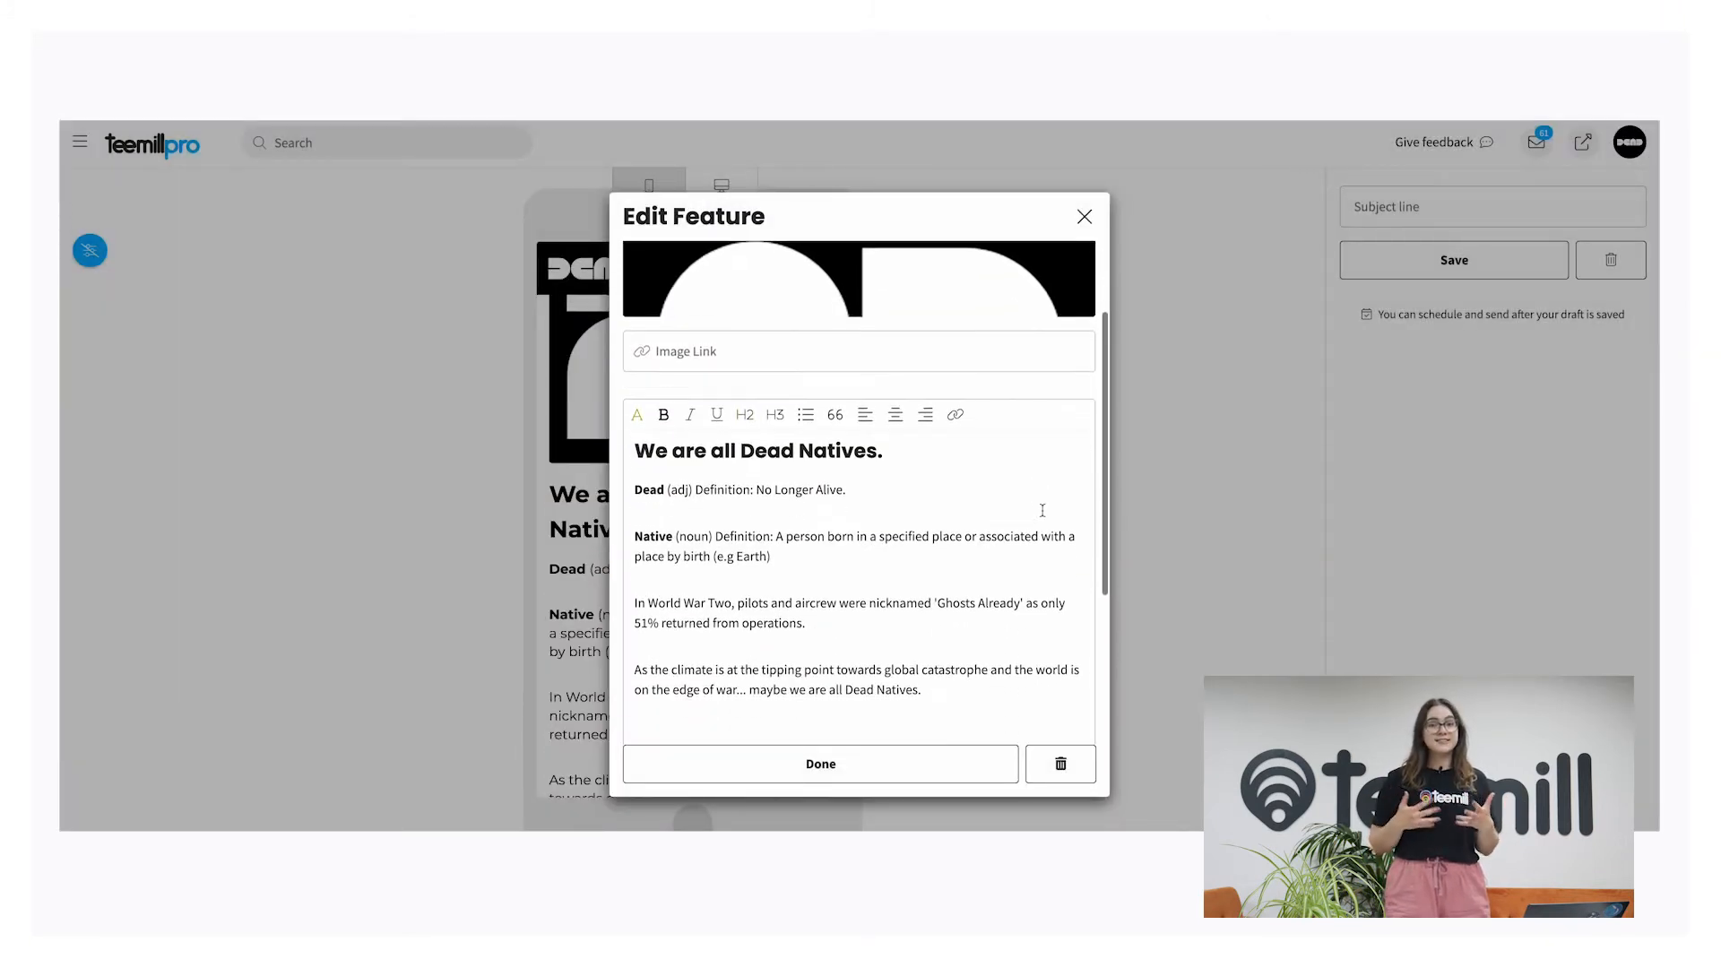
Scroll through the story block's Advanced image, Button and Block styling settings.
scroll("down", 3)
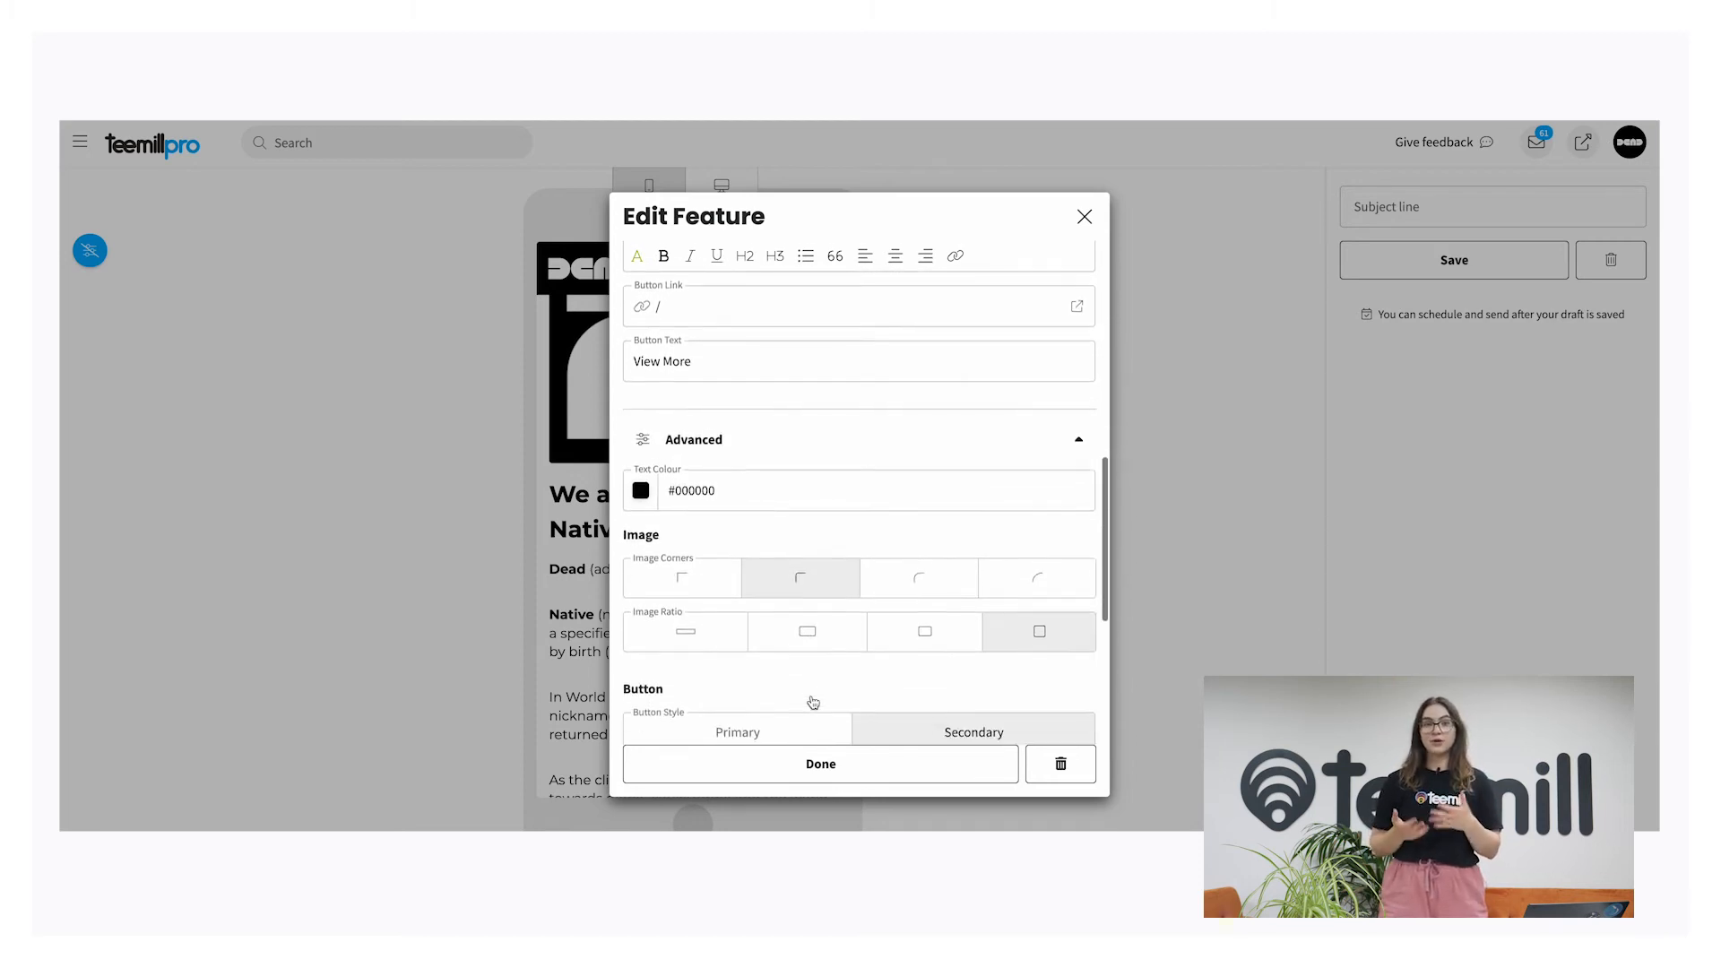
scroll("down", 3)
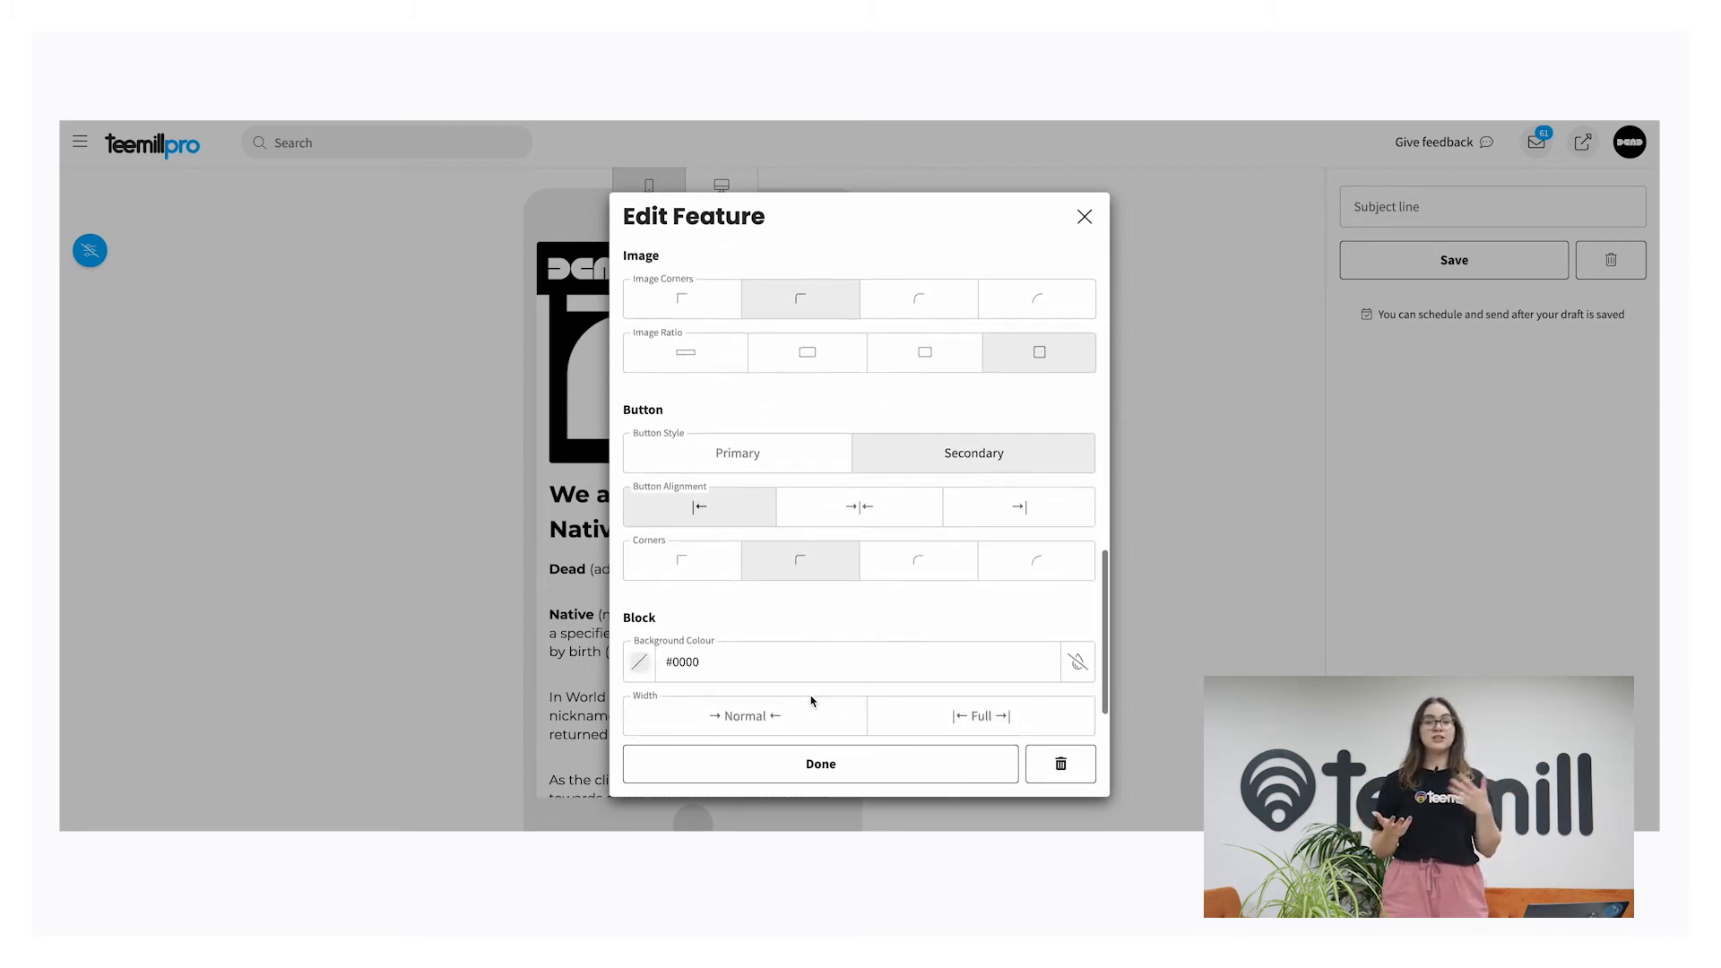
scroll("down", 3)
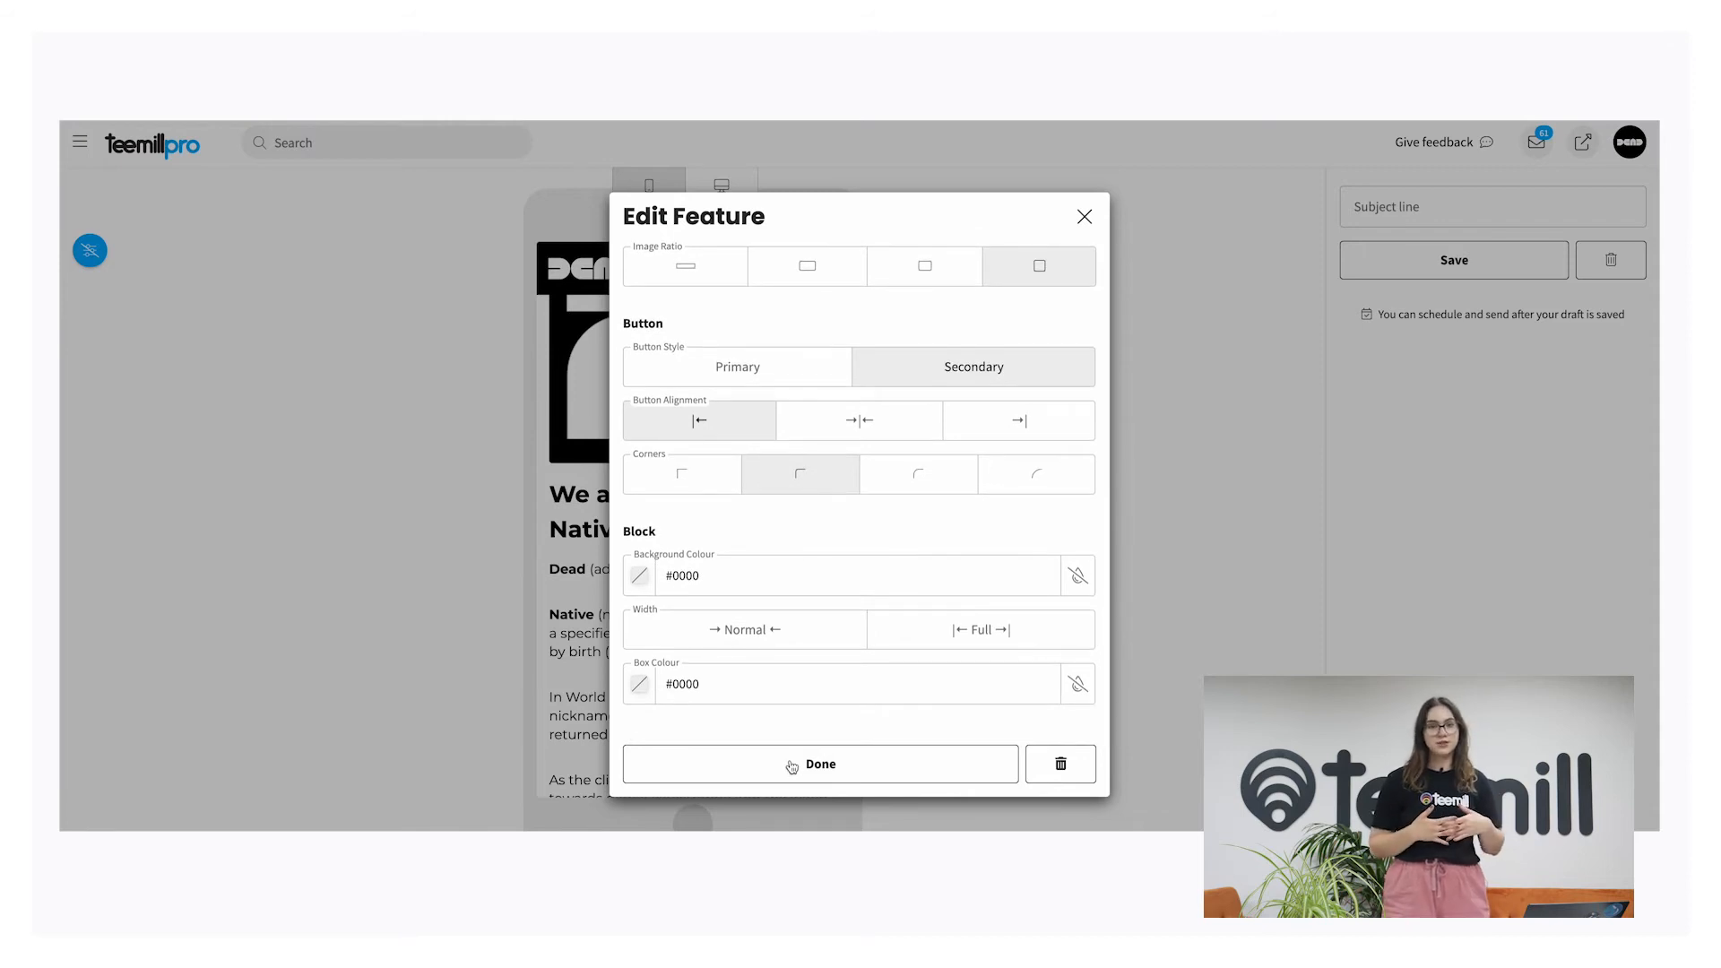
Finish the story block, enter subject line 'New drop live now', and save the draft.
left_click(818, 764)
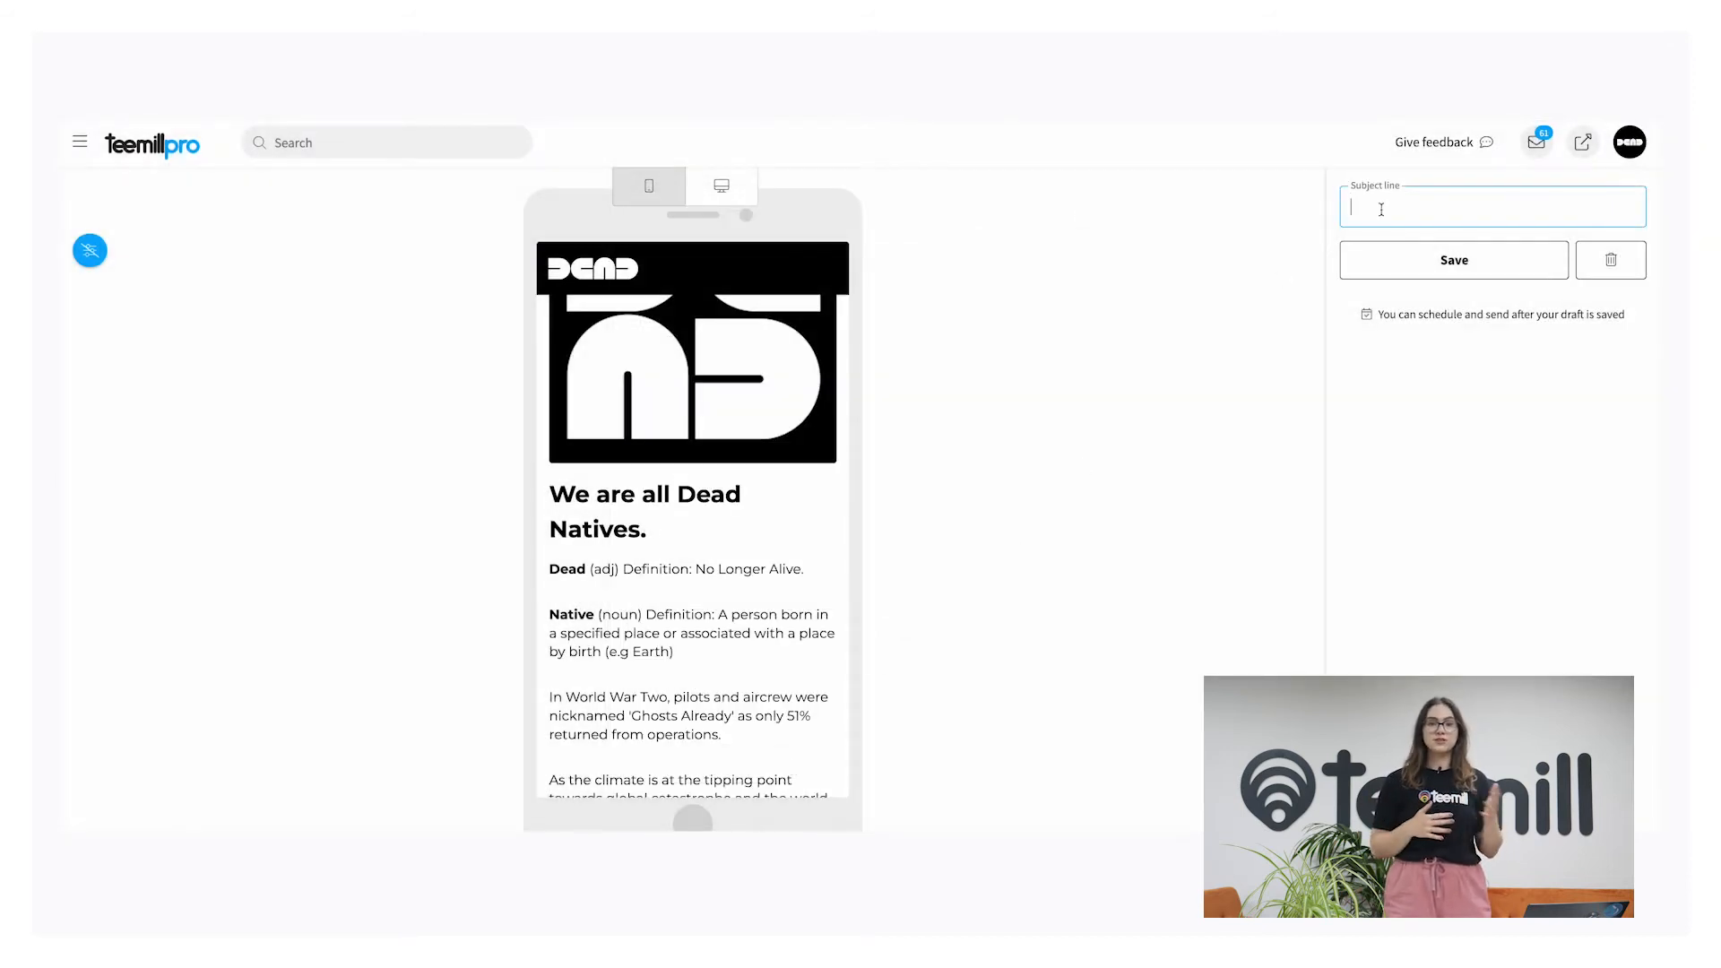
type("New drop live n")
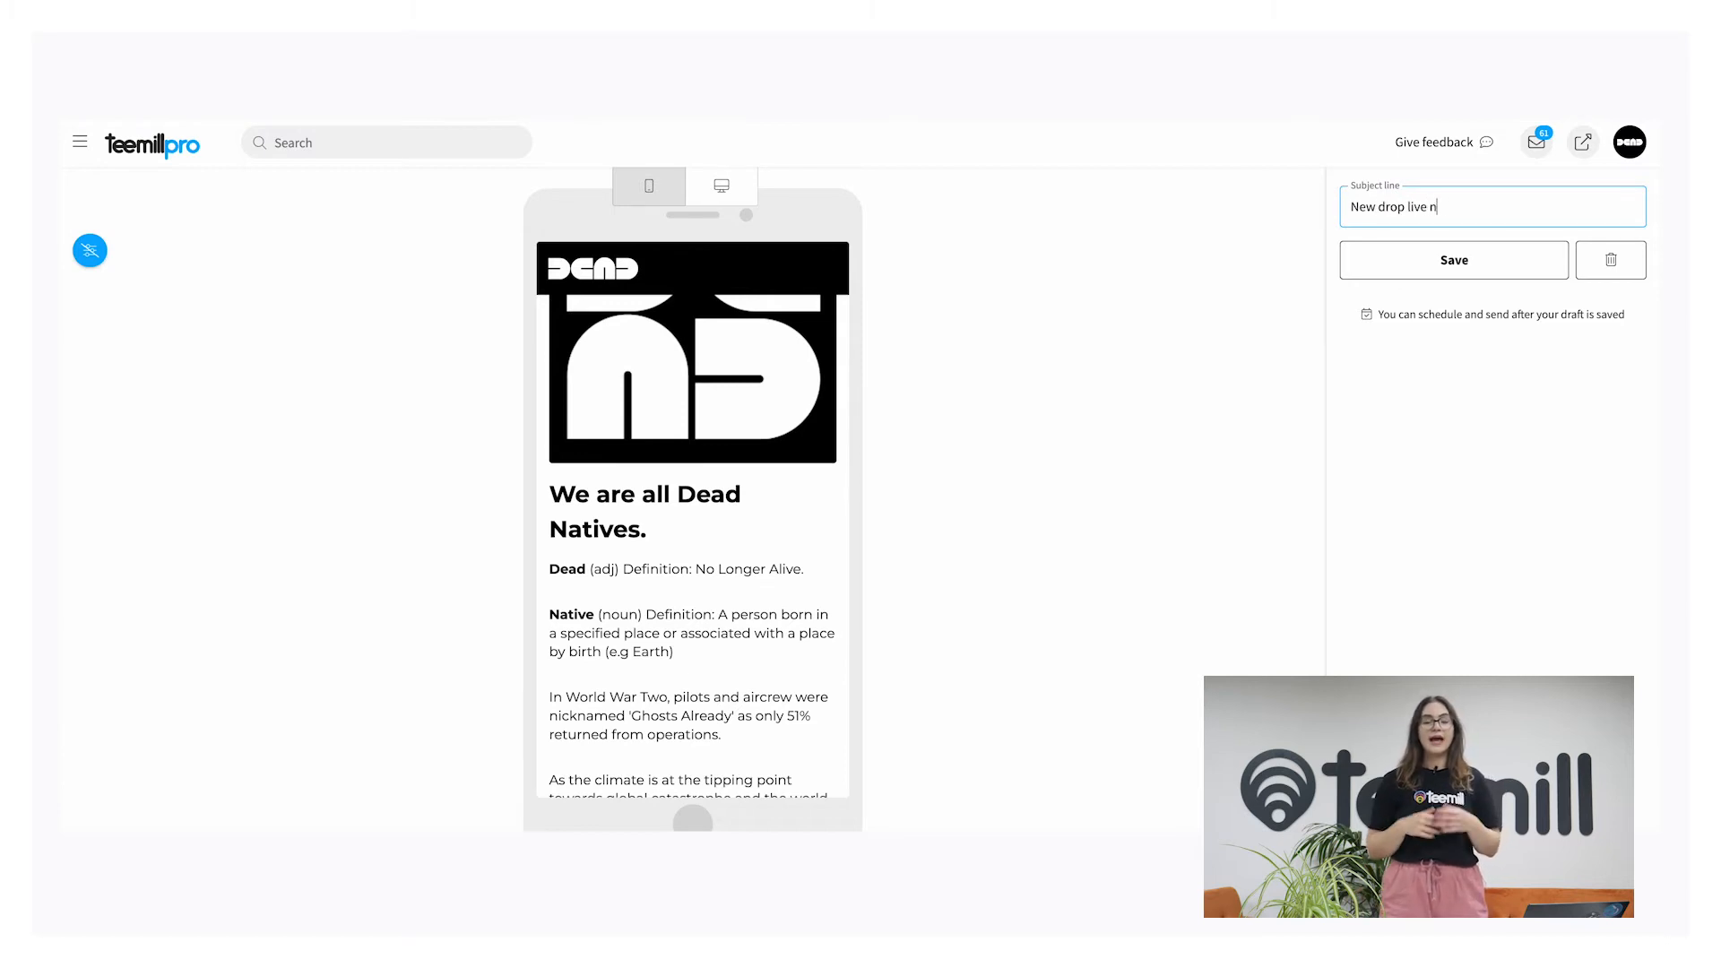
type("ow")
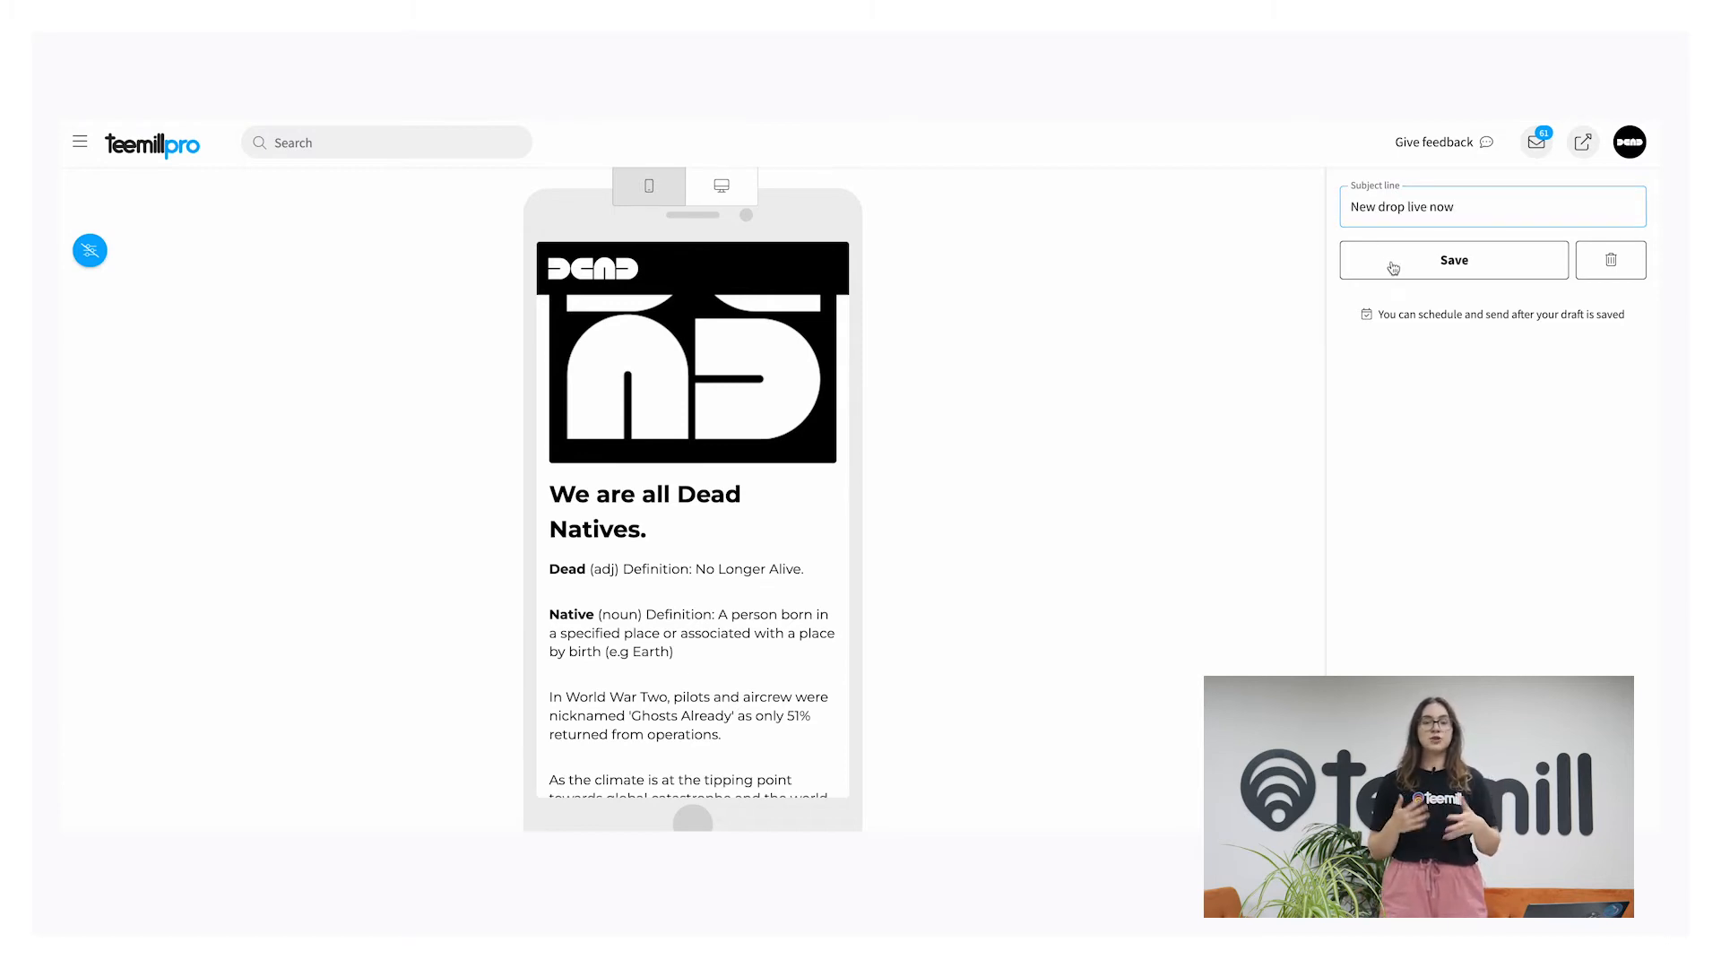
left_click(1453, 260)
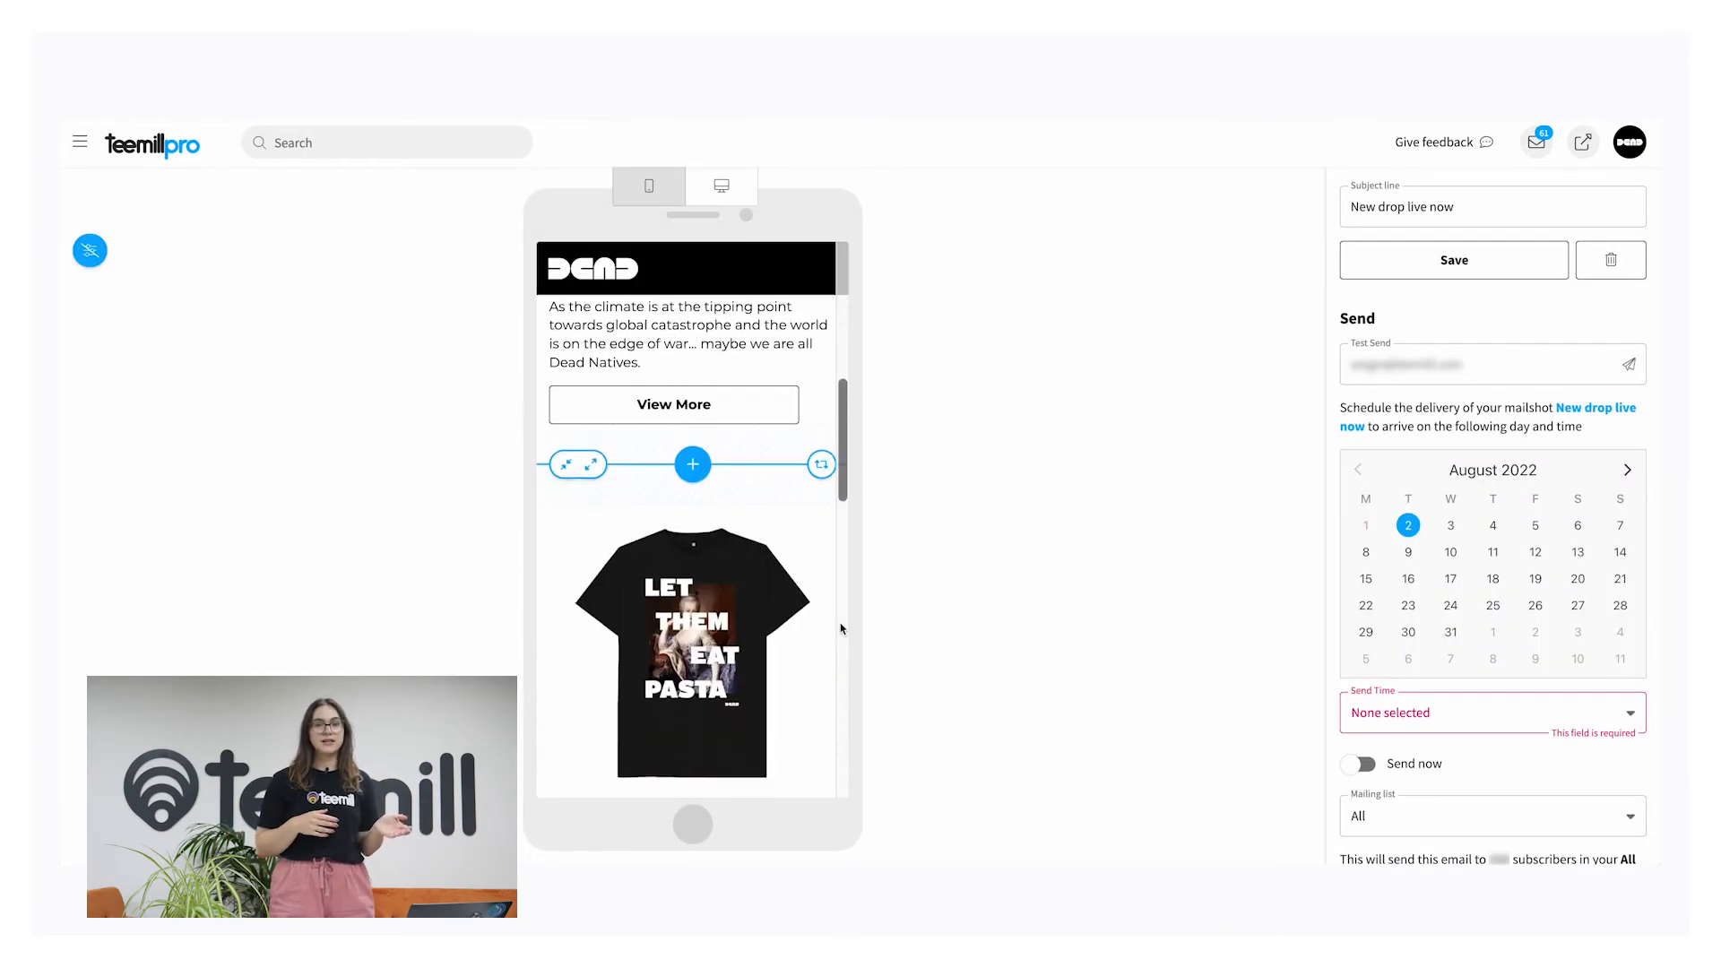
Review the full email, save it, and send a test copy to the test address.
scroll("down", 3)
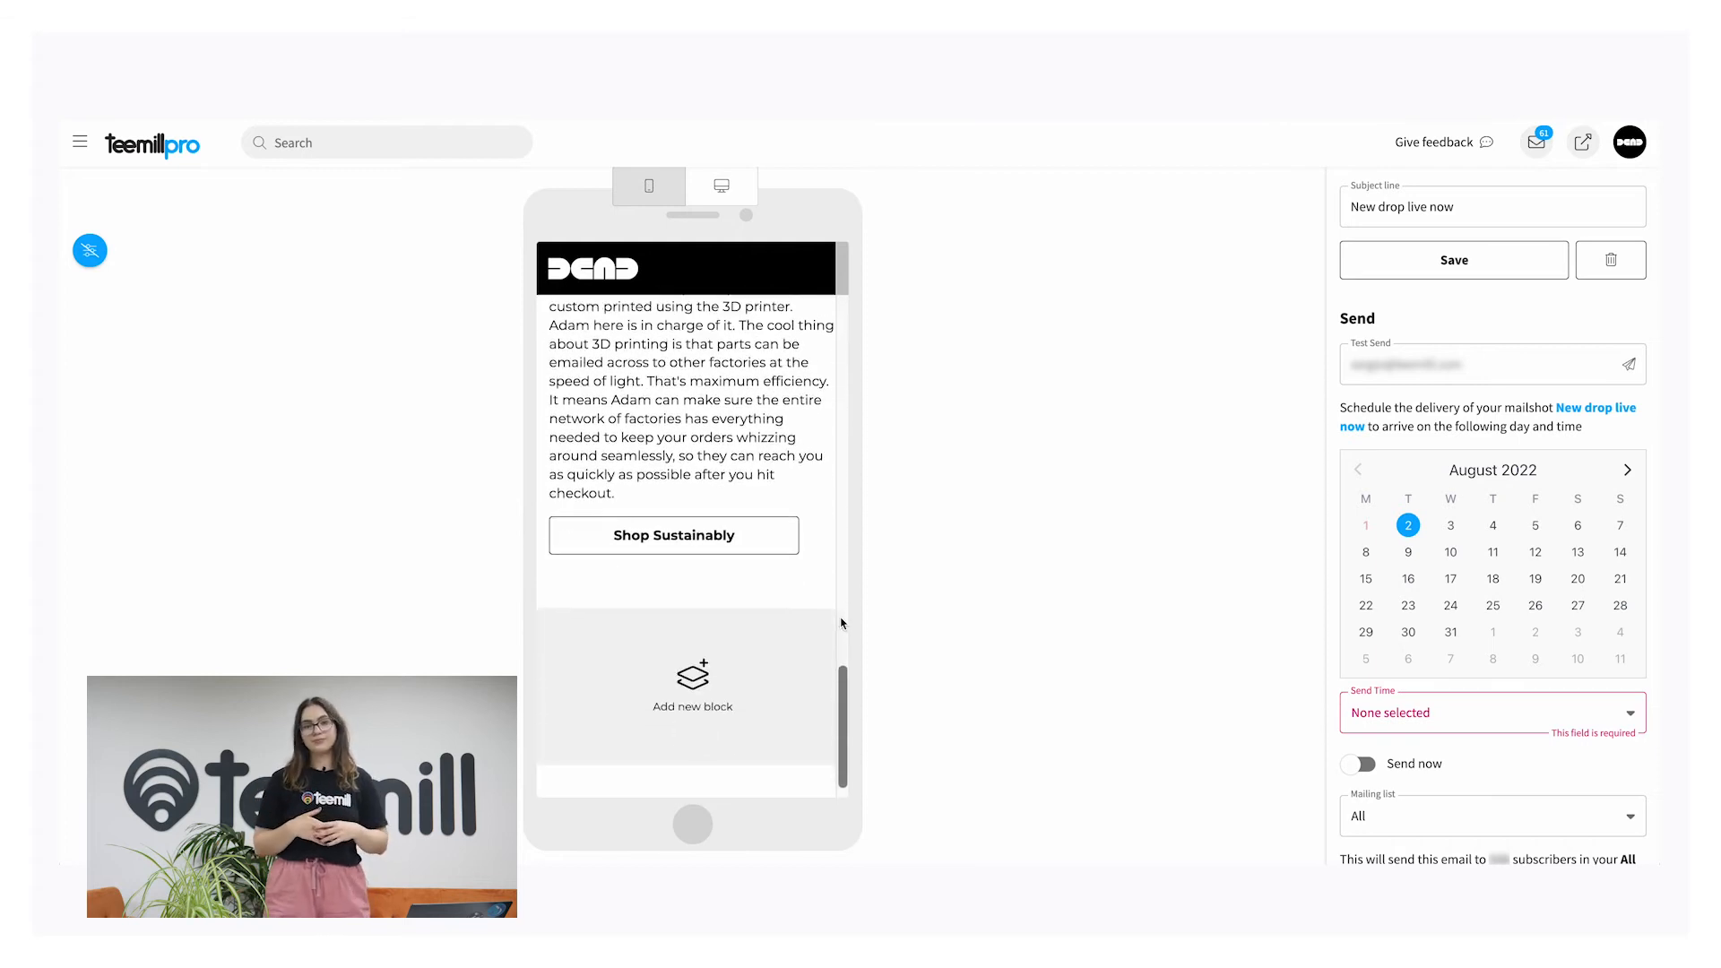
left_click(1452, 260)
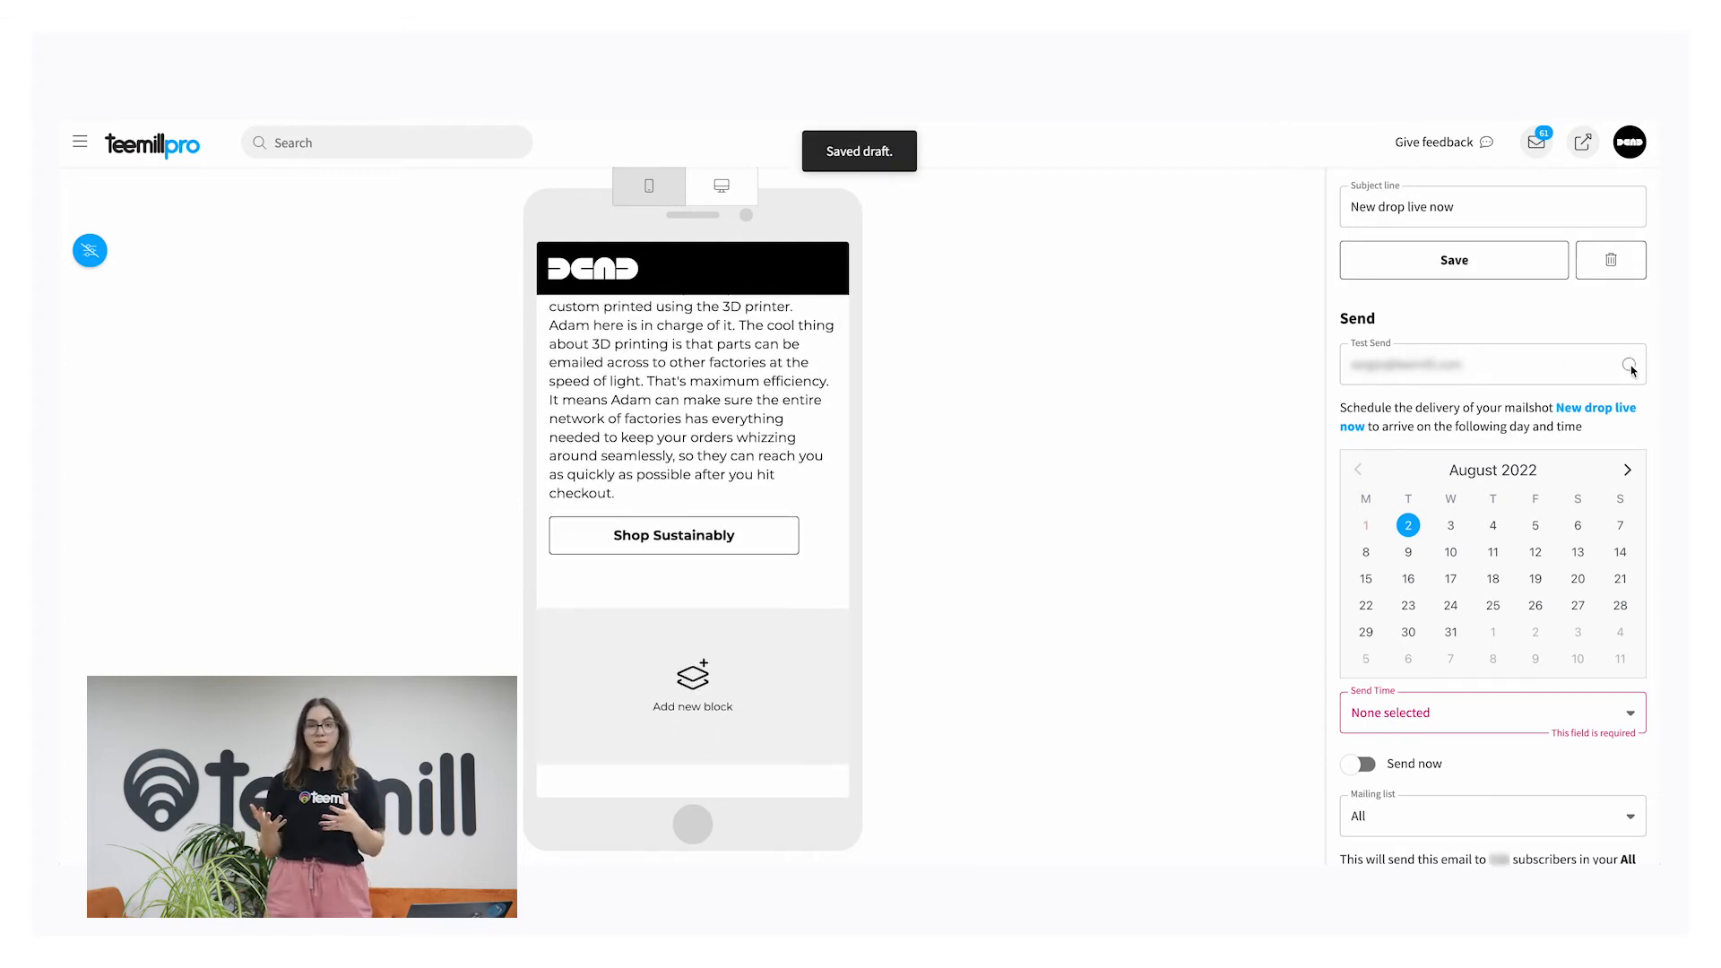
left_click(1630, 365)
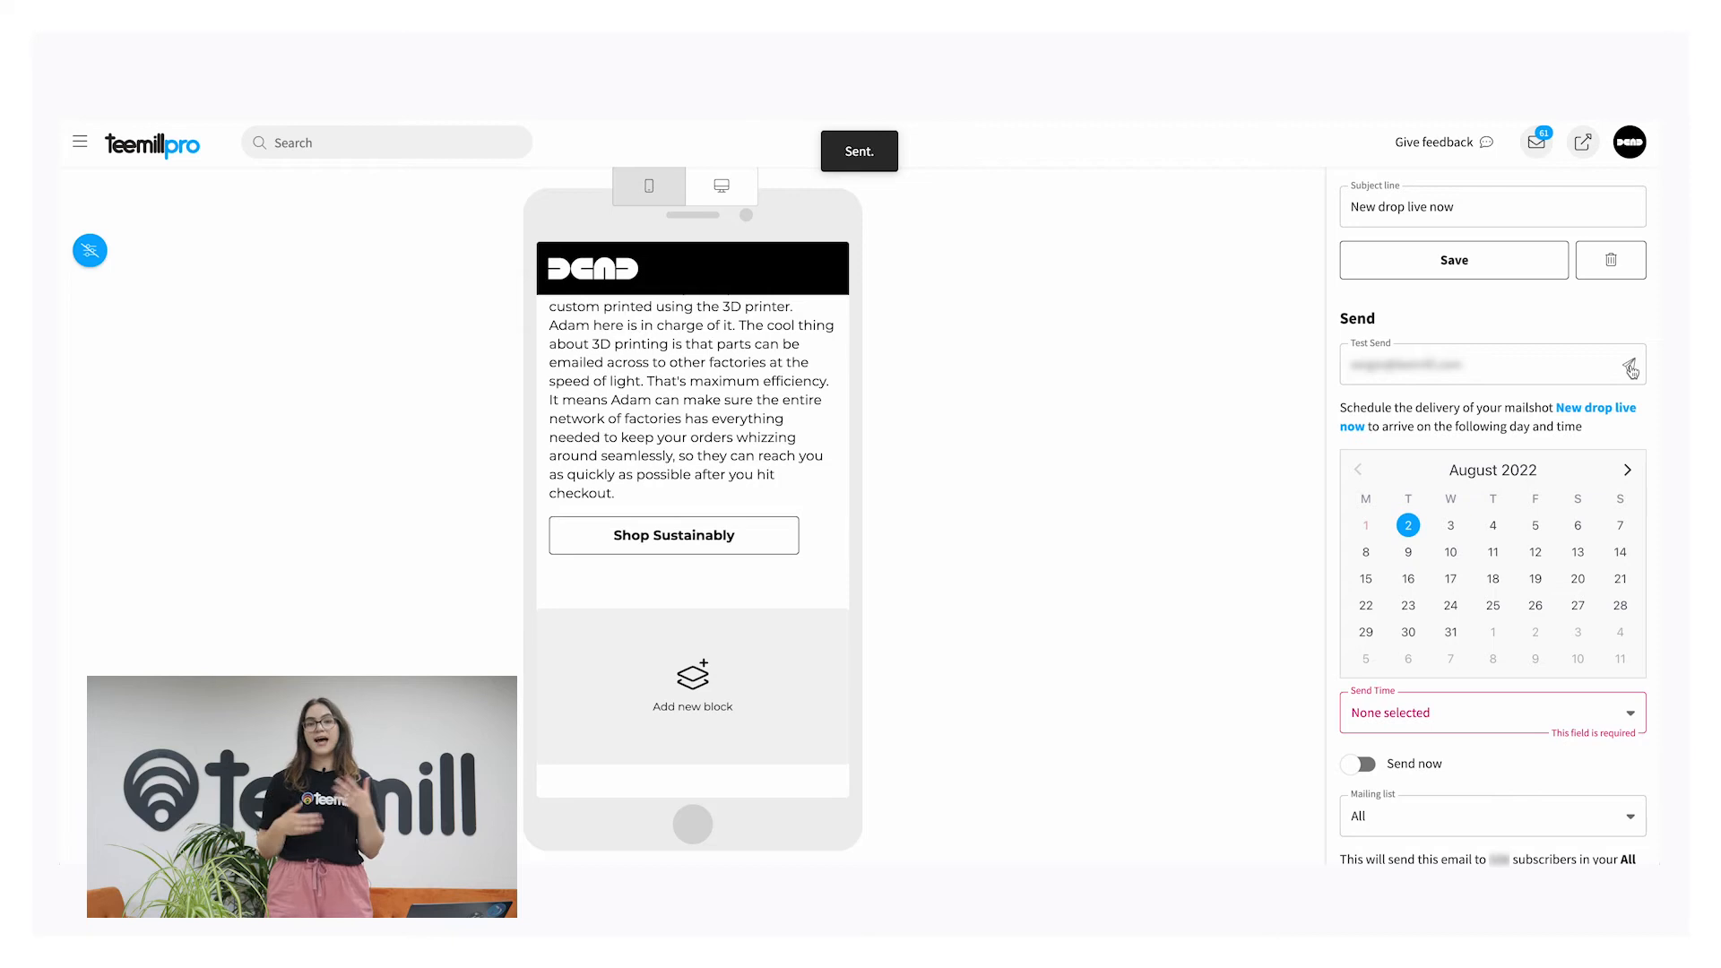
left_click(1449, 524)
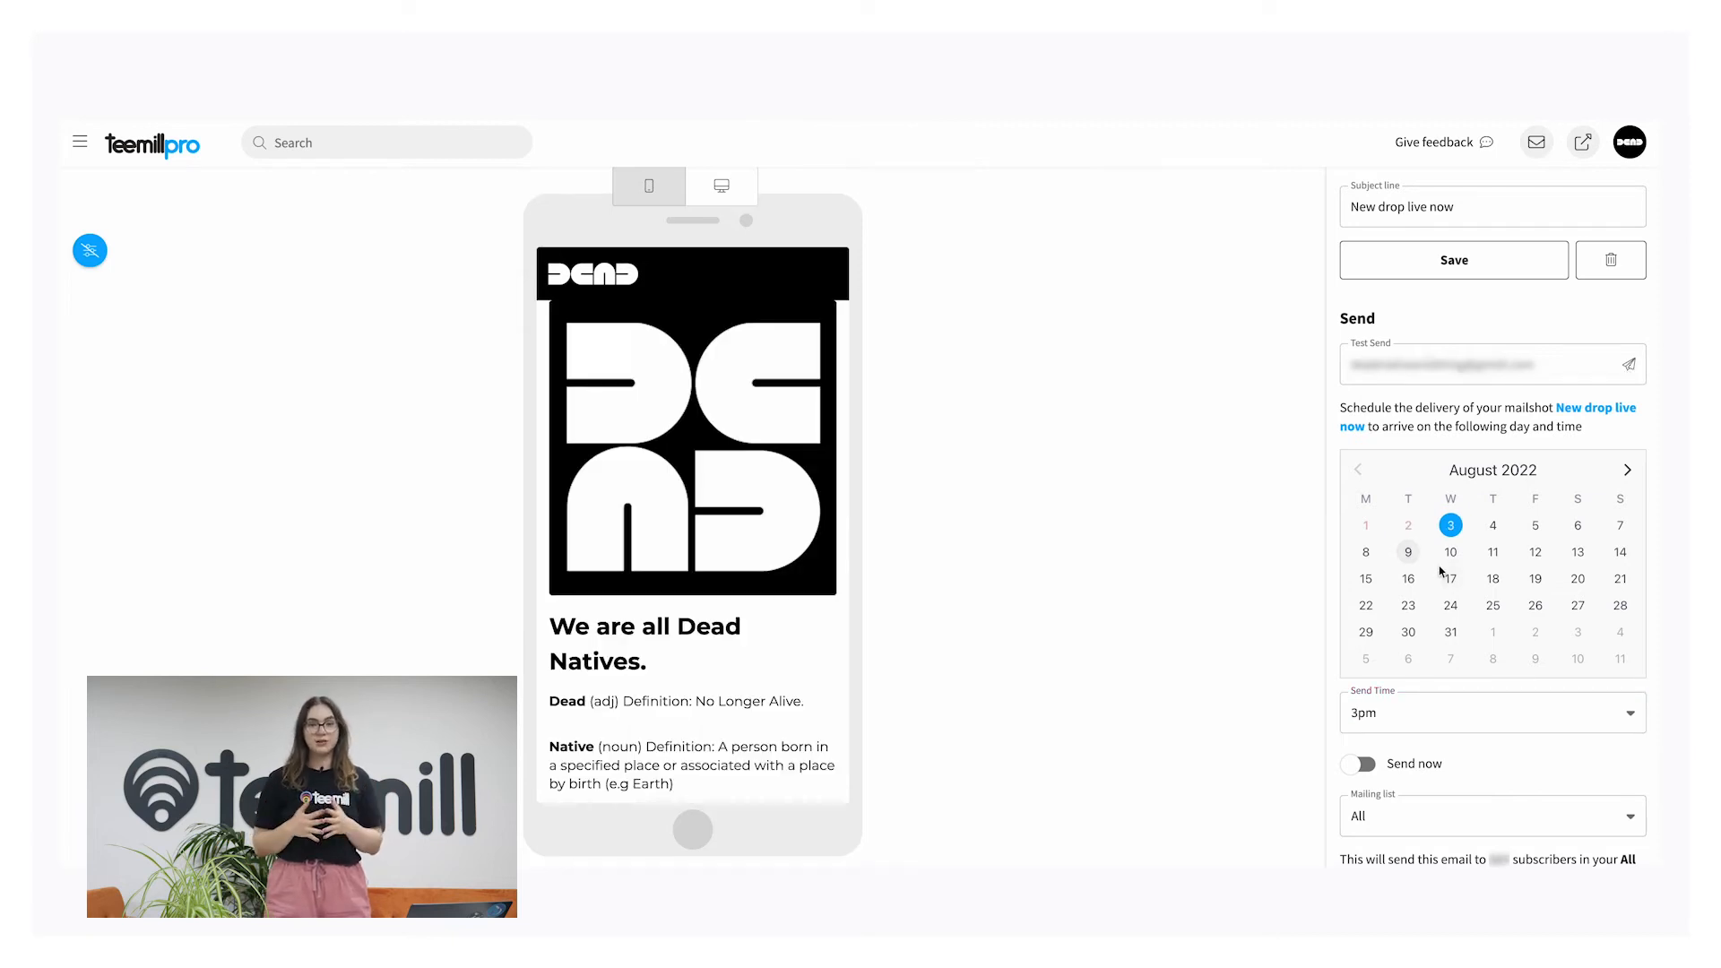
Schedule the mailshot to the All list's 327 subscribers for August 17, 6am, and confirm.
left_click(1451, 578)
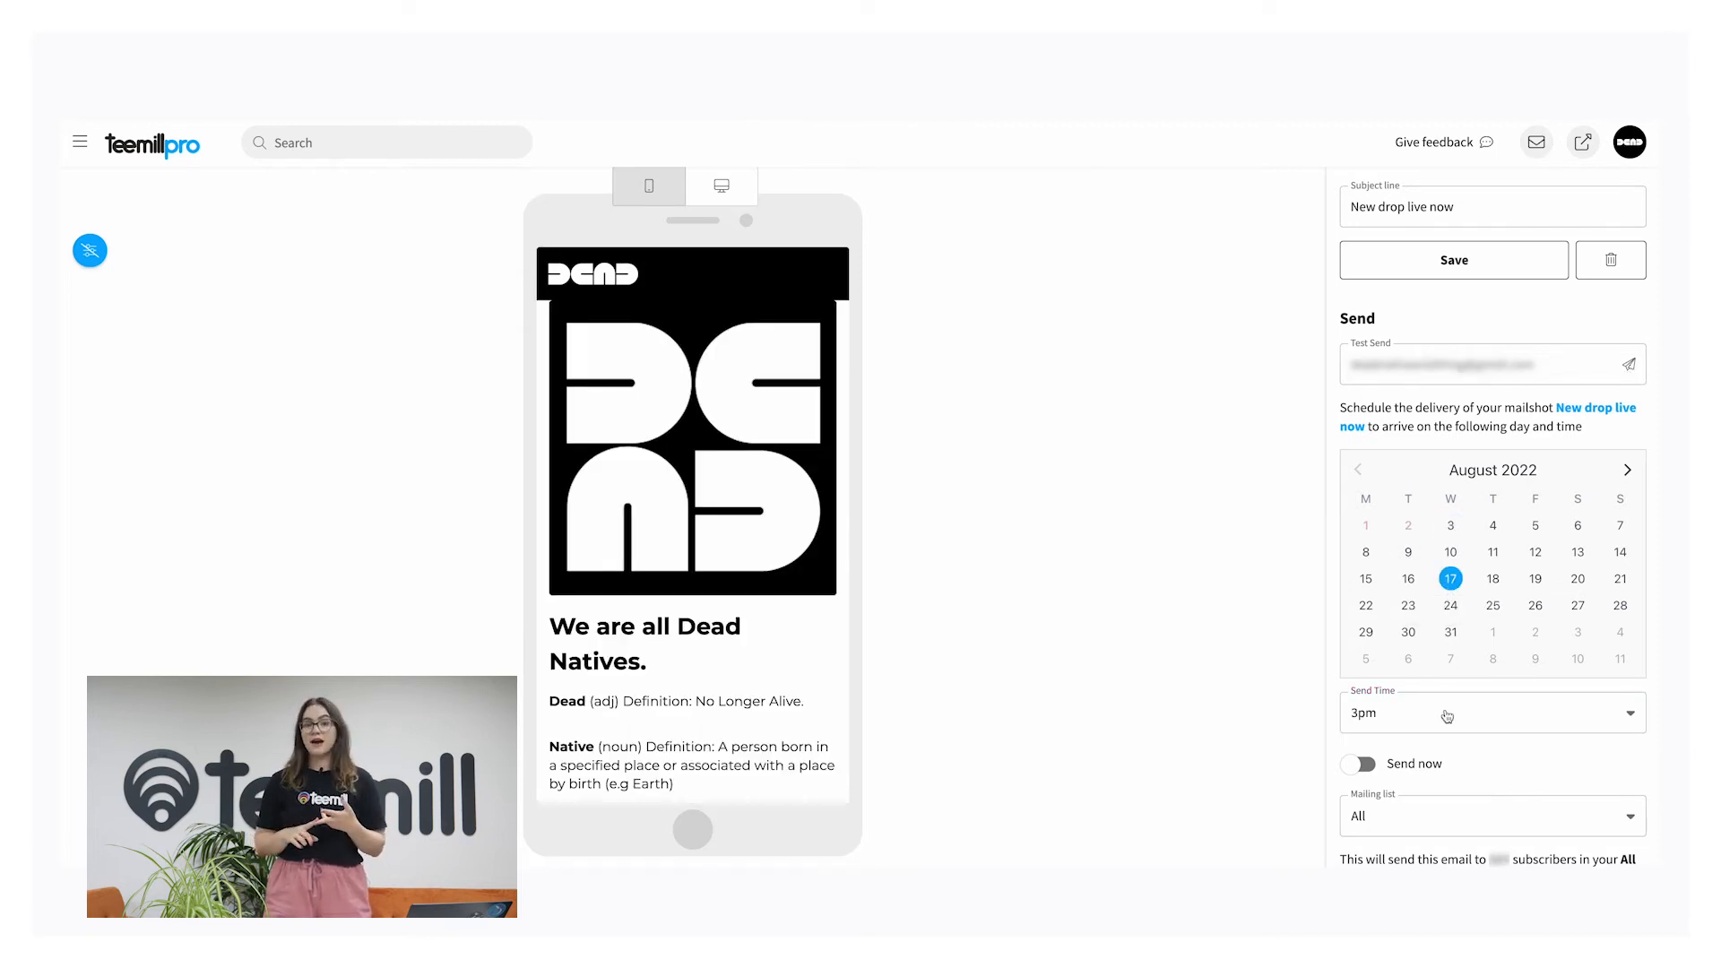
scroll("down", 3)
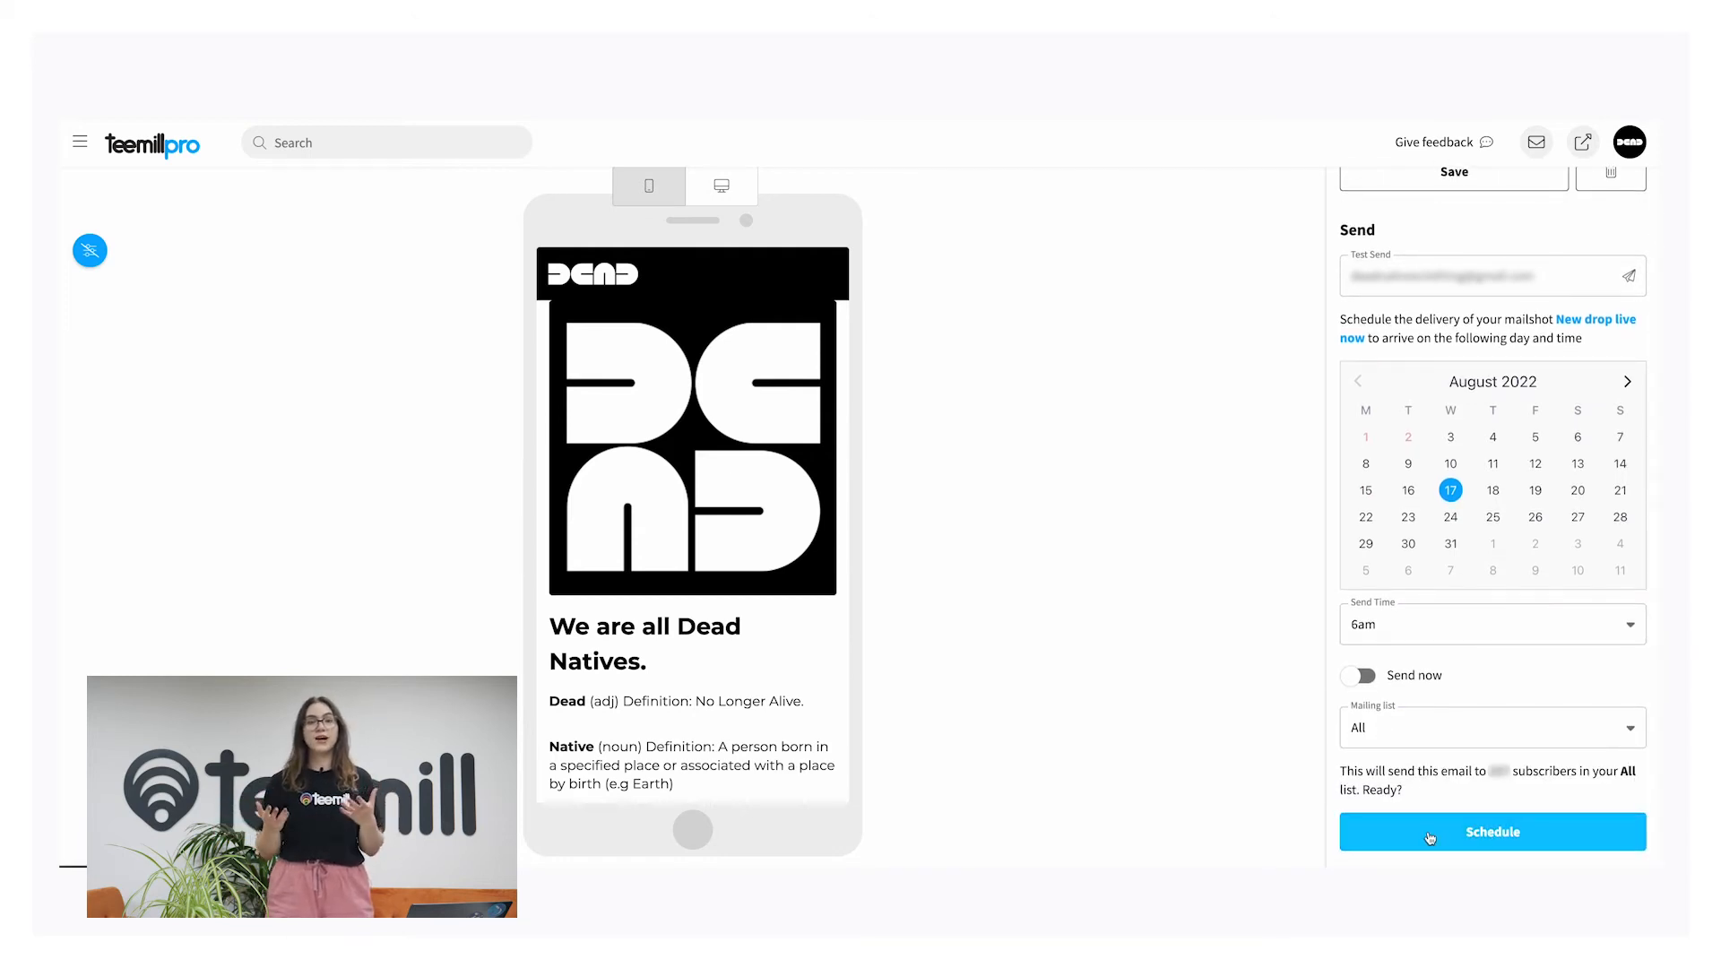
left_click(1491, 831)
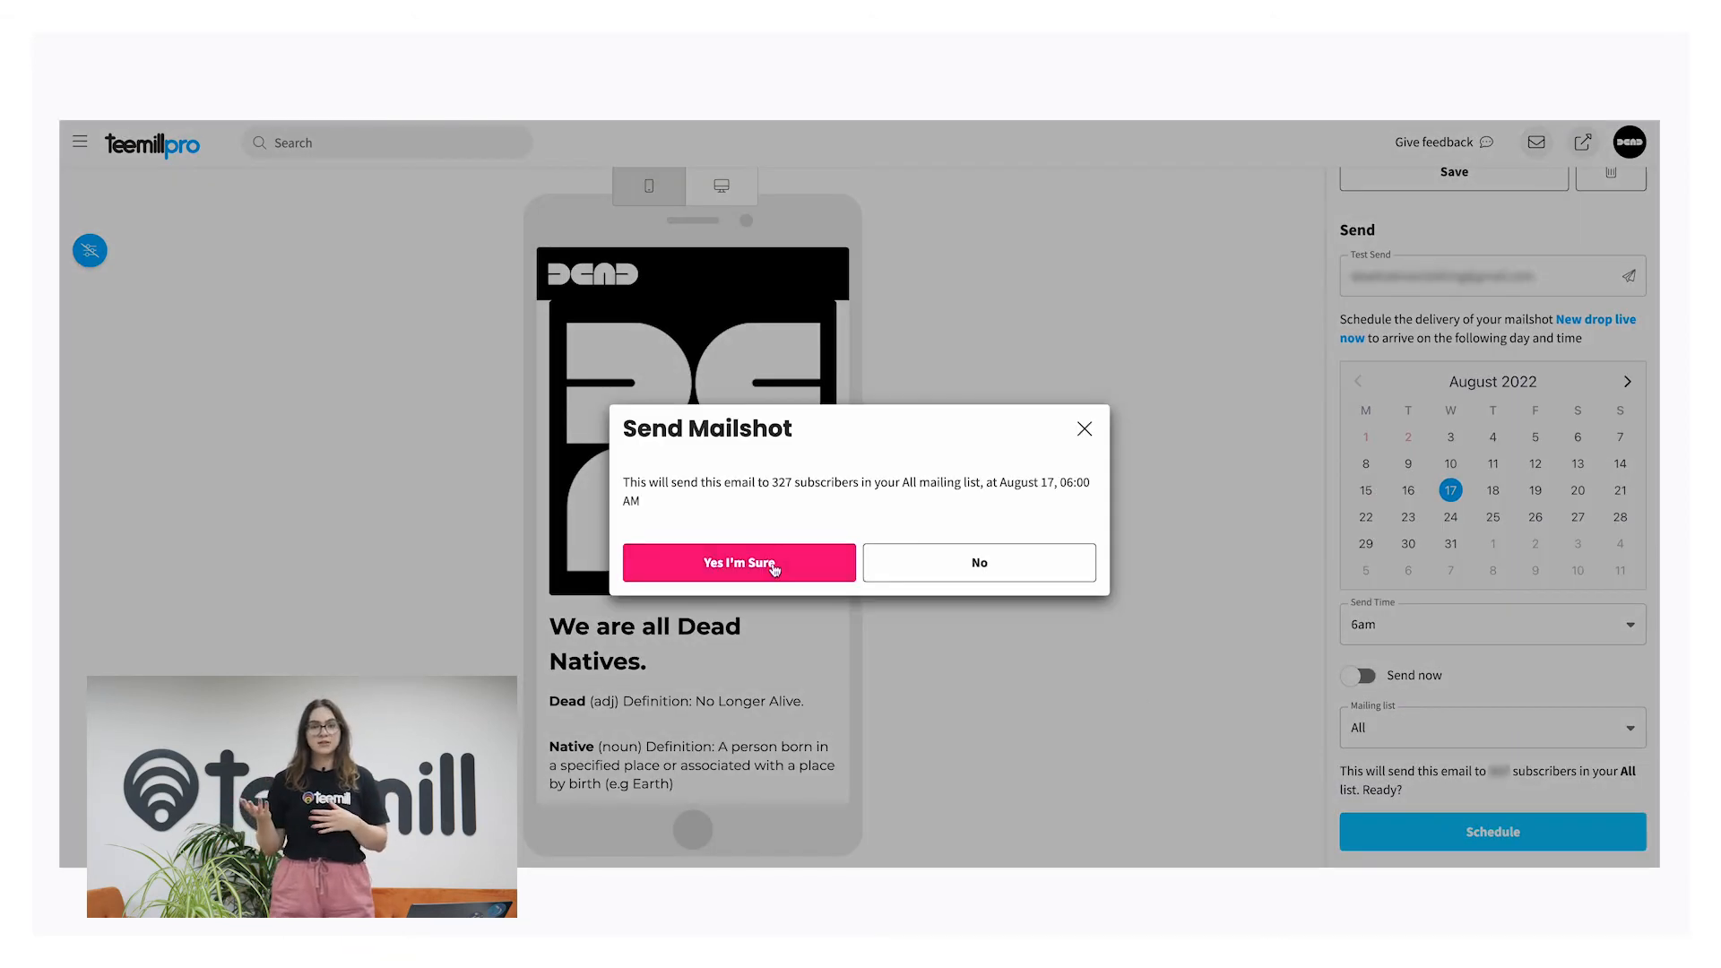
left_click(738, 562)
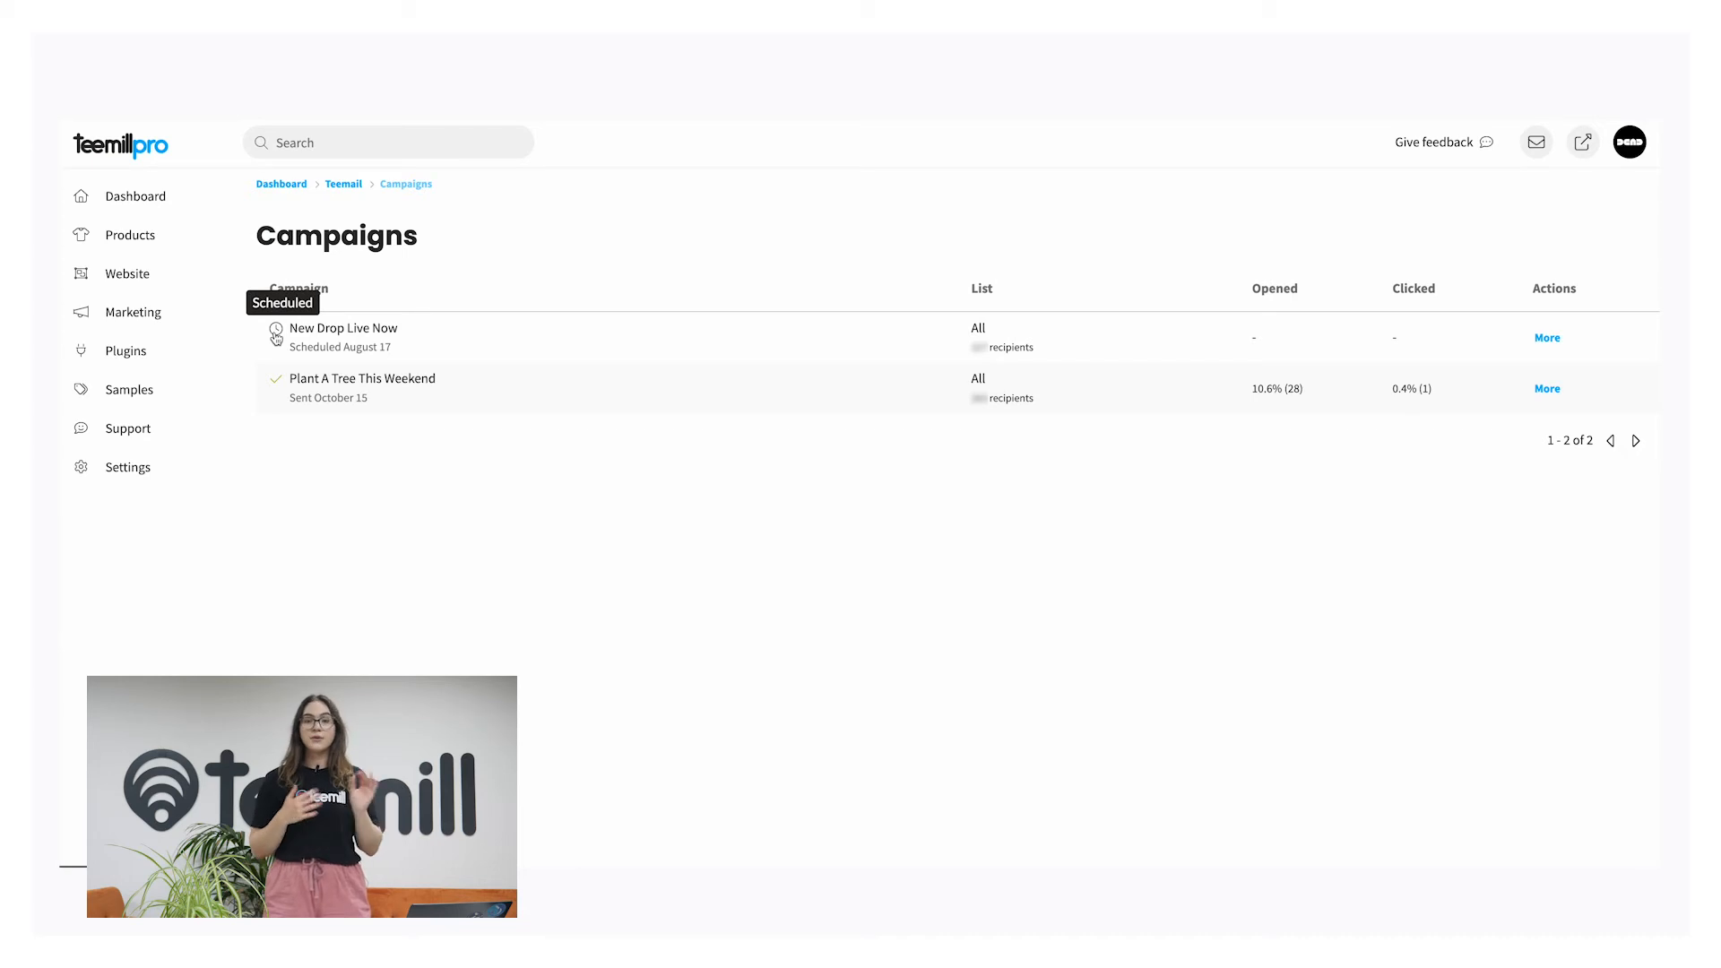
mouse_move(277, 388)
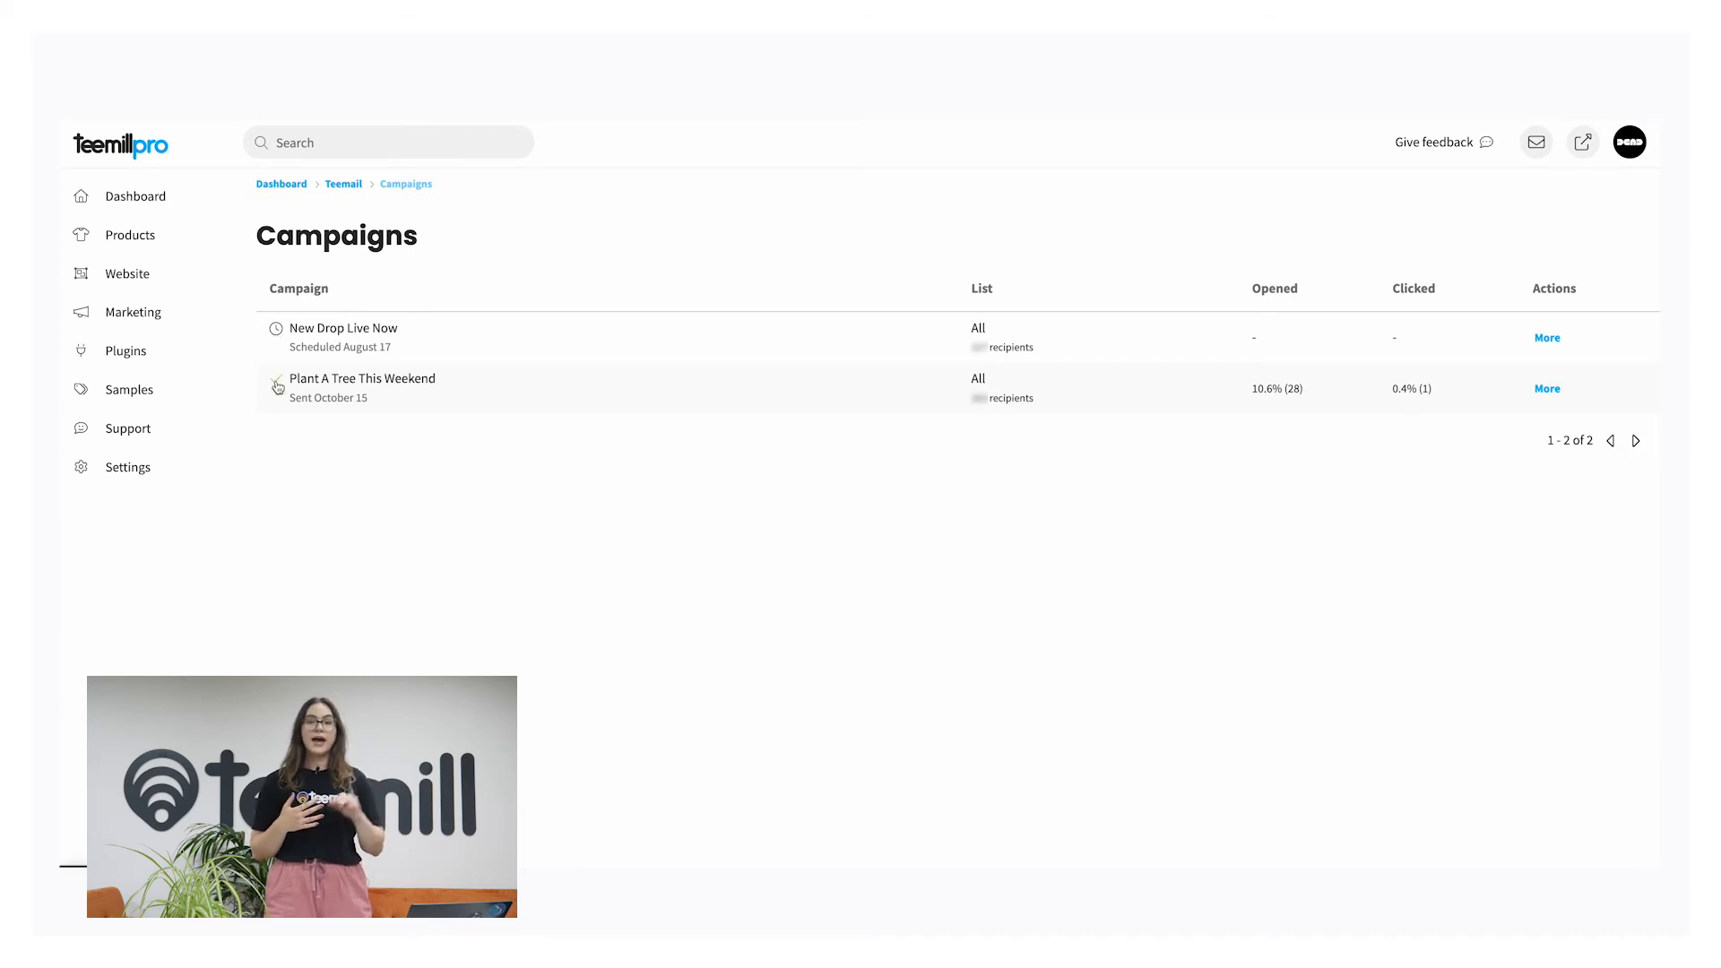
mouse_move(277, 388)
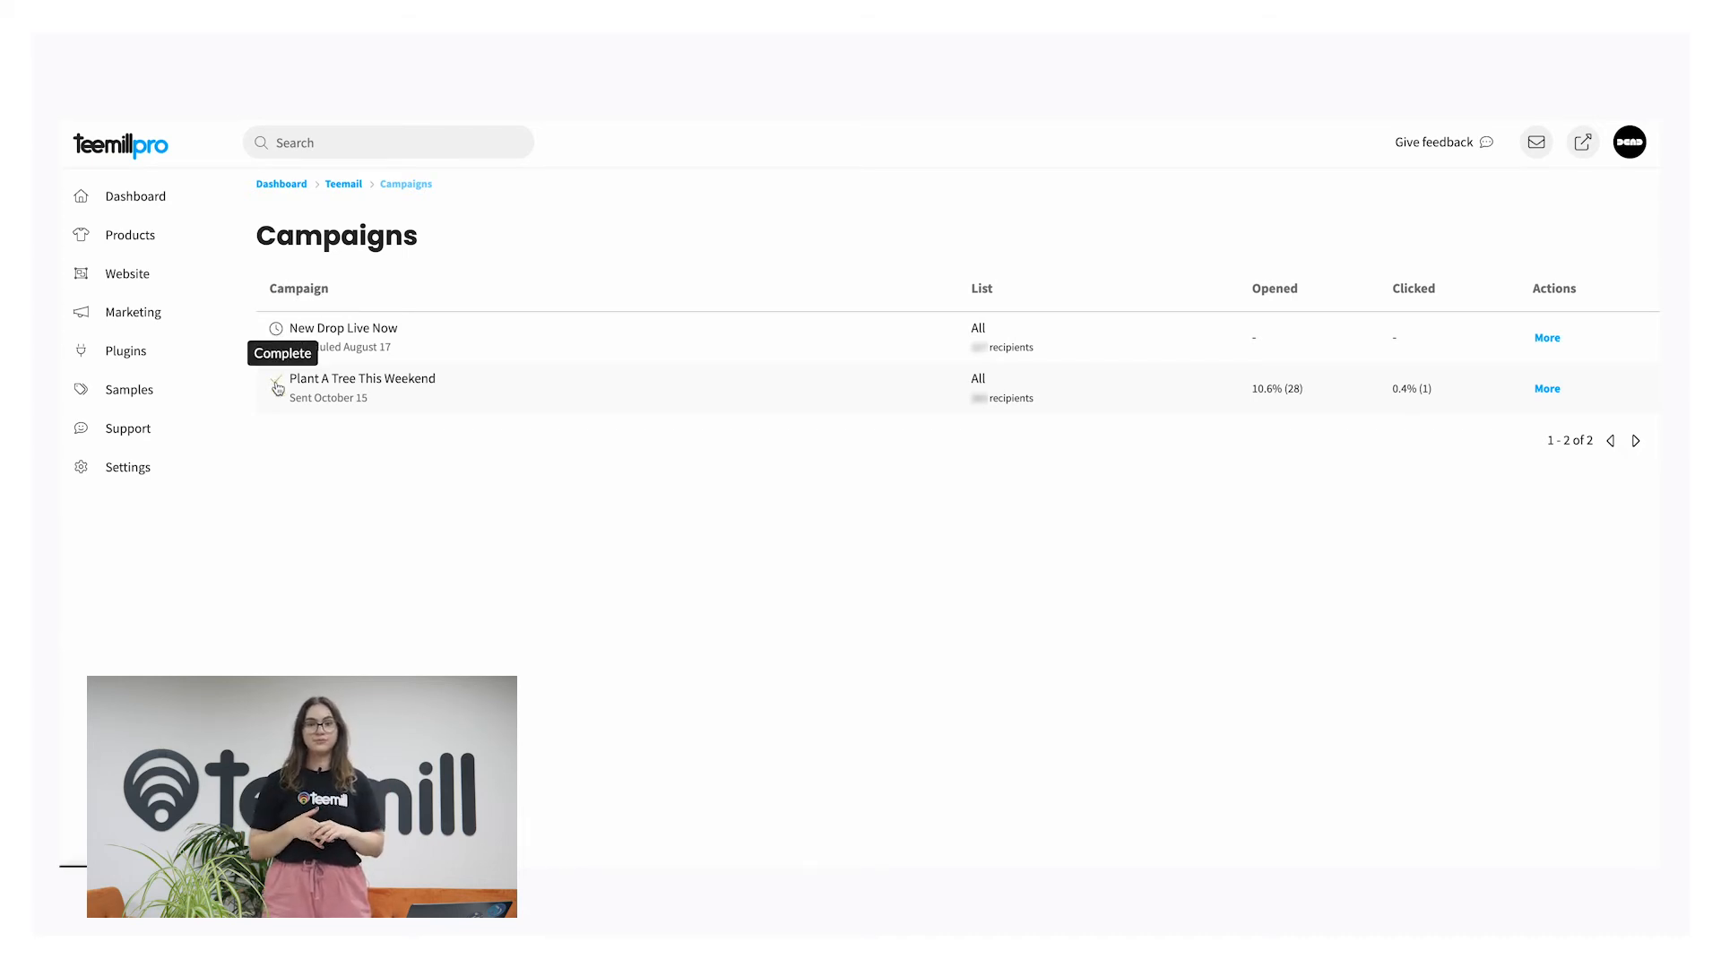
Reopen the New Drop Live Now draft via More > Edit draft and type 'New drop of t-sh'.
left_click(1547, 337)
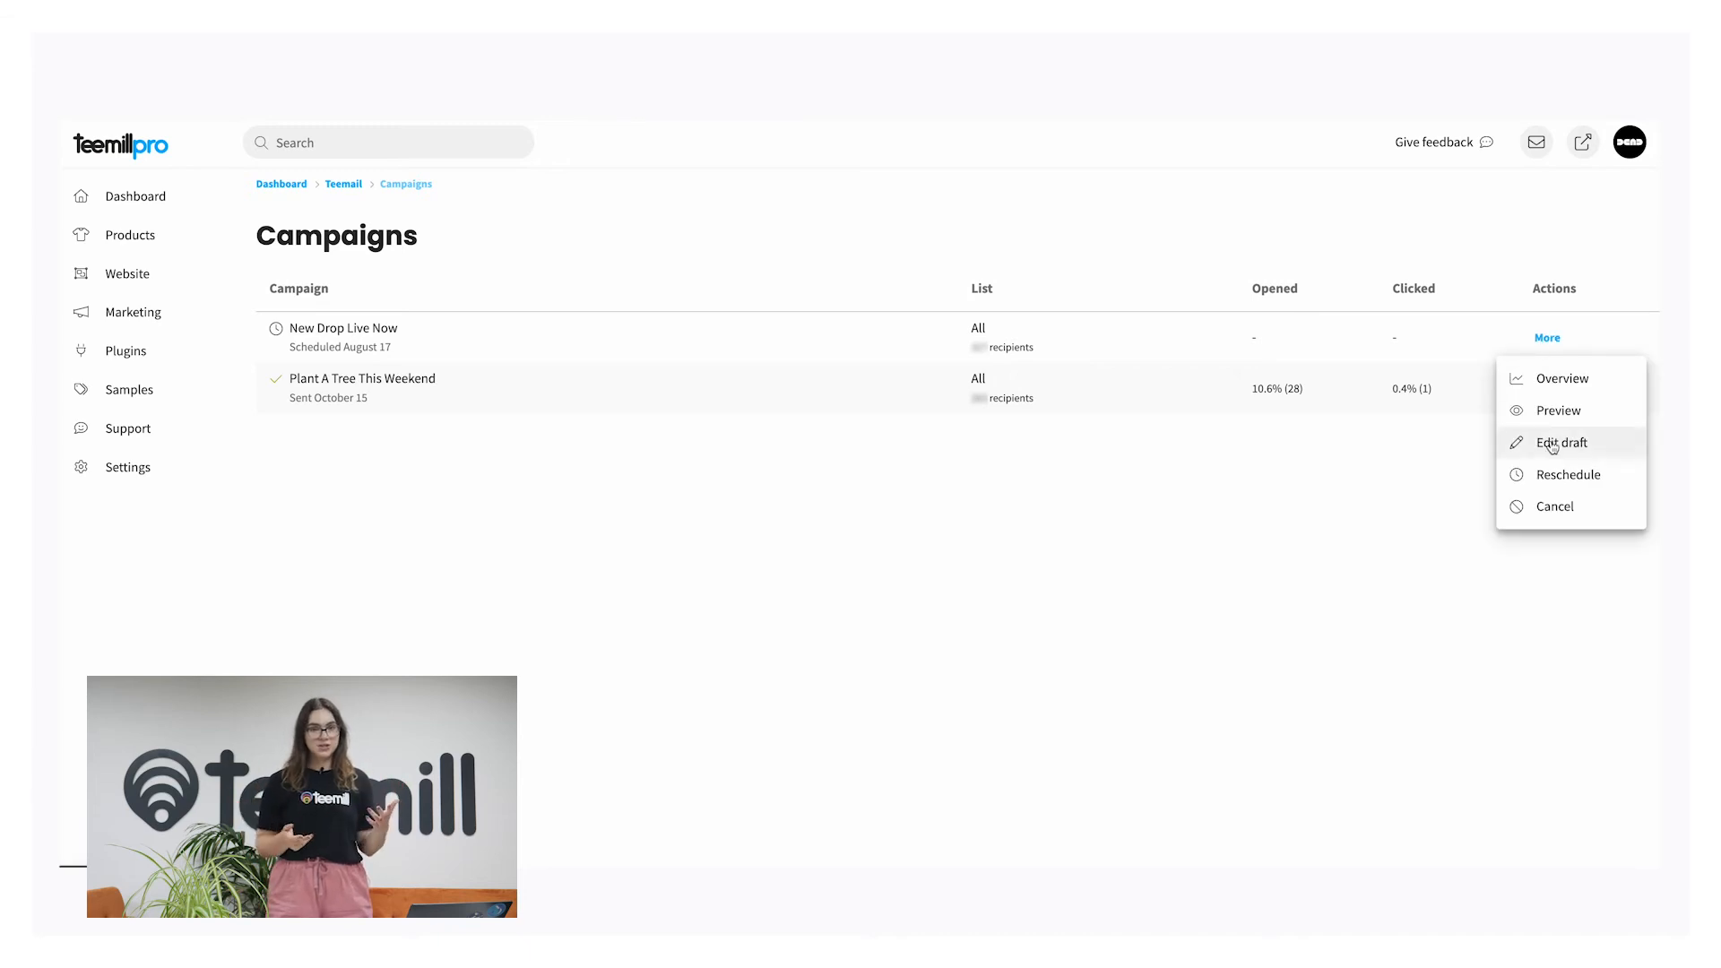
left_click(1559, 442)
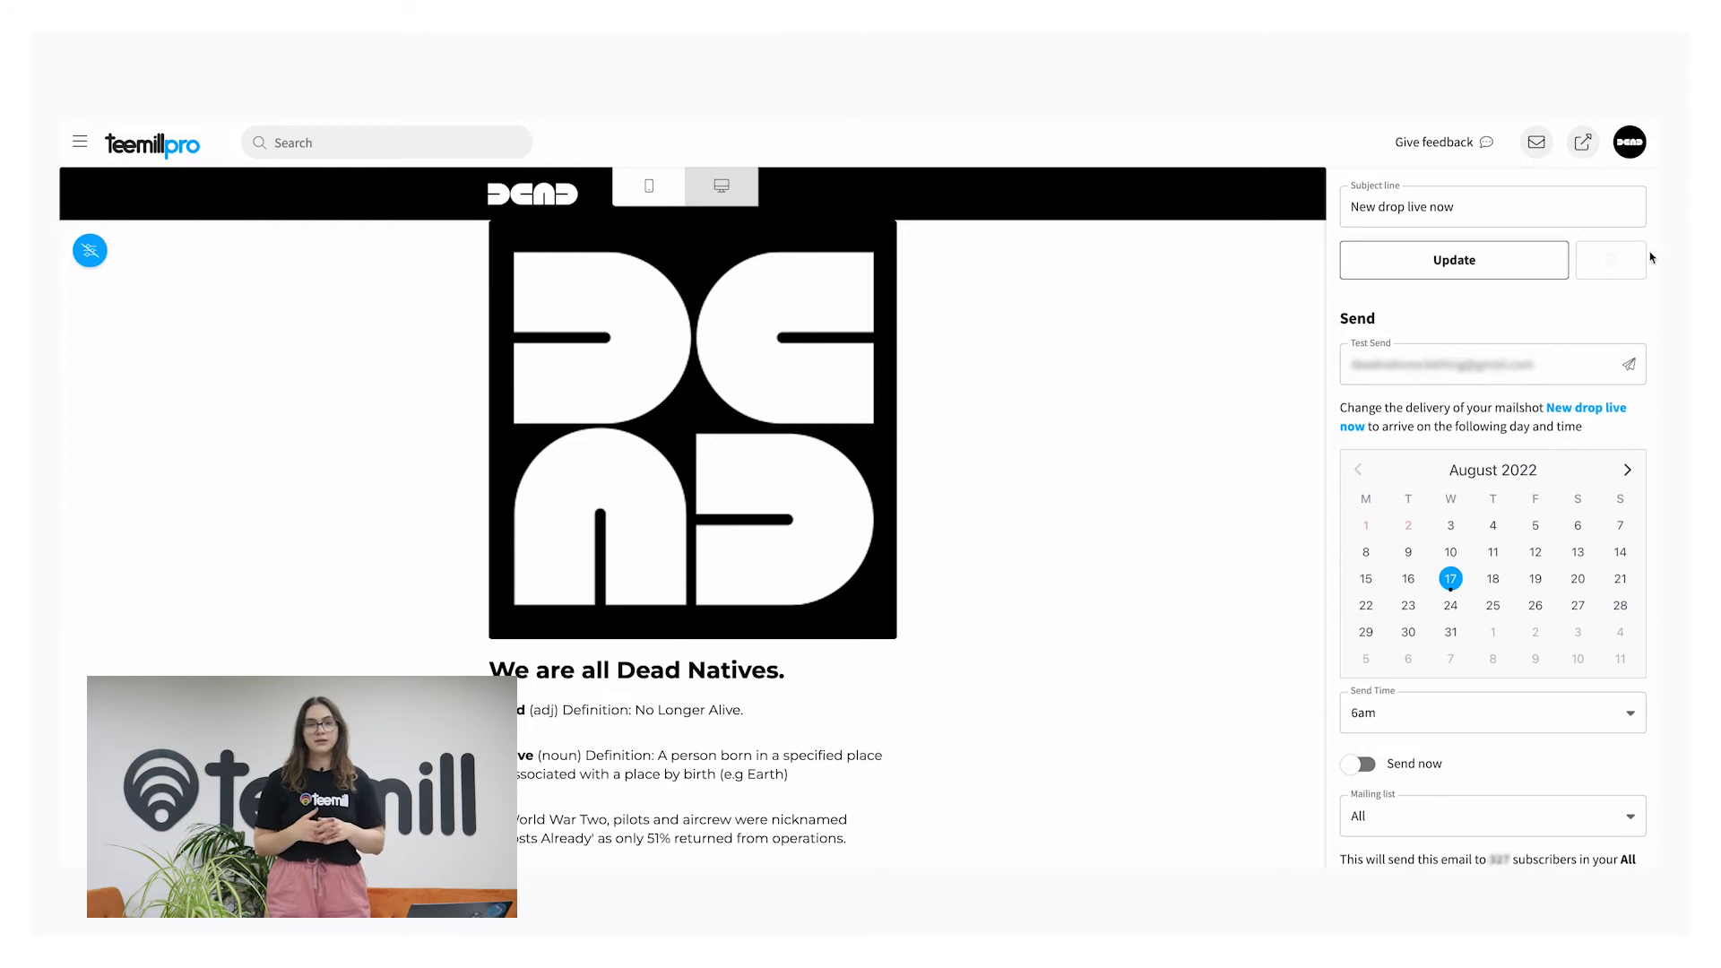
type("New drop of t-sh")
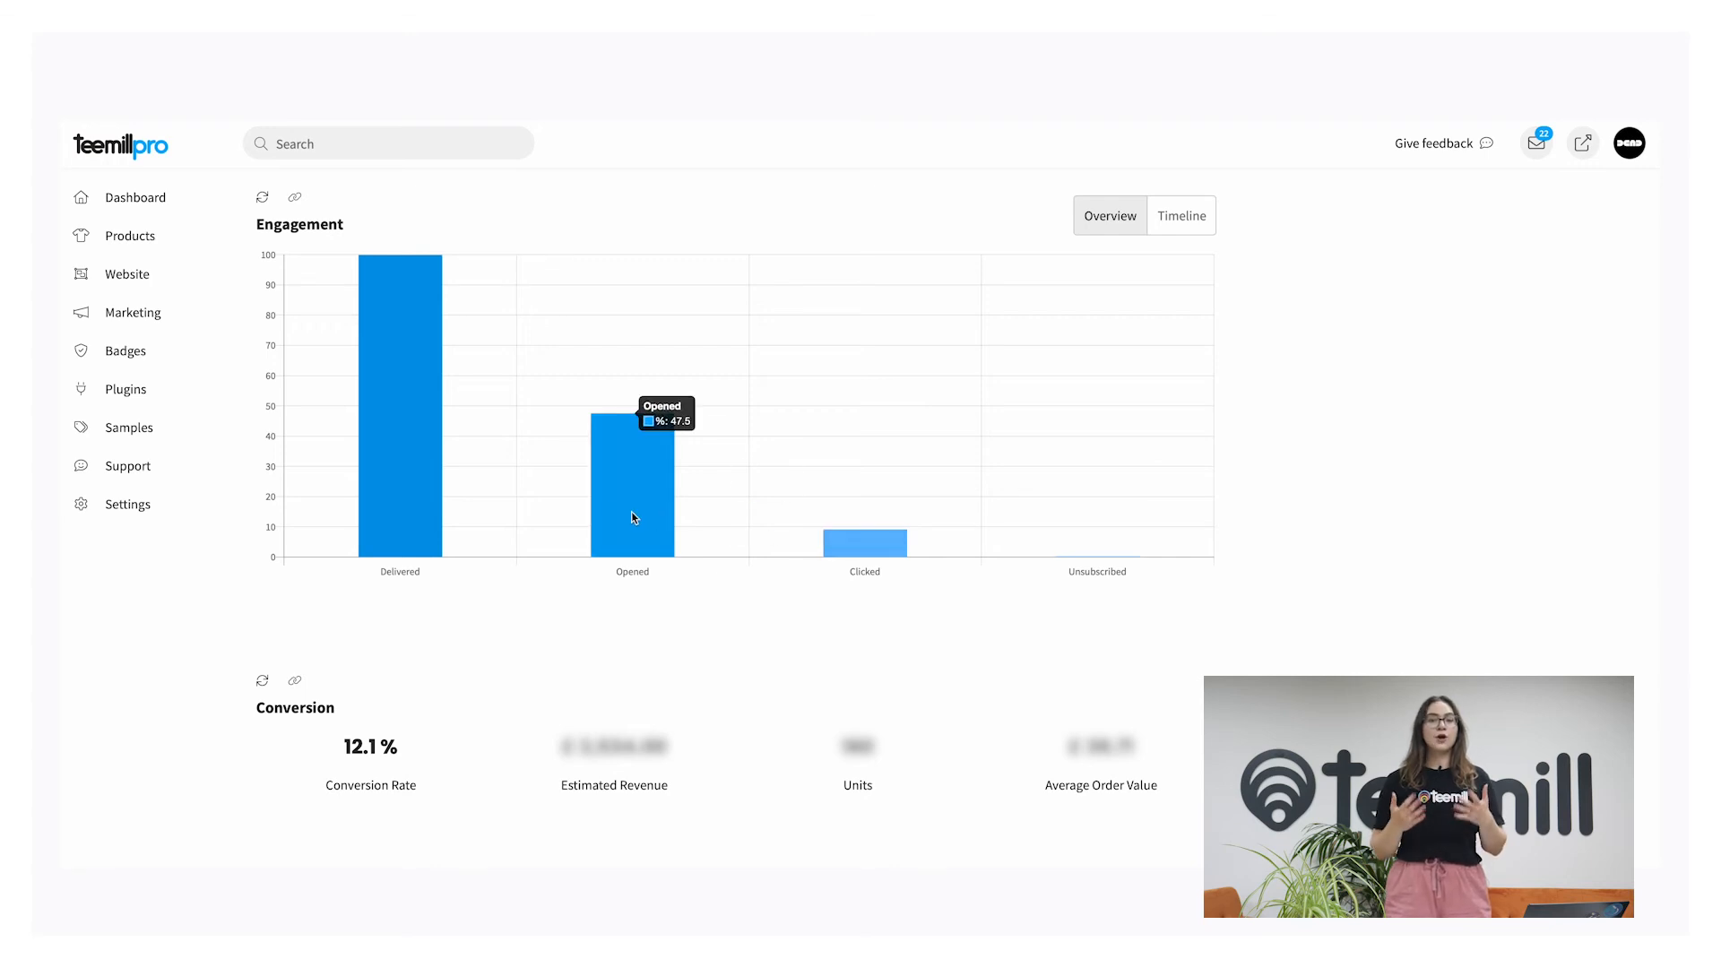
mouse_move(586, 625)
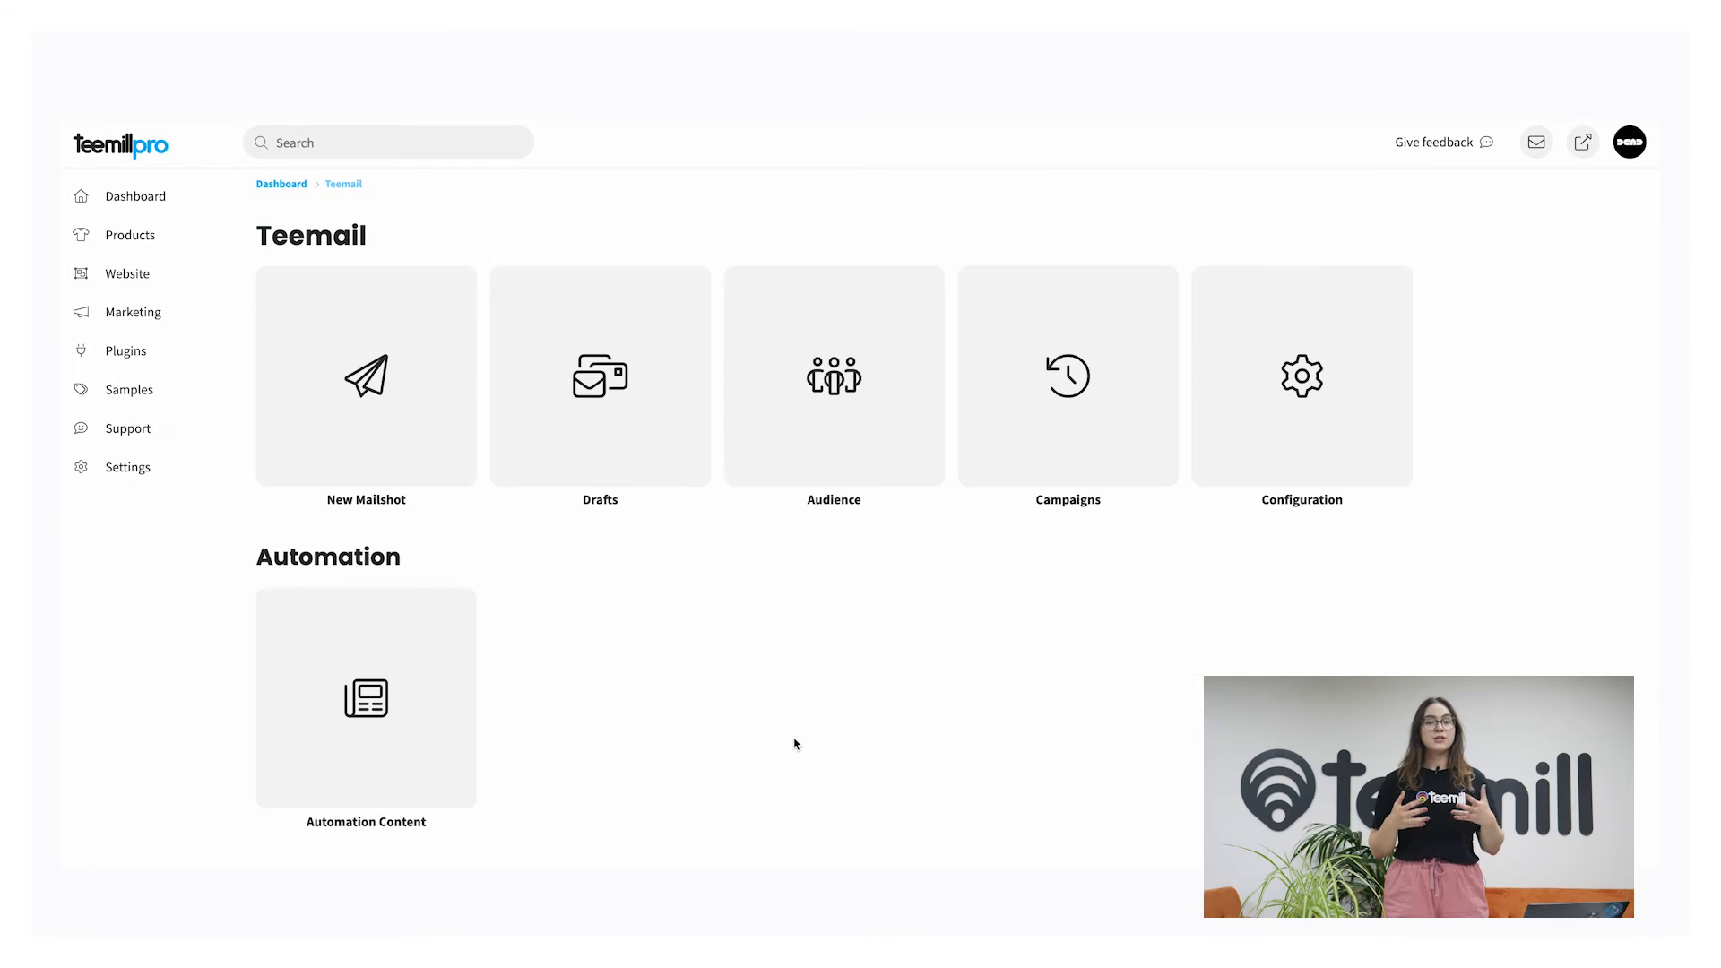
Save an 'About Us' content group with a cover image and behind-the-scenes description, then return to Teemail.
left_click(365, 699)
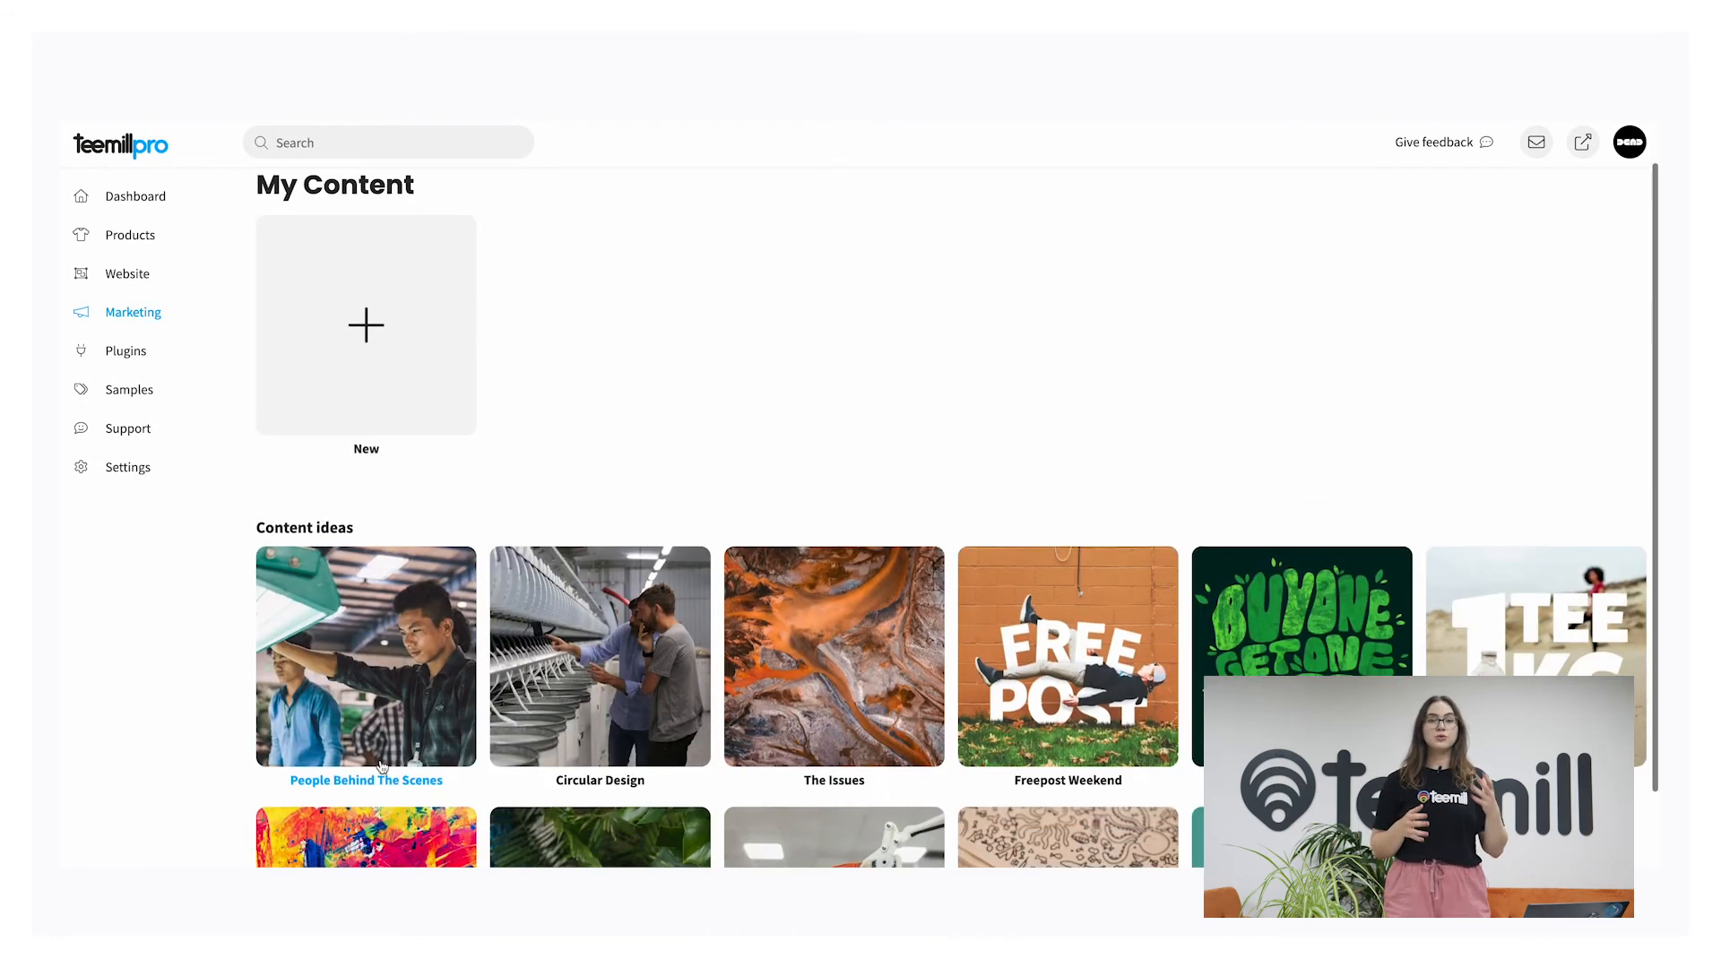
scroll("down", 3)
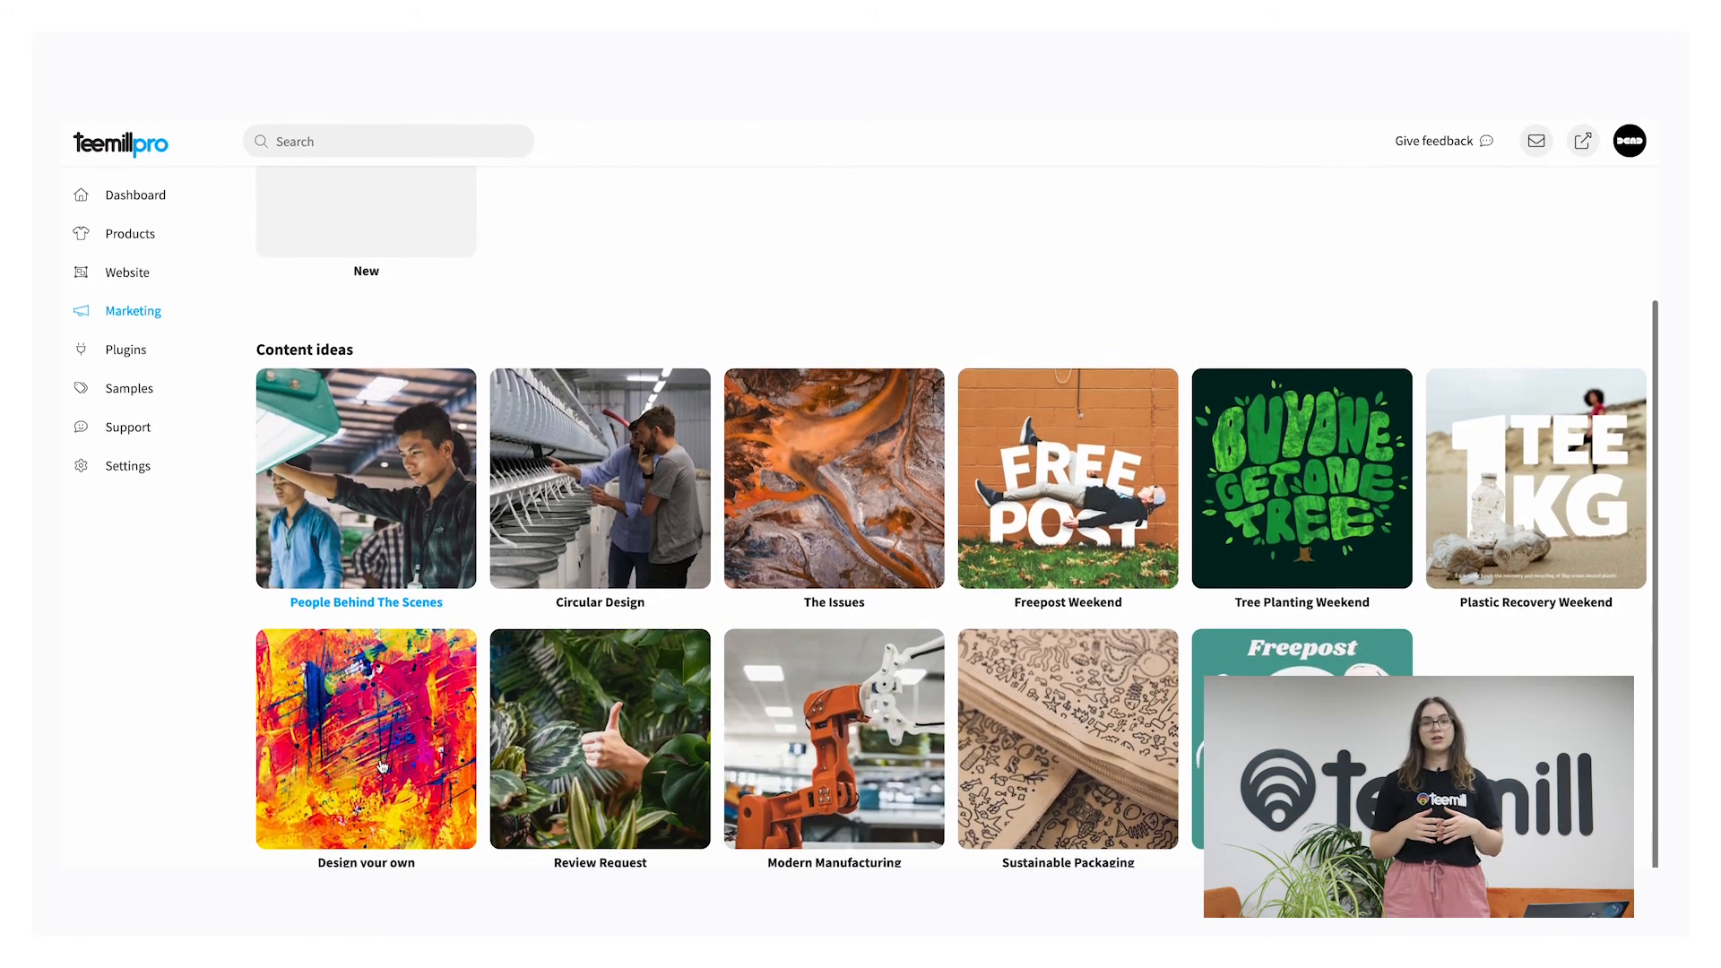
scroll("up", 3)
type("St")
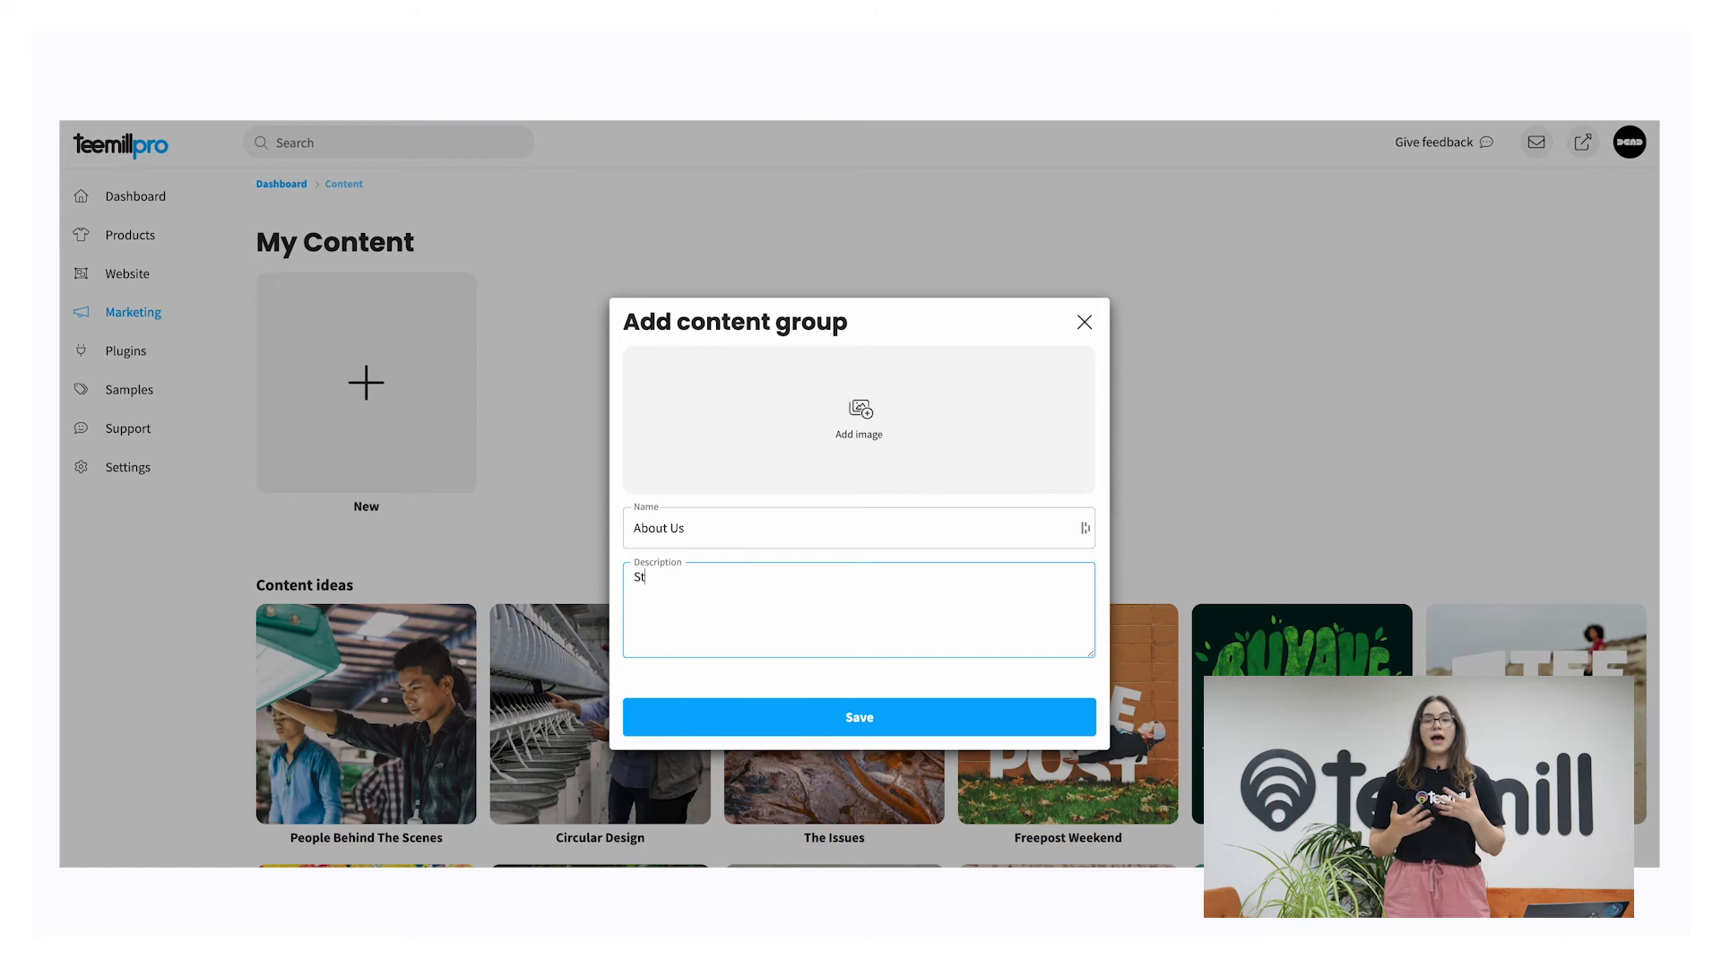
left_click(859, 419)
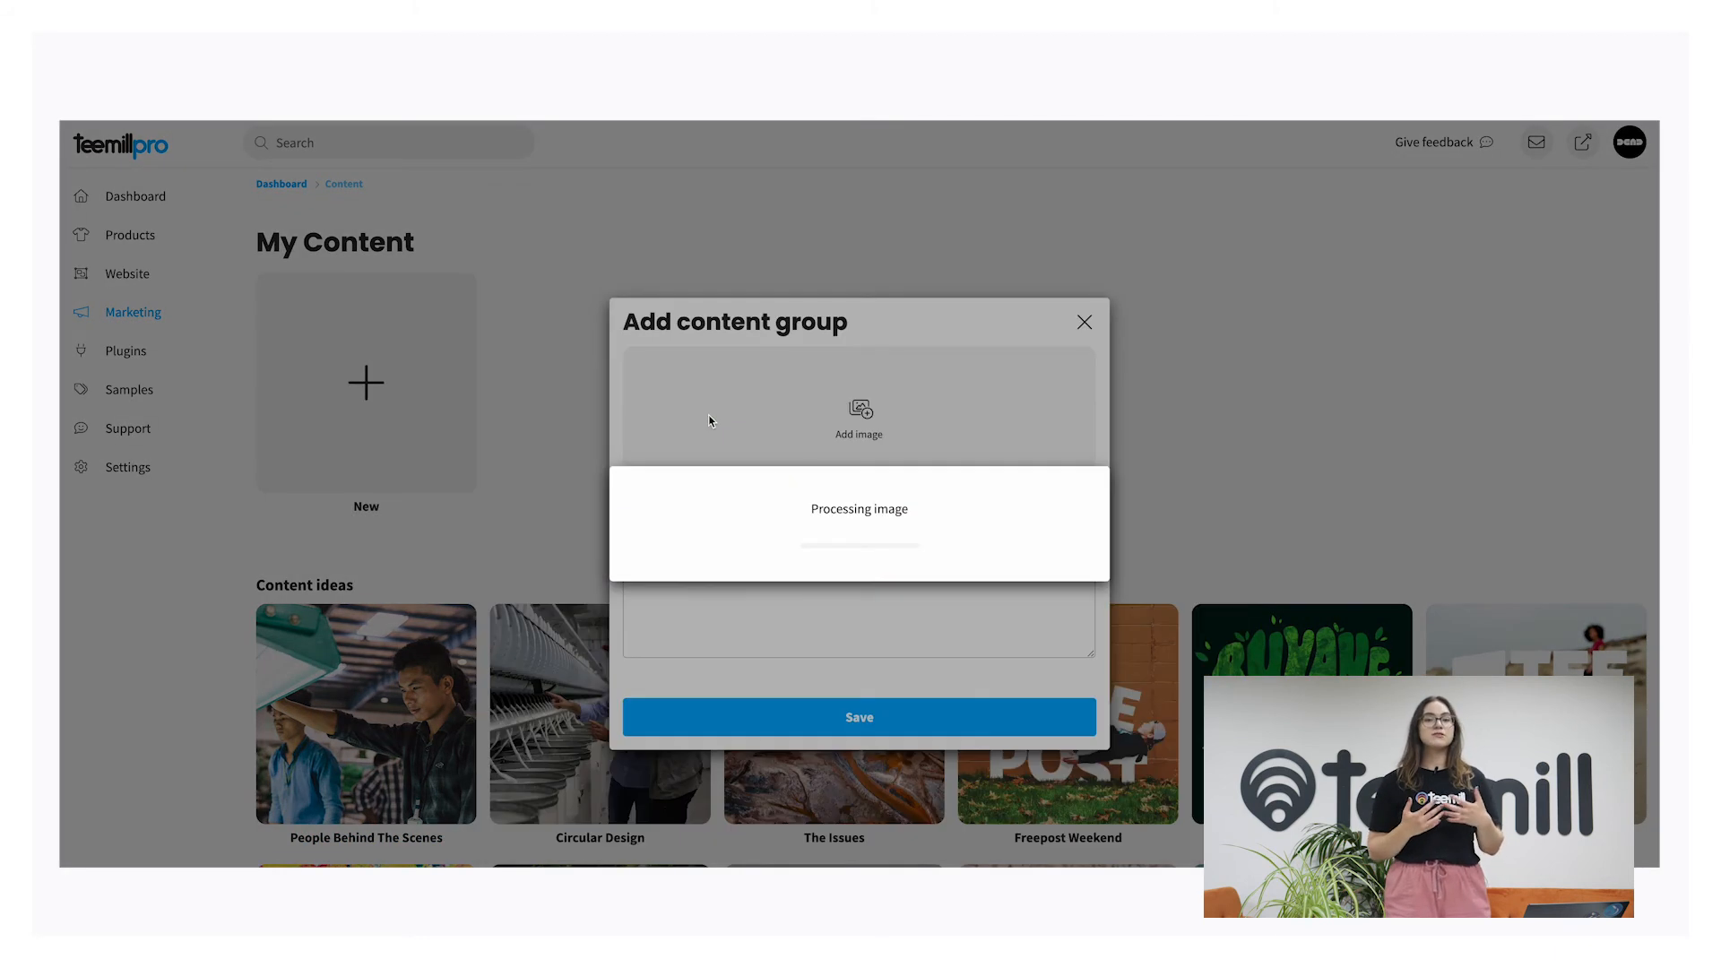
left_click(859, 718)
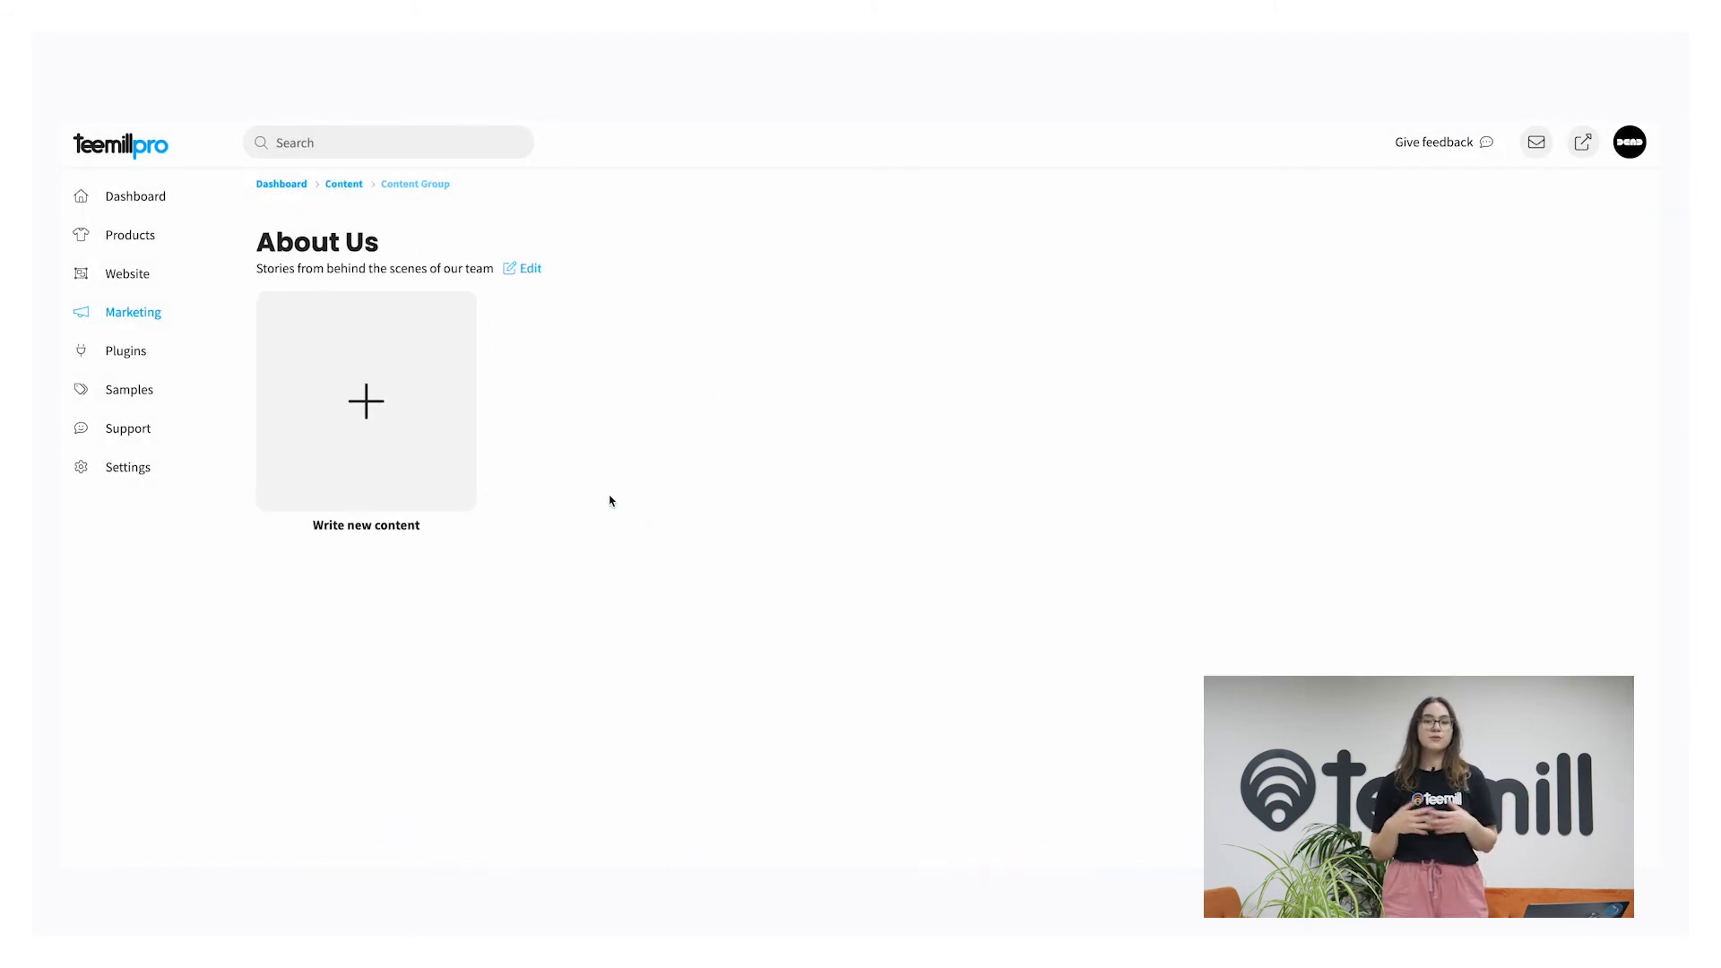
left_click(366, 401)
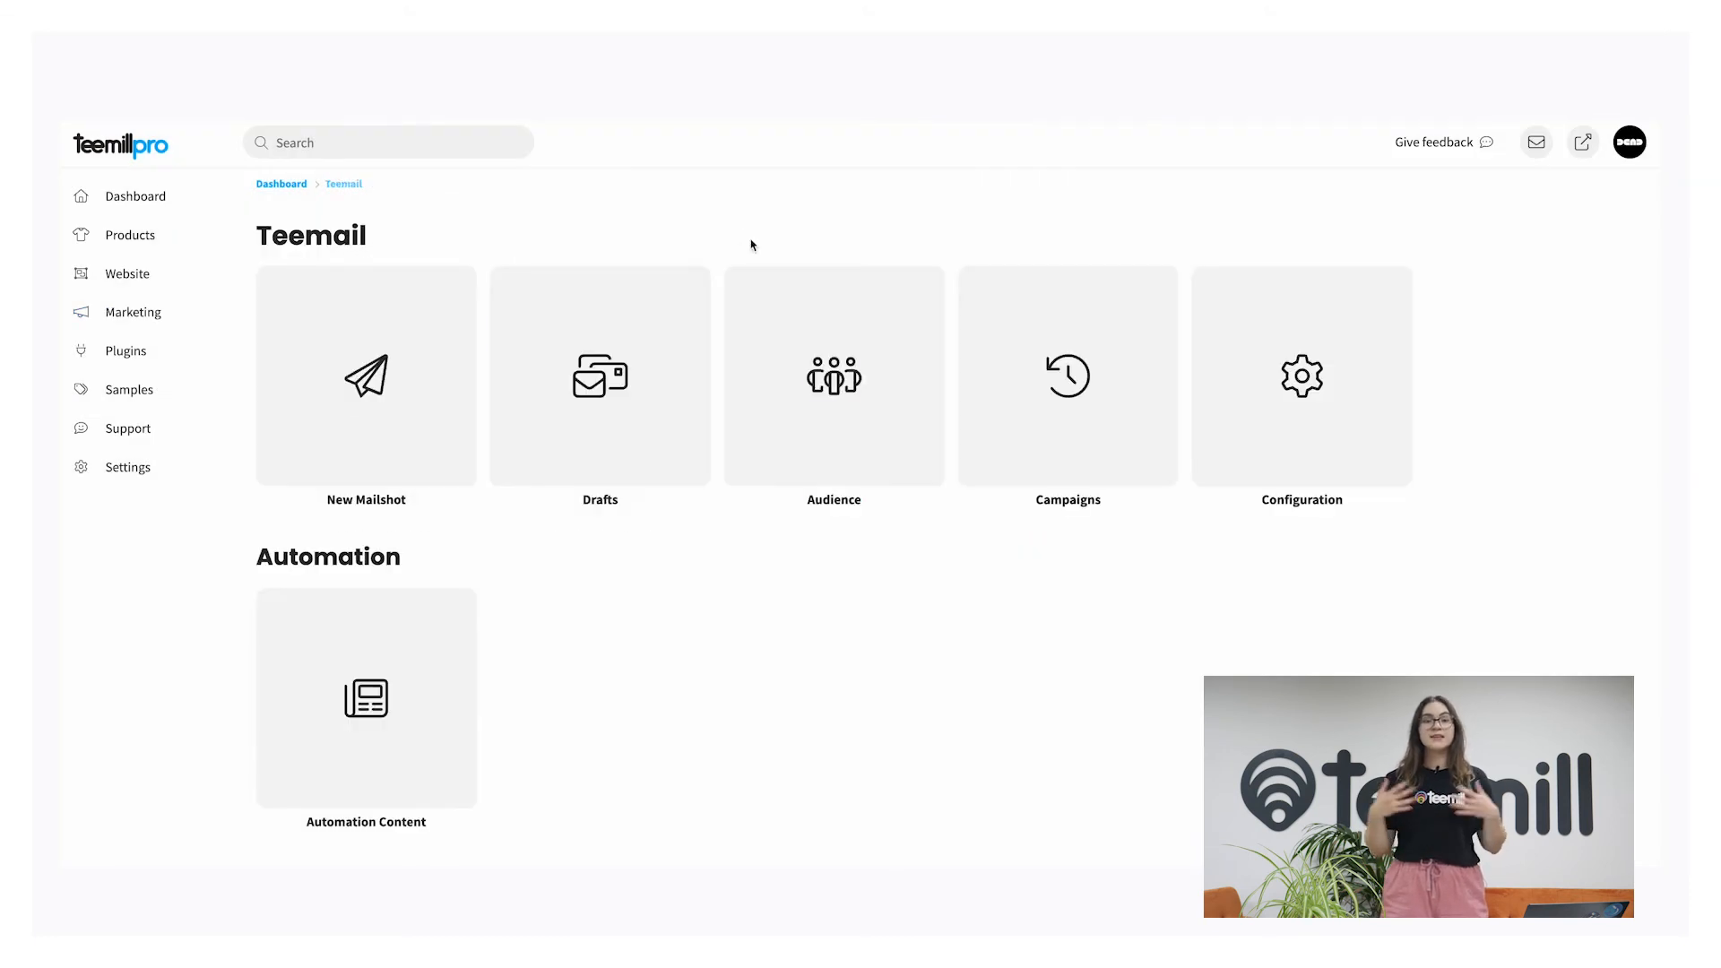
Open the All mailing list under Audience and scroll to its List Growth and Subscriber origins charts.
left_click(833, 376)
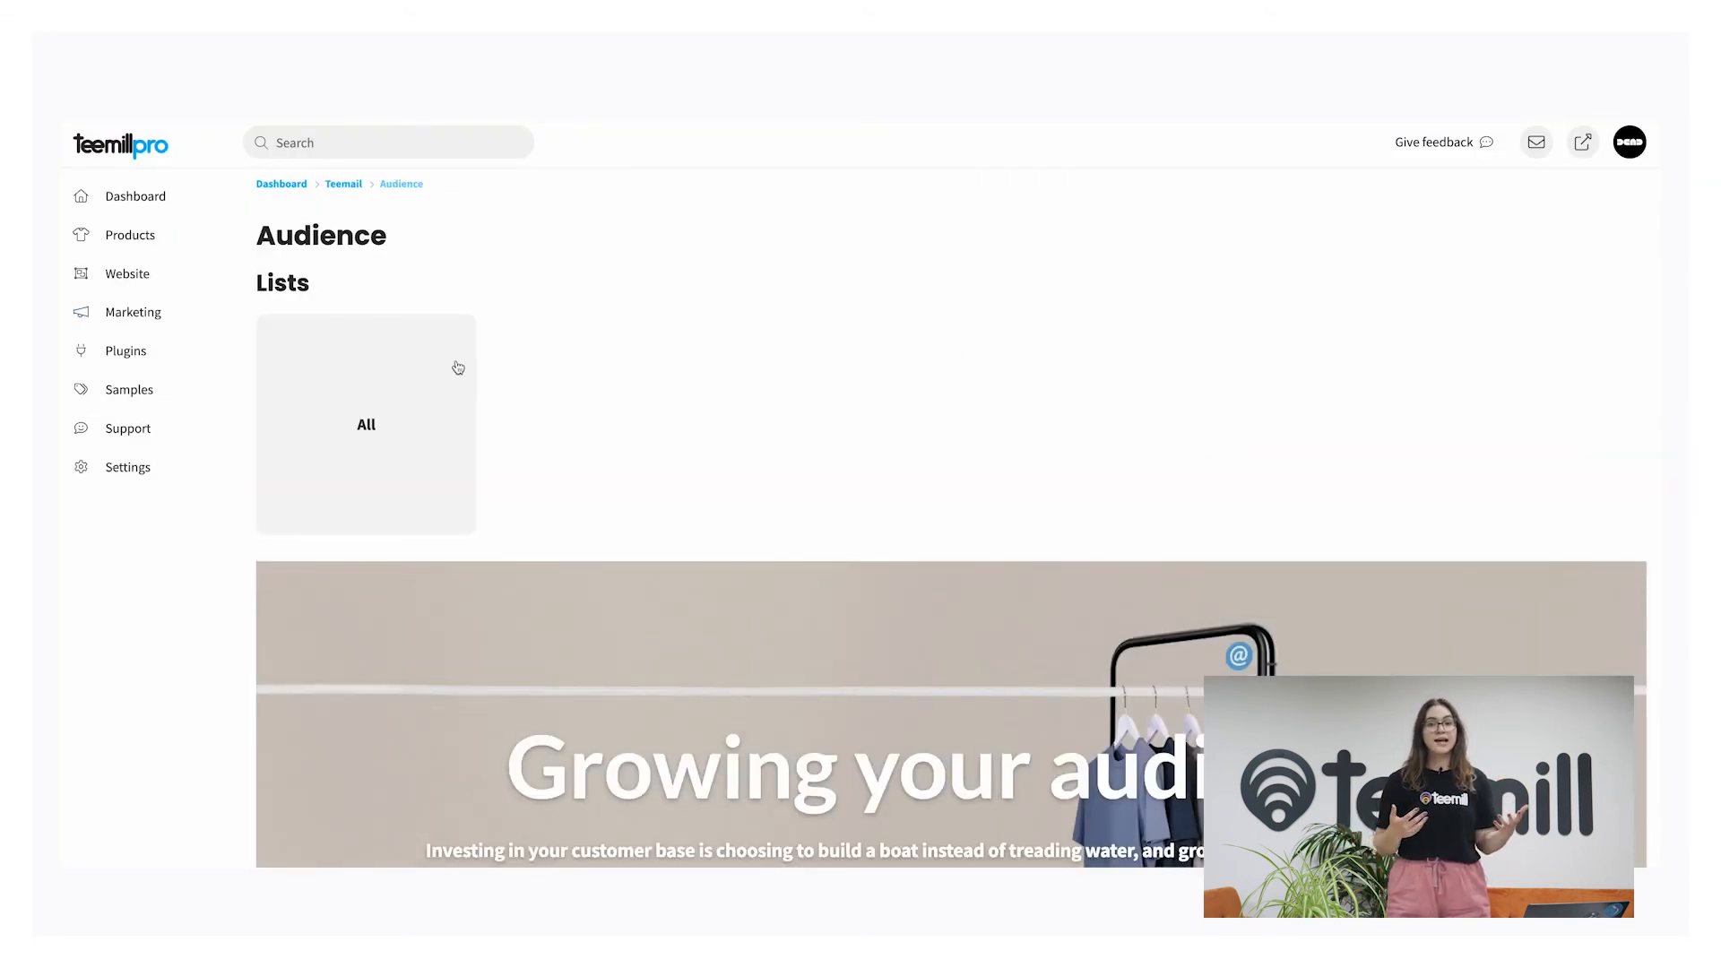
left_click(366, 424)
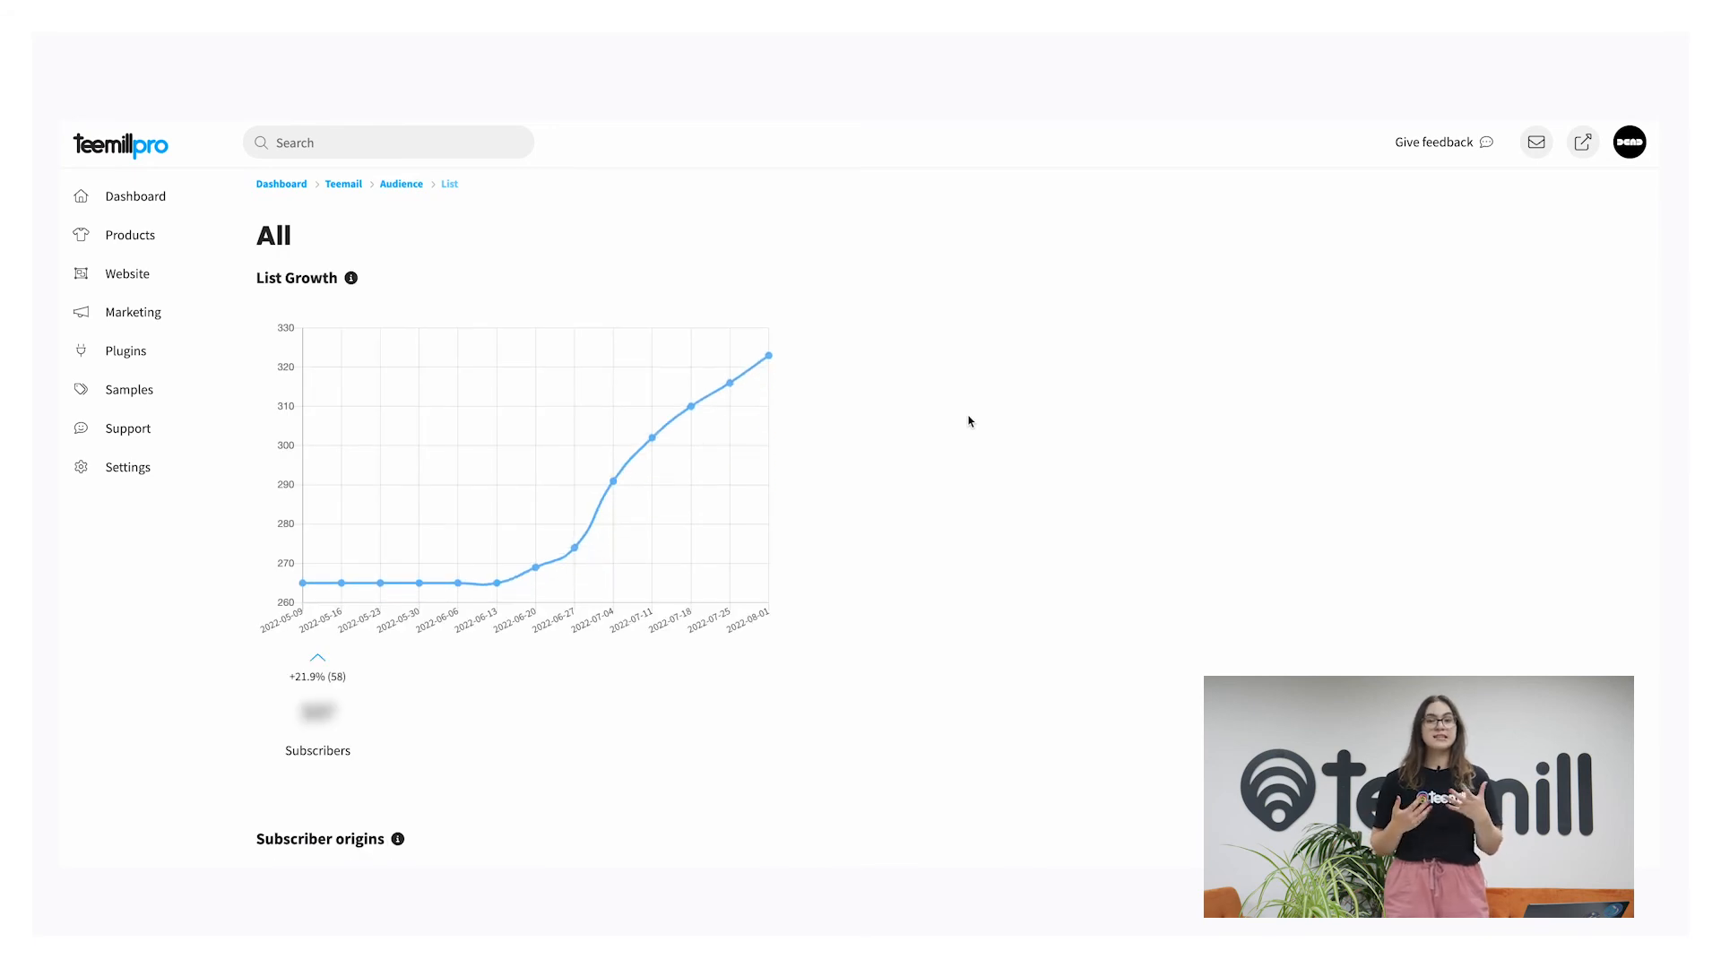
scroll("down", 3)
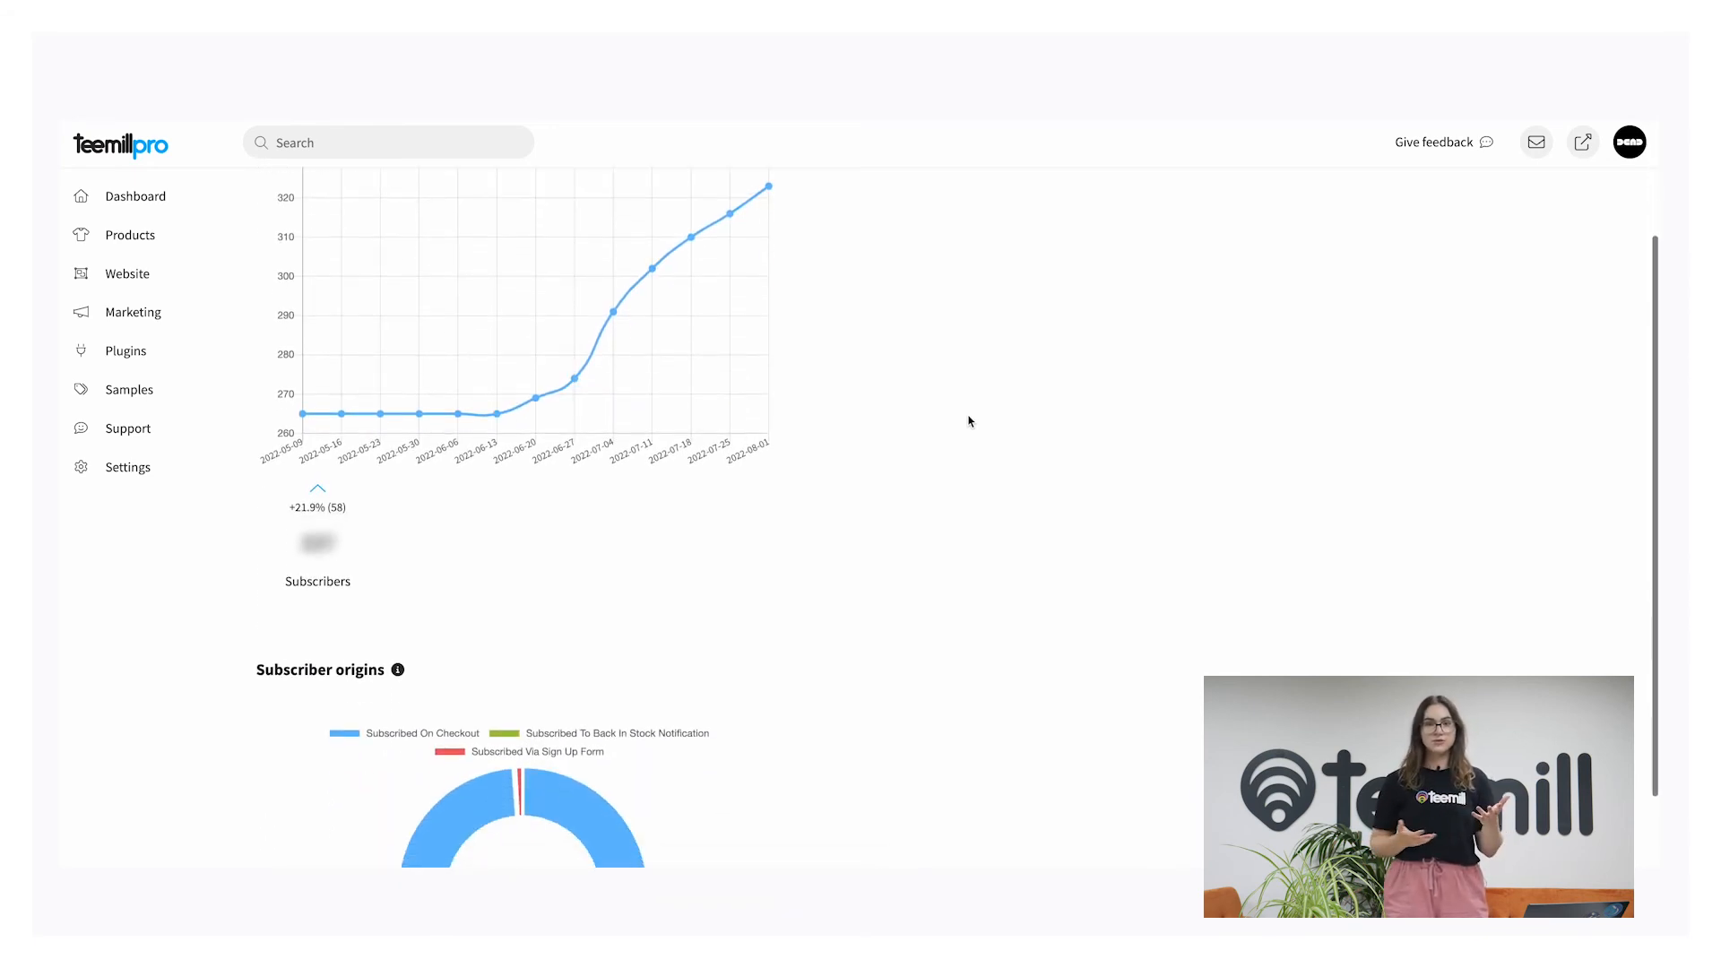
scroll("down", 3)
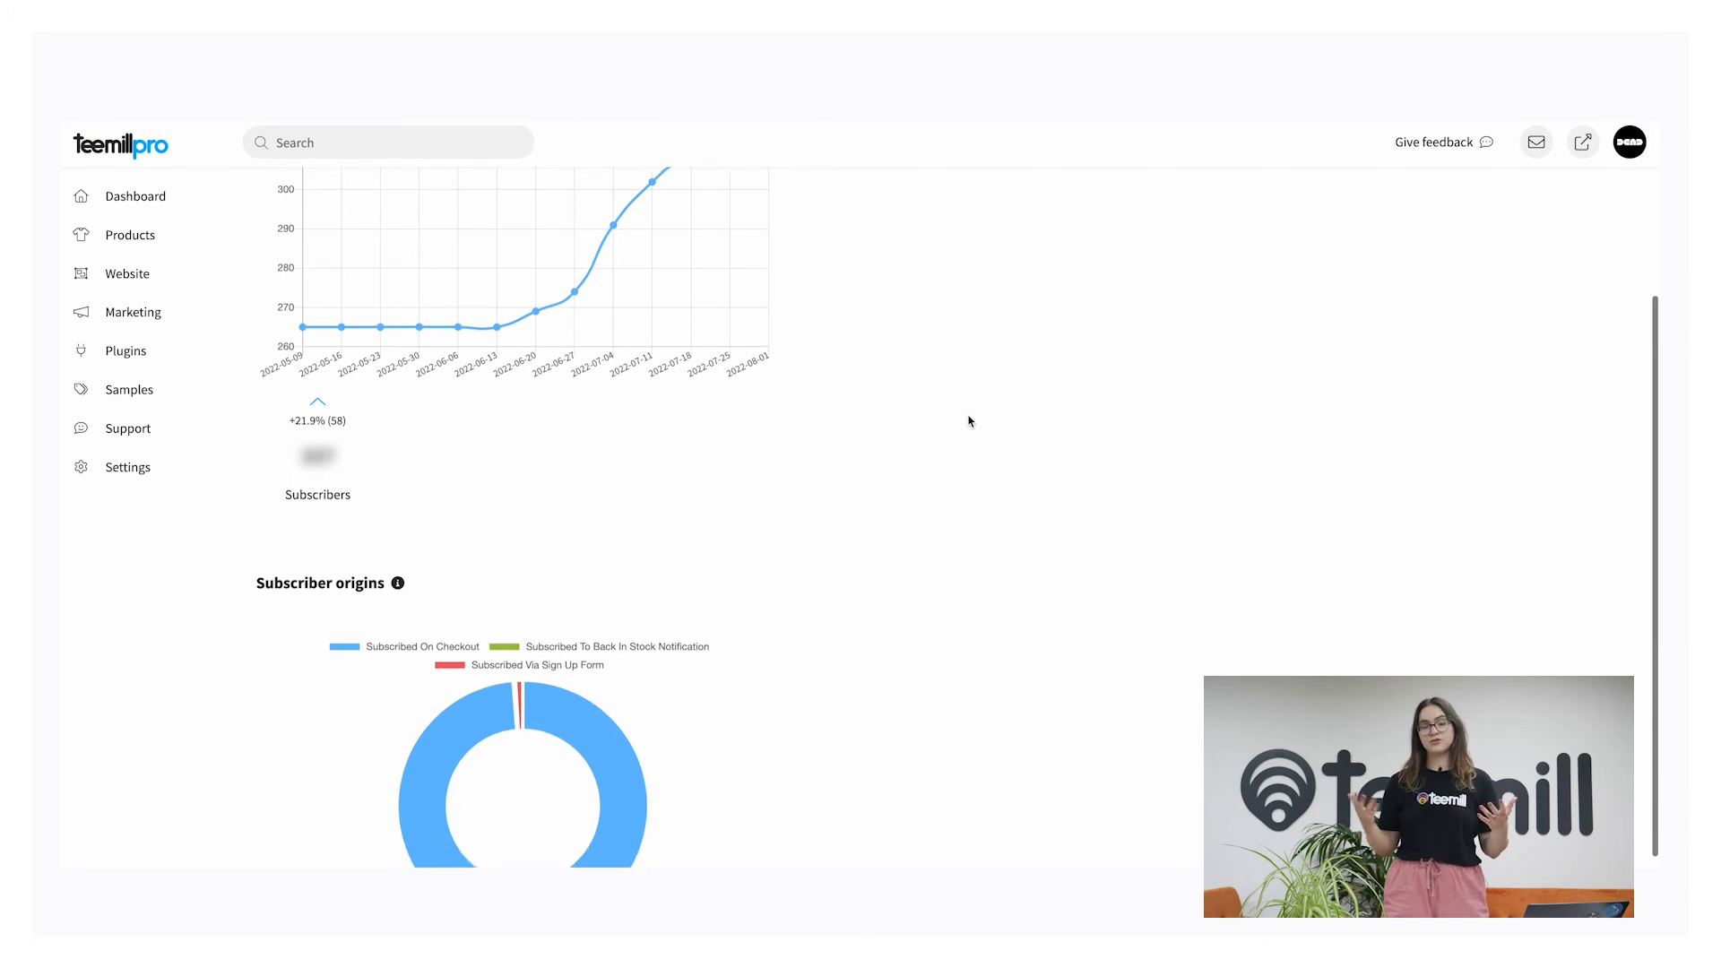
scroll("down", 3)
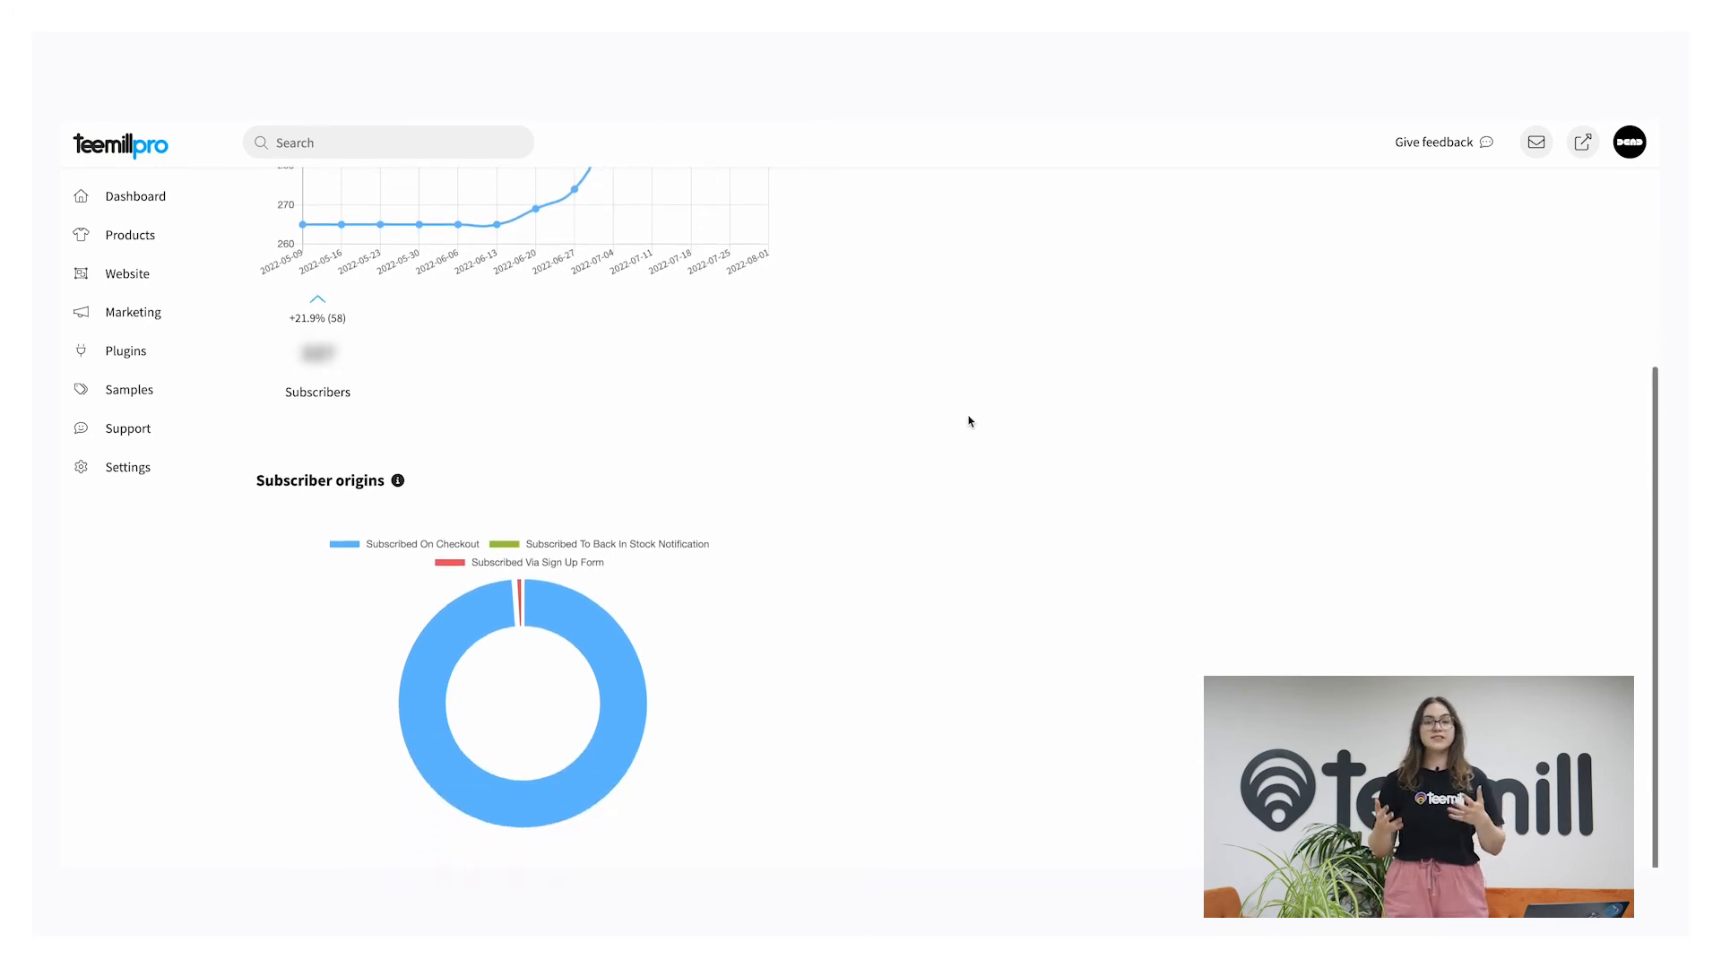